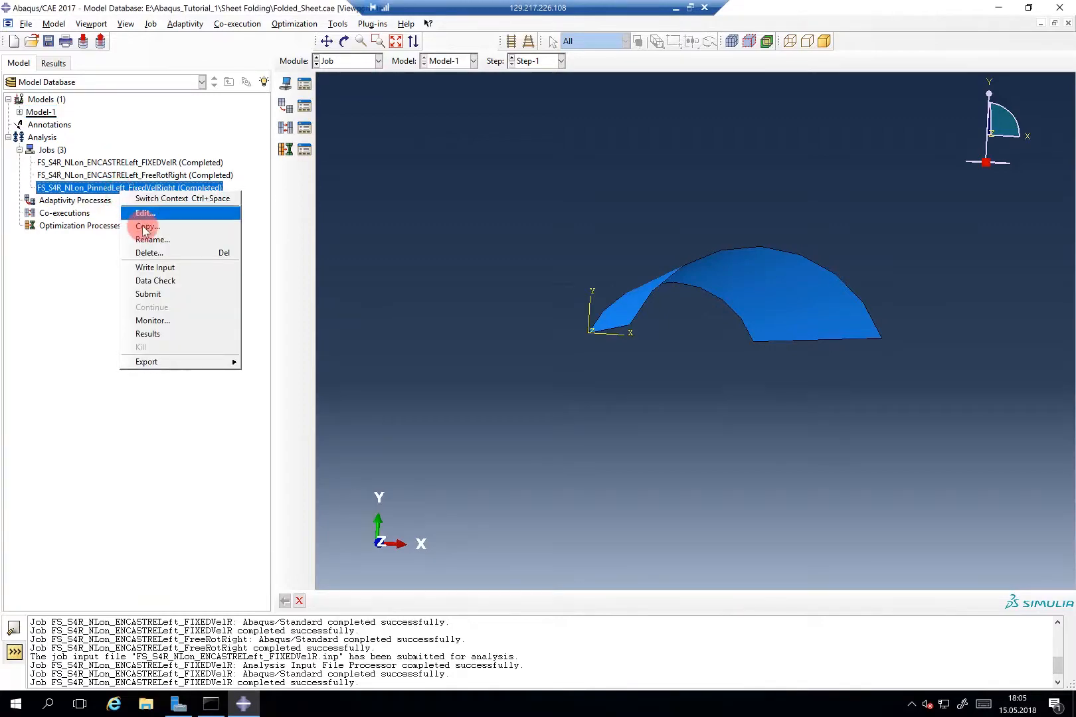
# Step: Open the PinnedLeft_FixedVelRight results, plot Mises contours and scrub through the increments
pyautogui.click(148, 333)
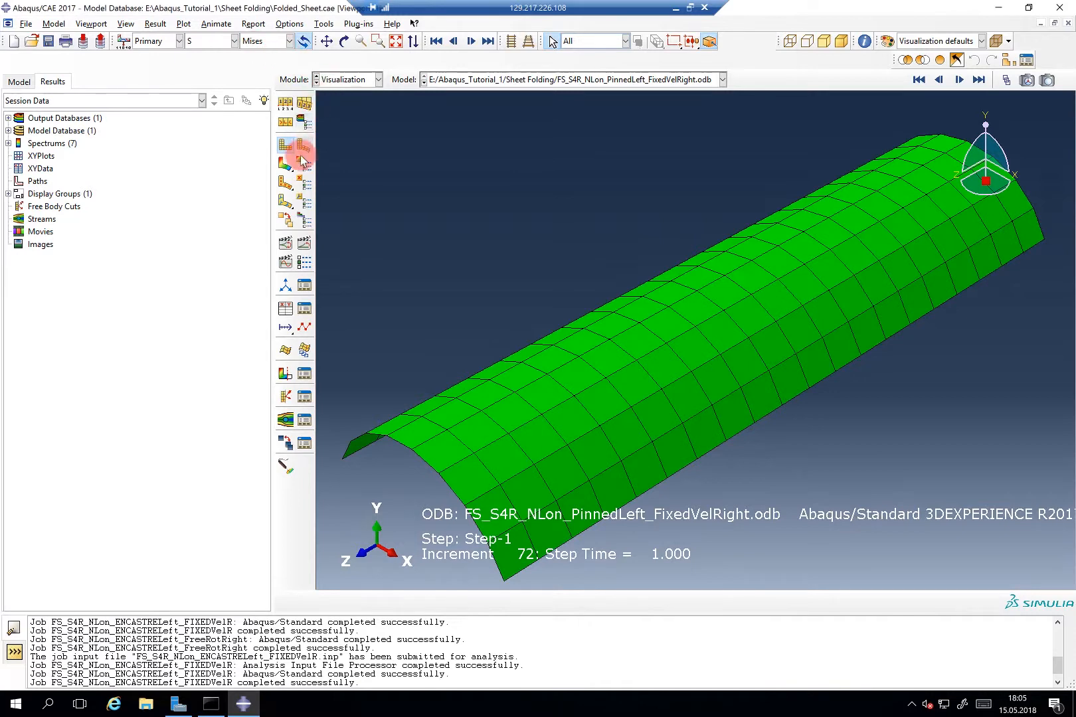
pyautogui.click(285, 159)
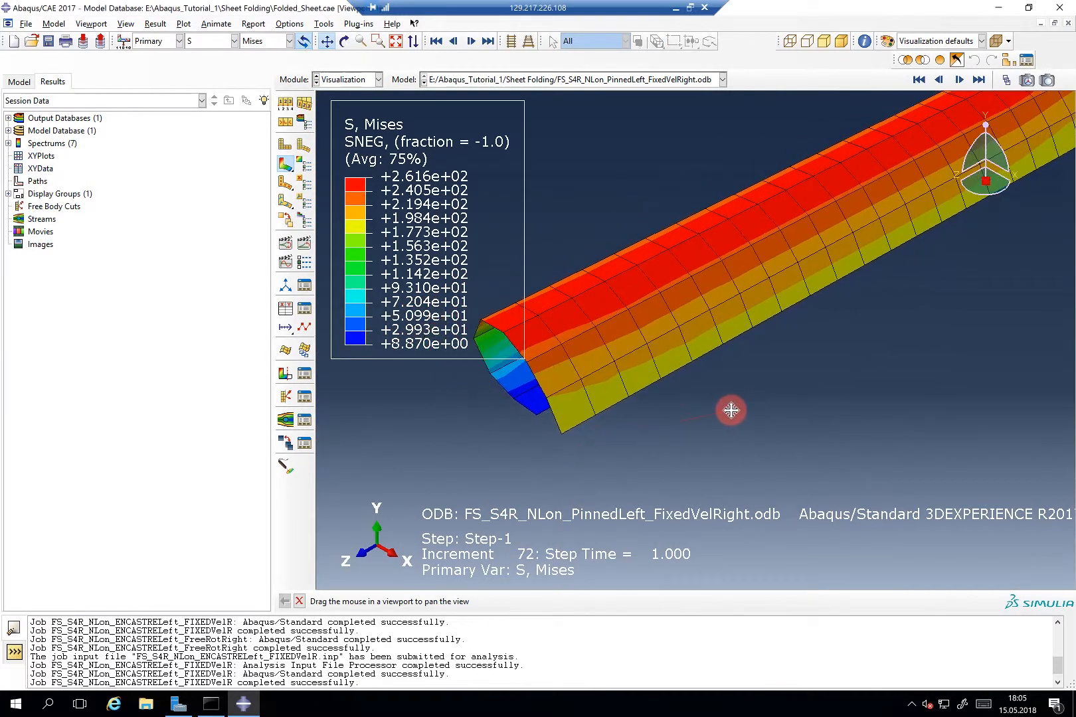
pyautogui.click(343, 41)
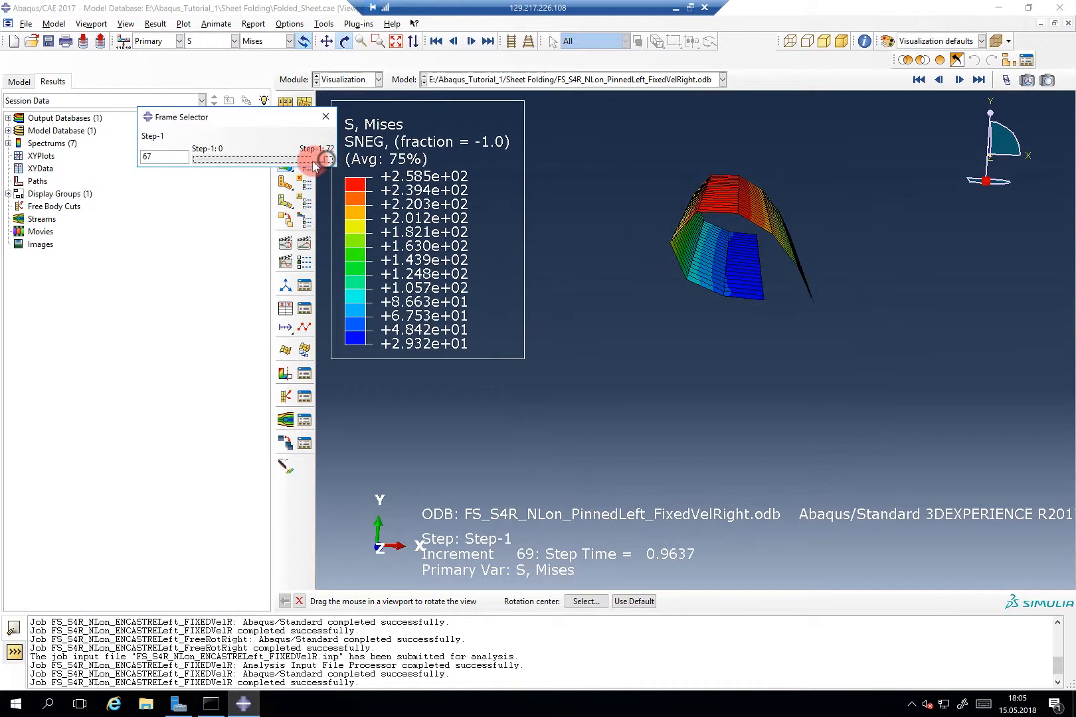
pyautogui.moveTo(316, 160); pyautogui.dragTo(241, 161)
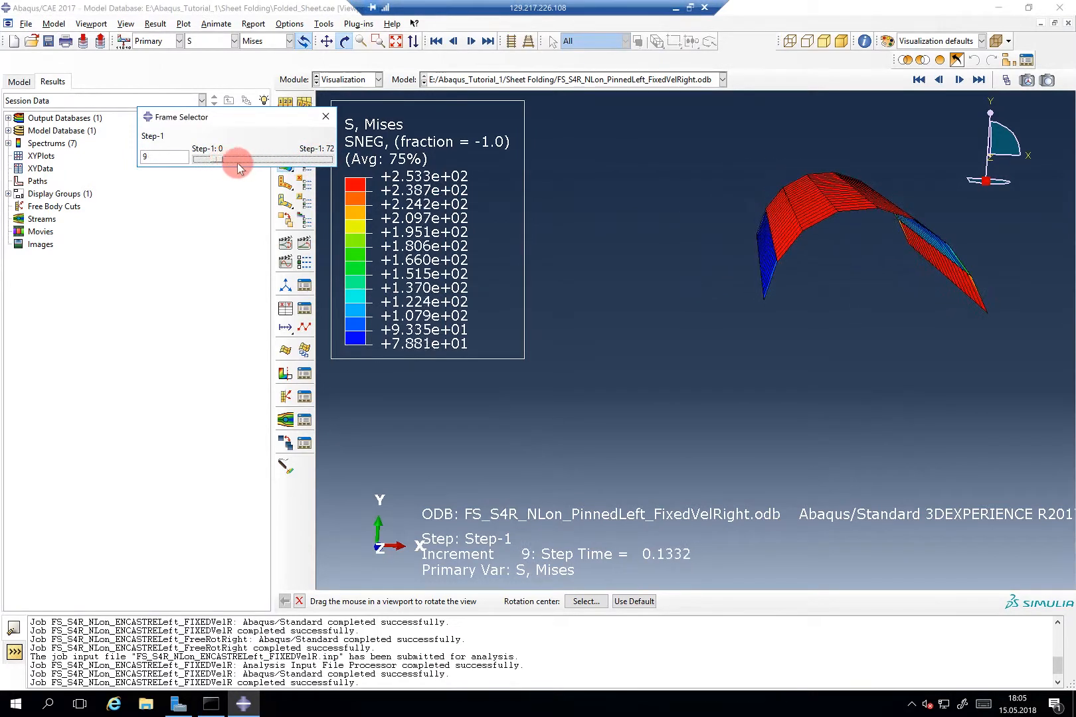
pyautogui.moveTo(238, 160); pyautogui.dragTo(304, 160)
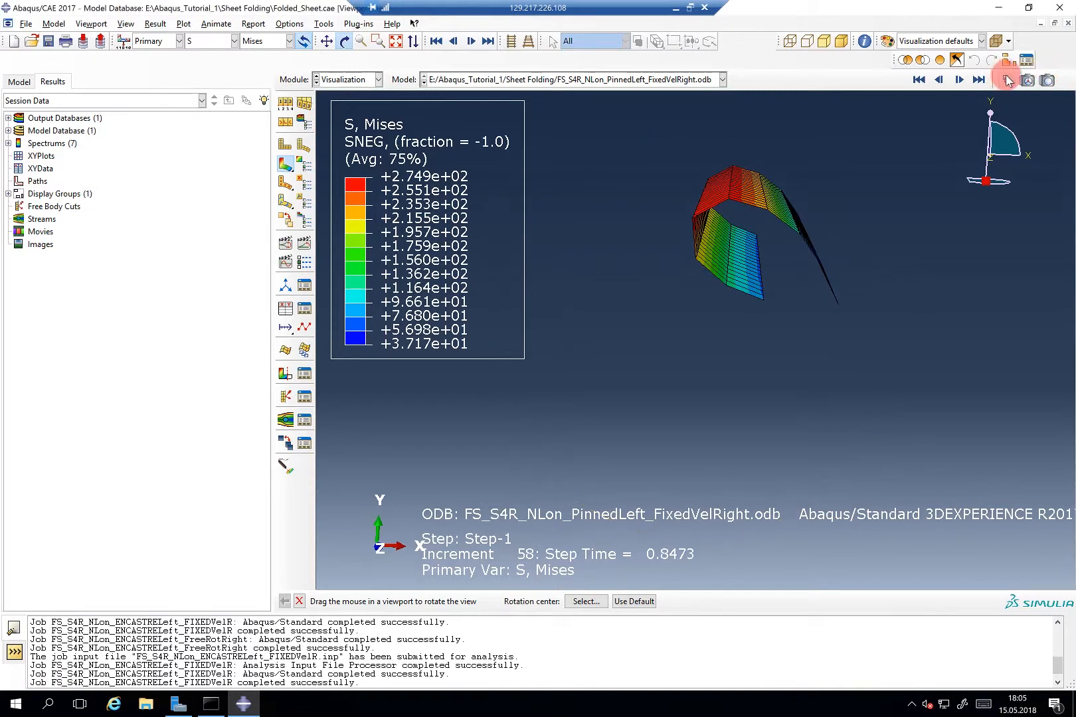
pyautogui.click(1006, 79)
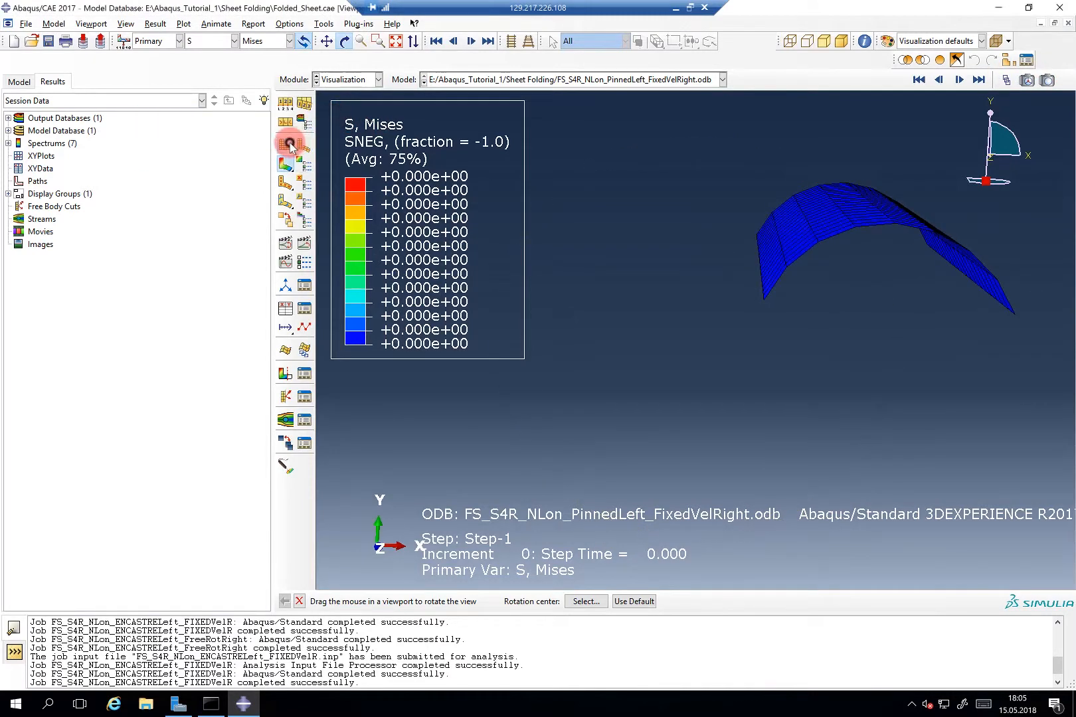
# Step: Switch off the stress contours and tile the three viewports one above another
pyautogui.click(91, 23)
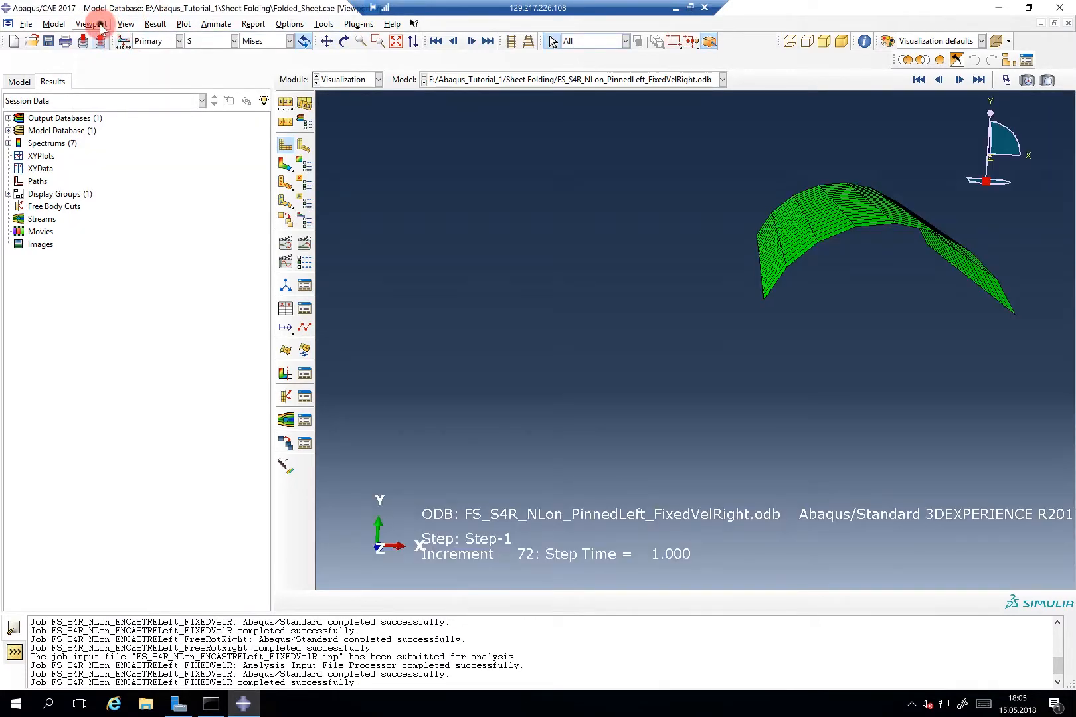
pyautogui.click(92, 23)
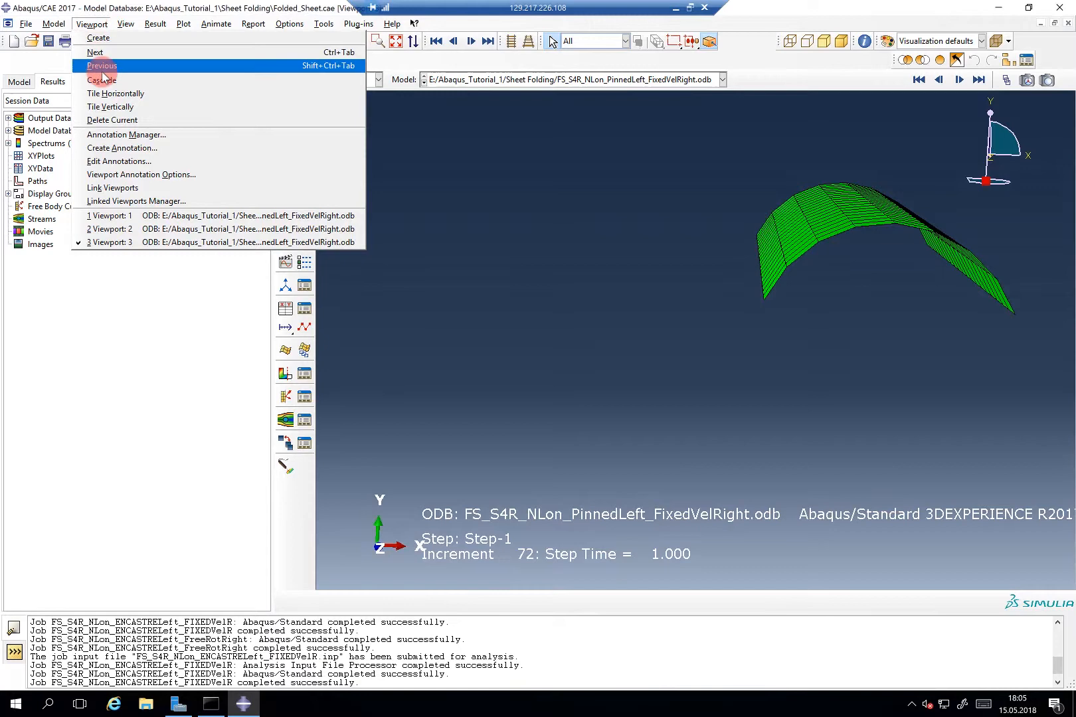
pyautogui.click(115, 93)
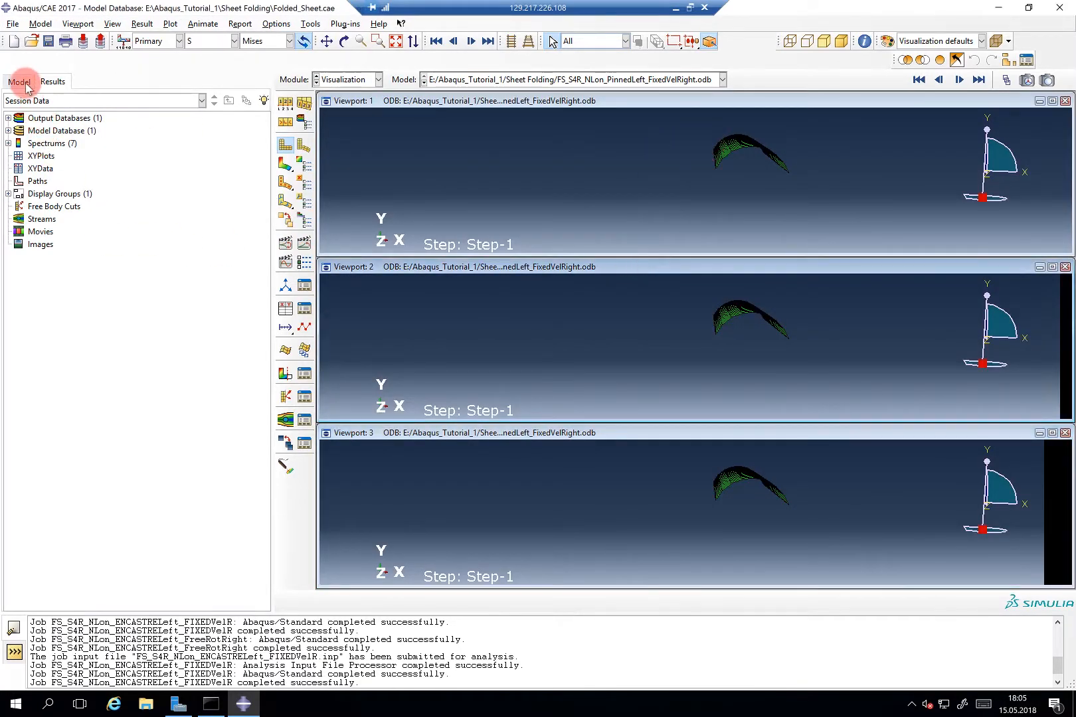
# Step: Load the ENCASTRELeft_FreeRotRight job results into the bottom viewport
pyautogui.click(18, 82)
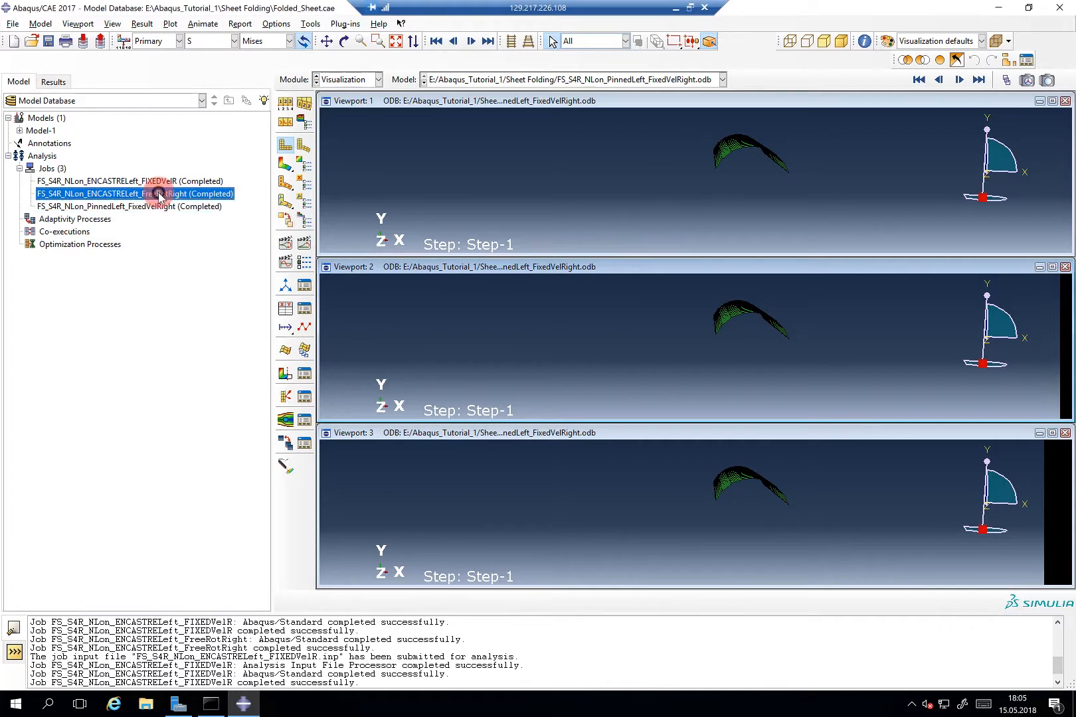
pyautogui.rightClick(159, 194)
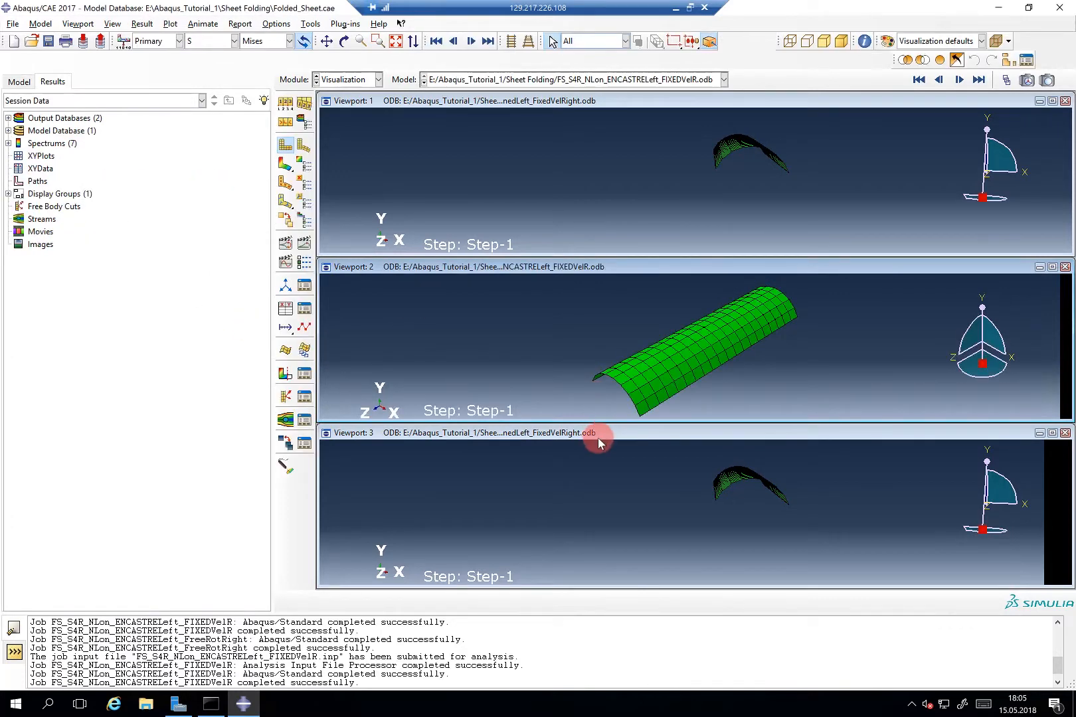
pyautogui.click(18, 81)
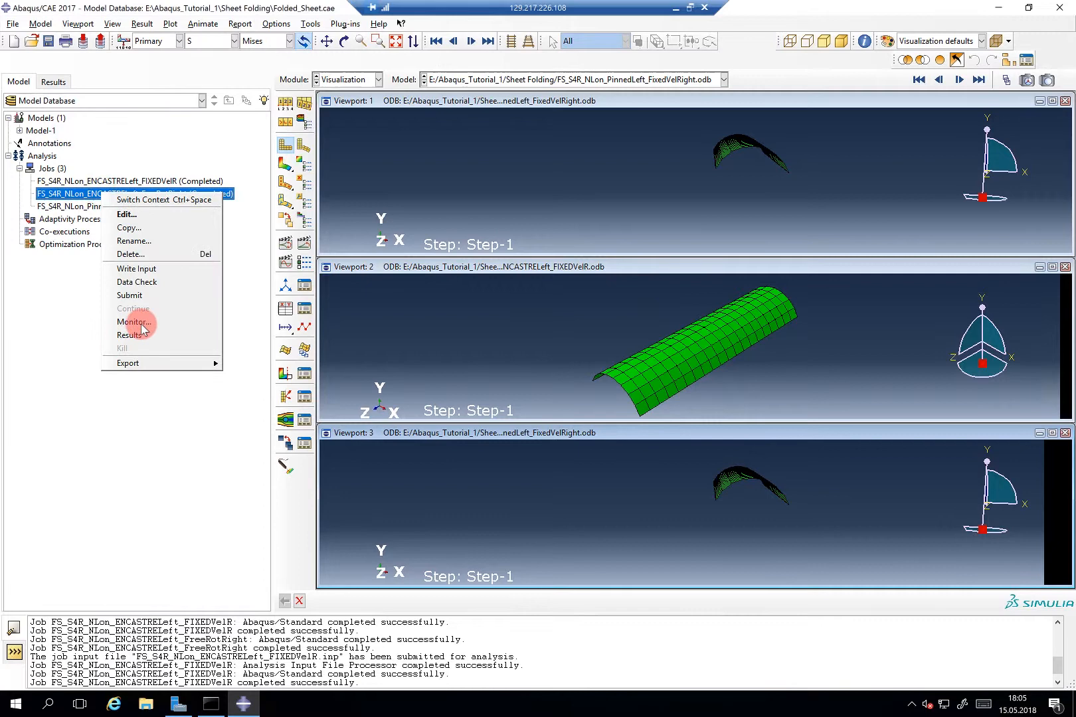
pyautogui.click(131, 334)
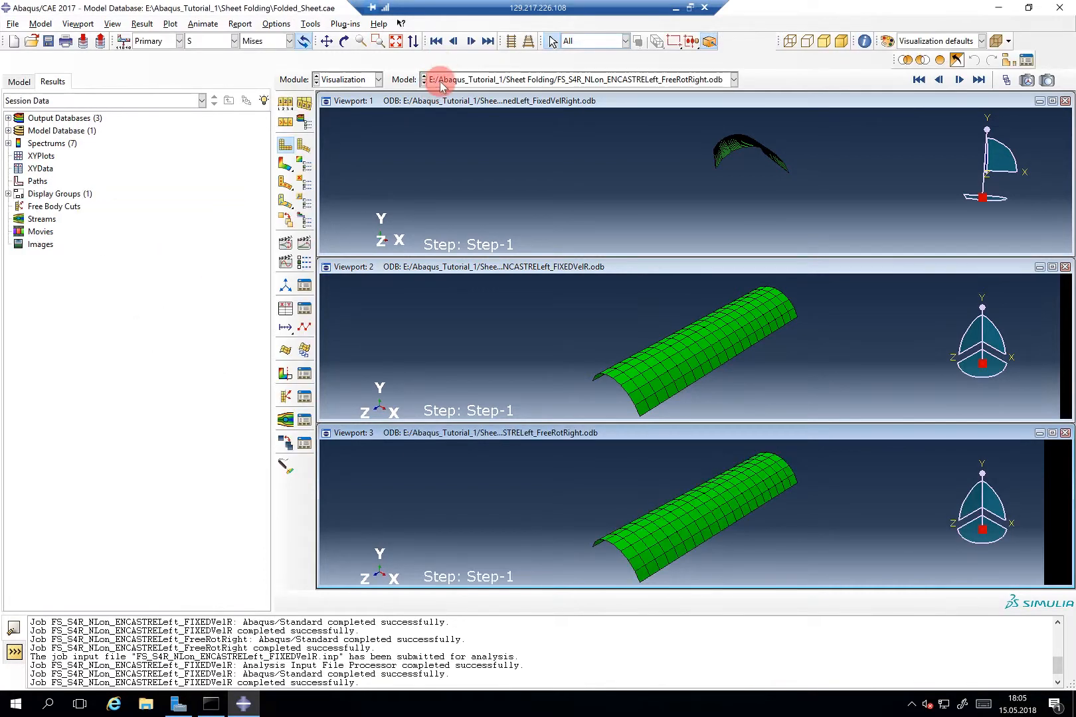
# Step: Load another job's results from the Model tree into the top viewport
pyautogui.click(18, 81)
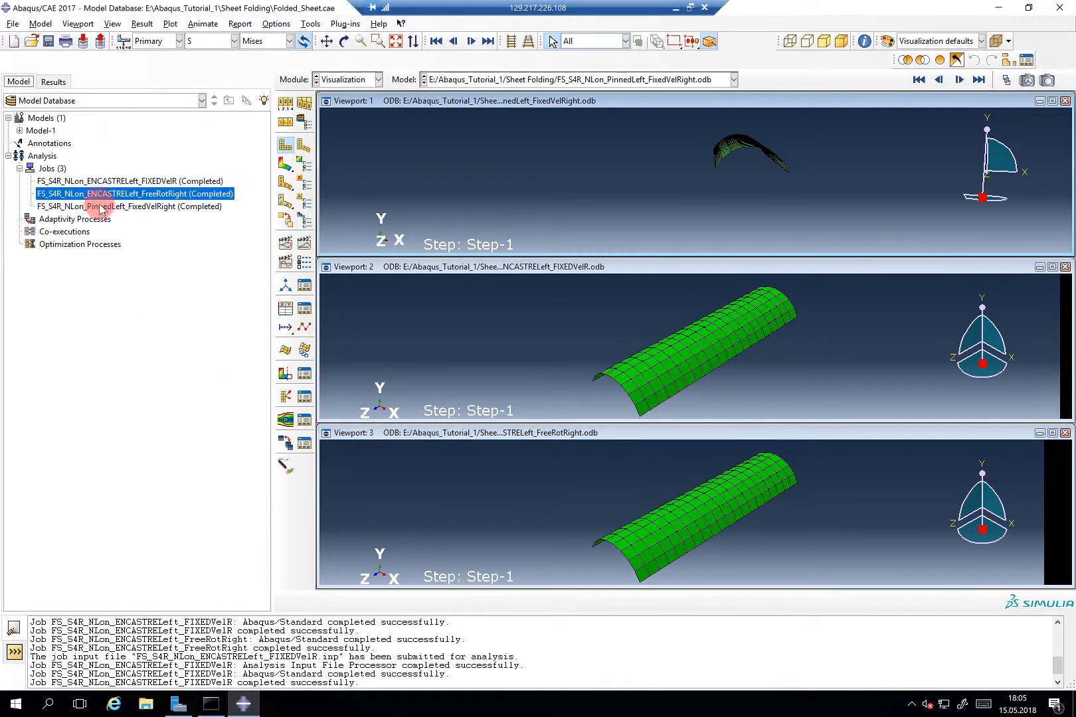
pyautogui.click(129, 206)
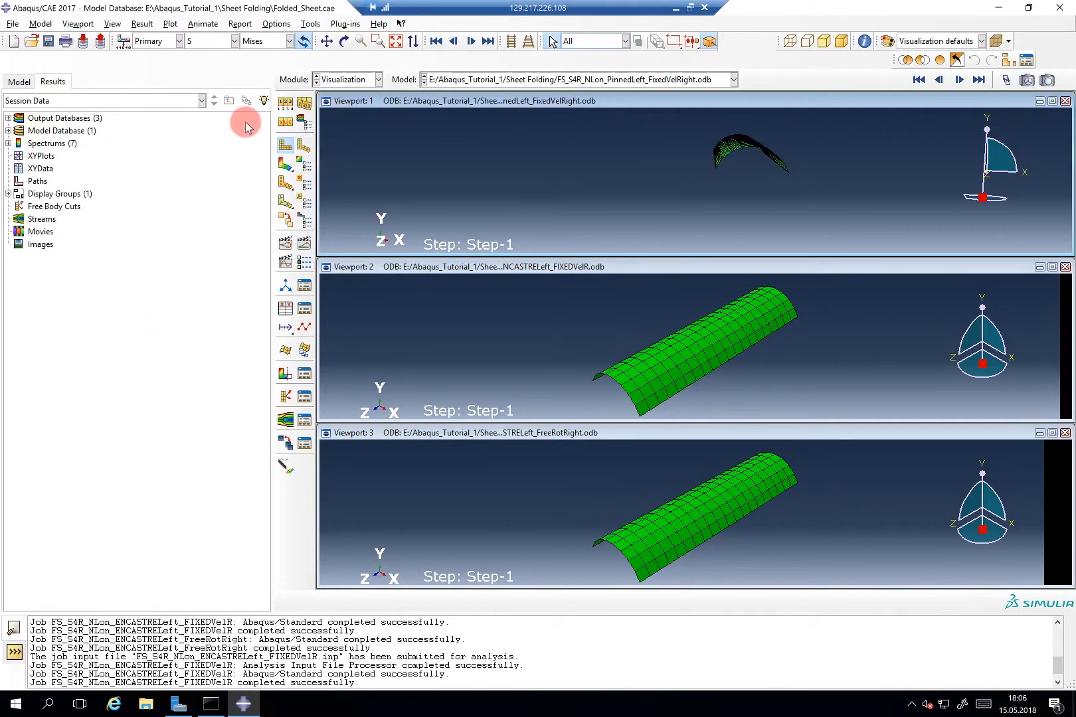
pyautogui.click(19, 82)
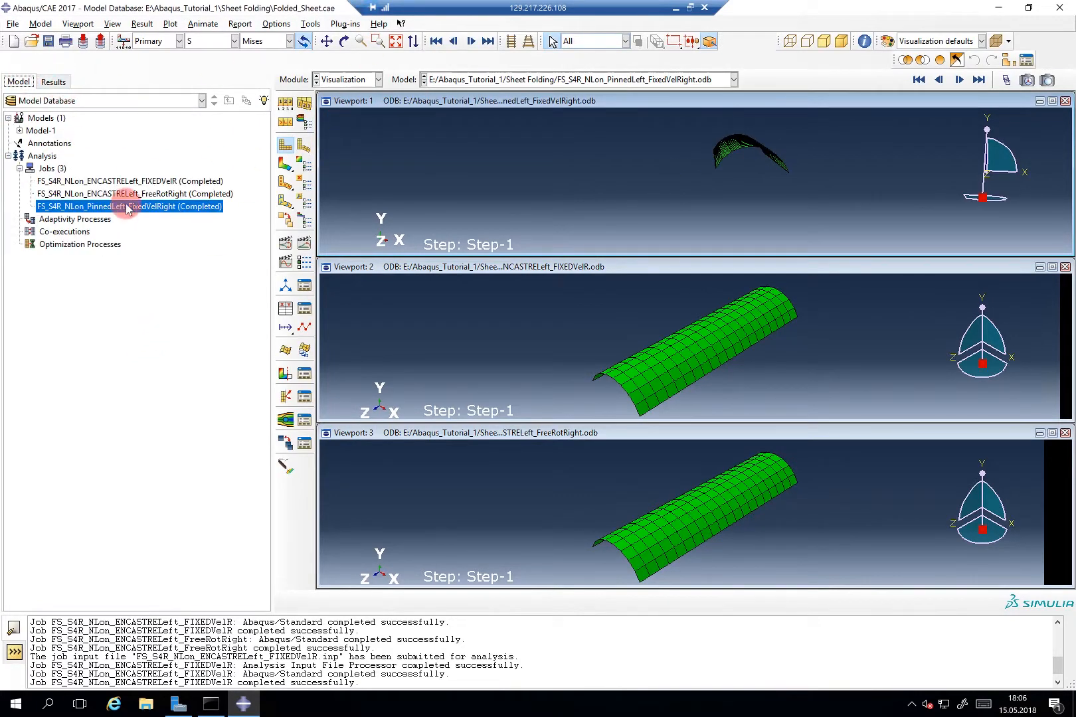
pyautogui.rightClick(131, 193)
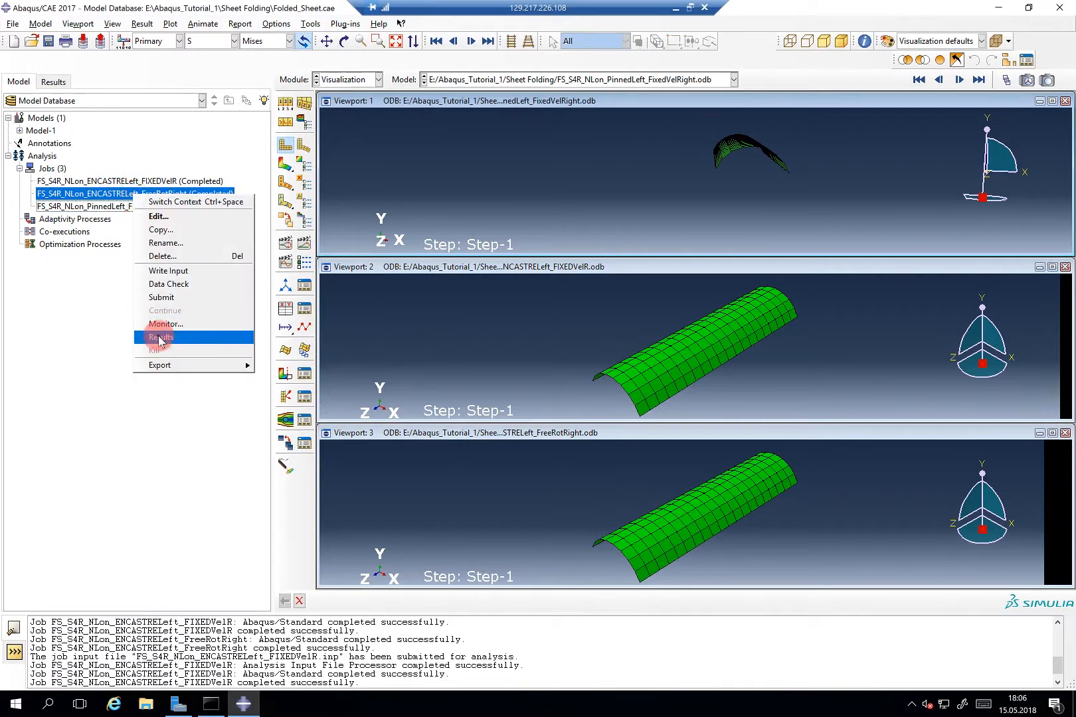
pyautogui.click(160, 337)
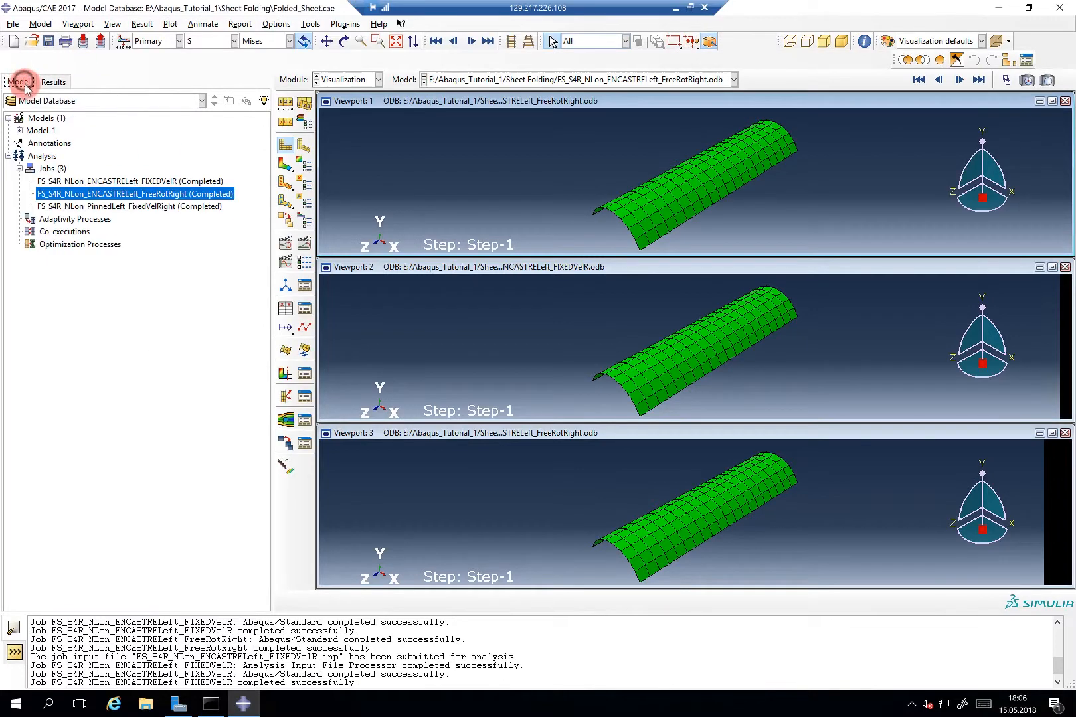
# Step: Close the mis-loaded PinnedLeft_FixedVelRight output database and reload that job's results
pyautogui.rightClick(125, 206)
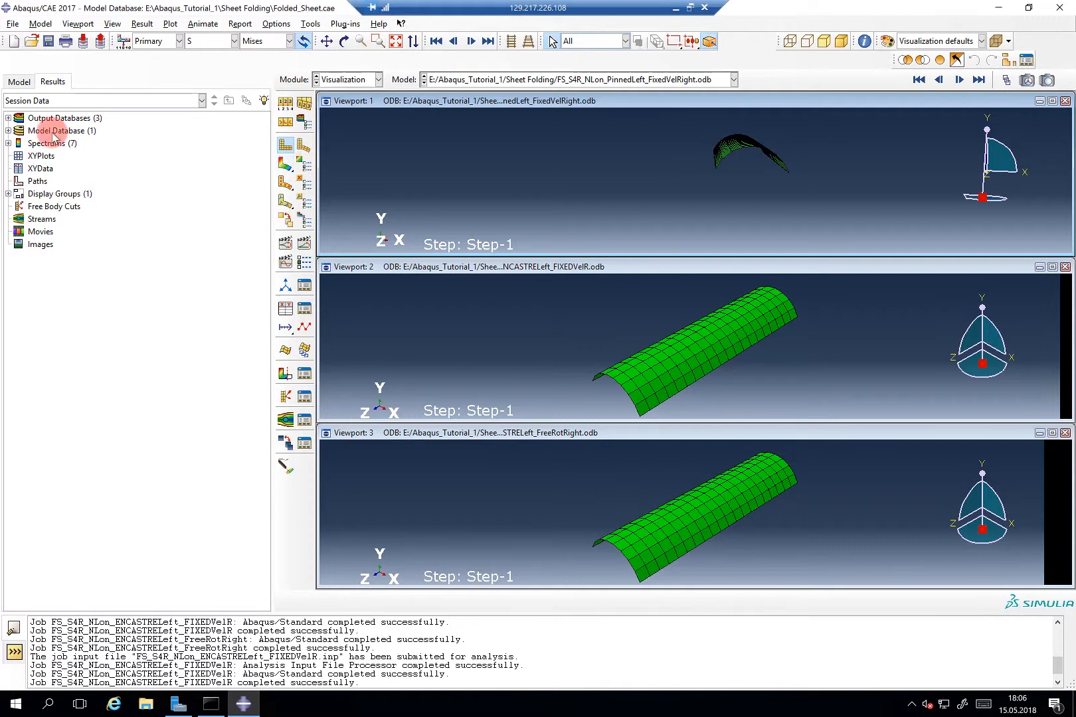
pyautogui.click(7, 114)
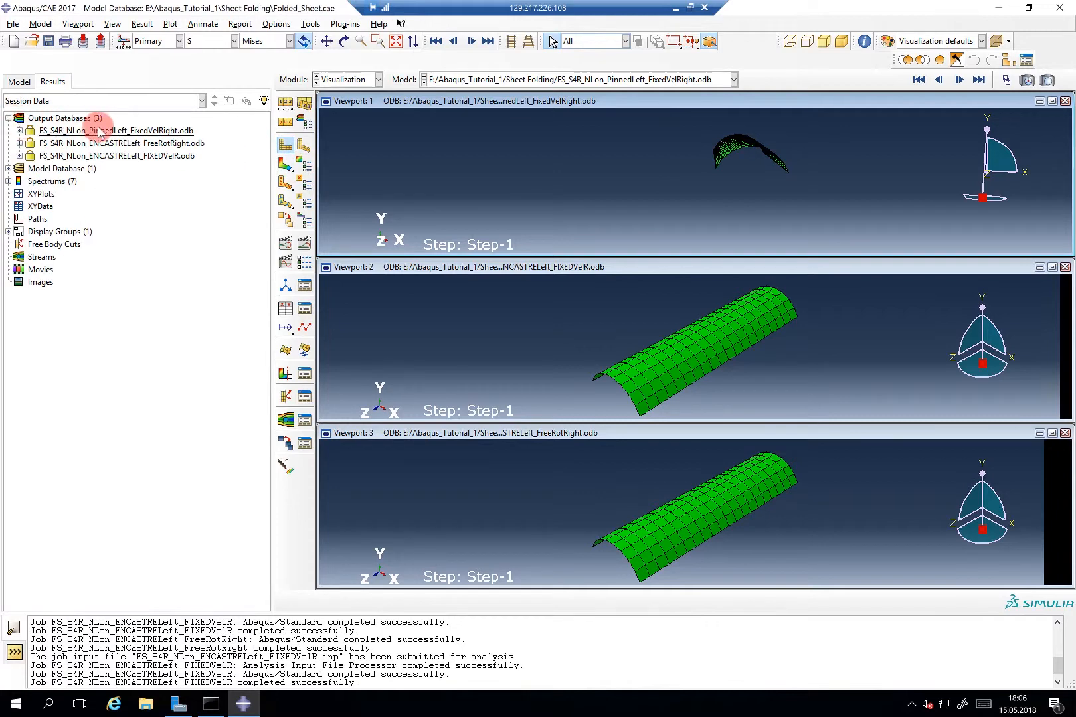
pyautogui.rightClick(99, 130)
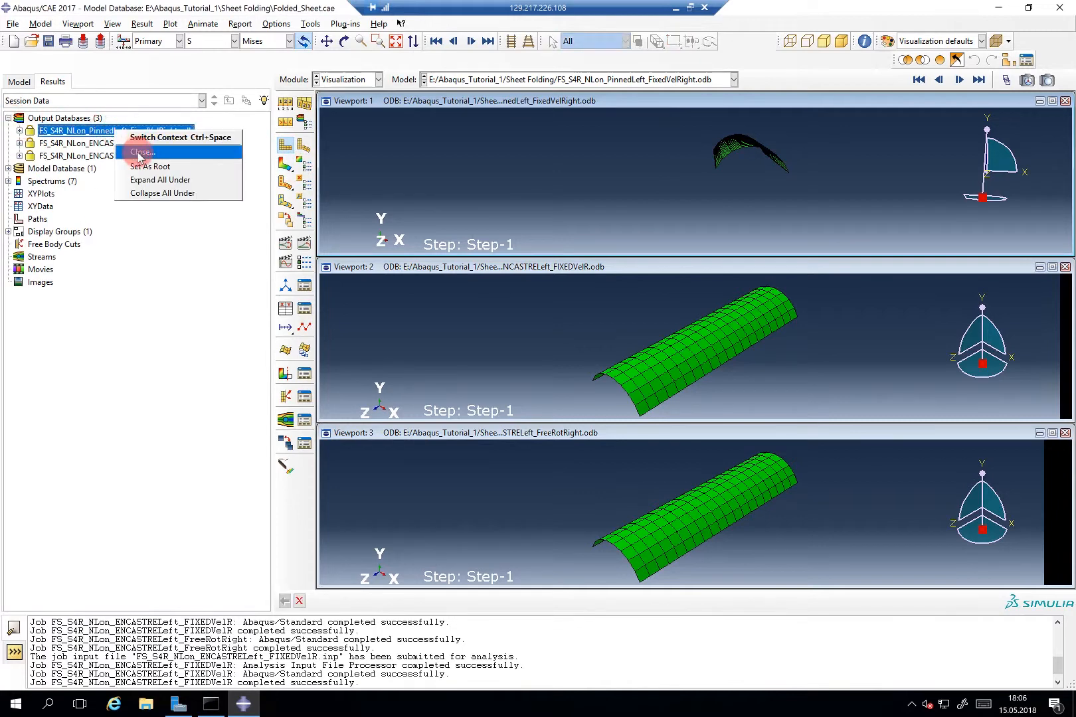
pyautogui.click(138, 152)
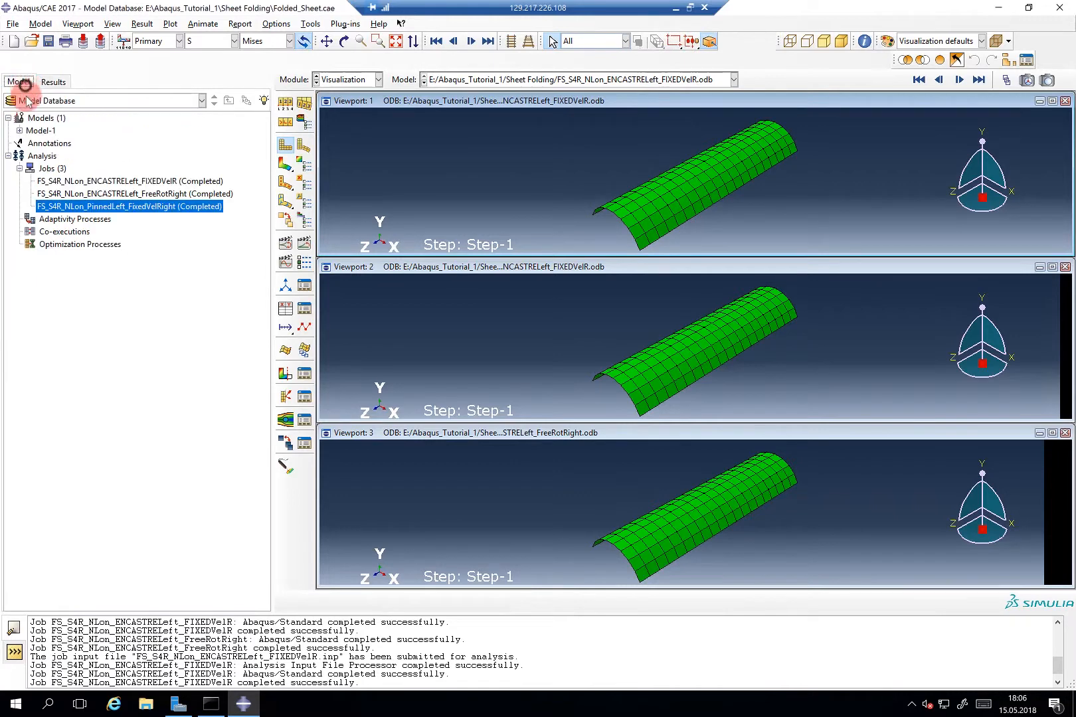
pyautogui.rightClick(129, 206)
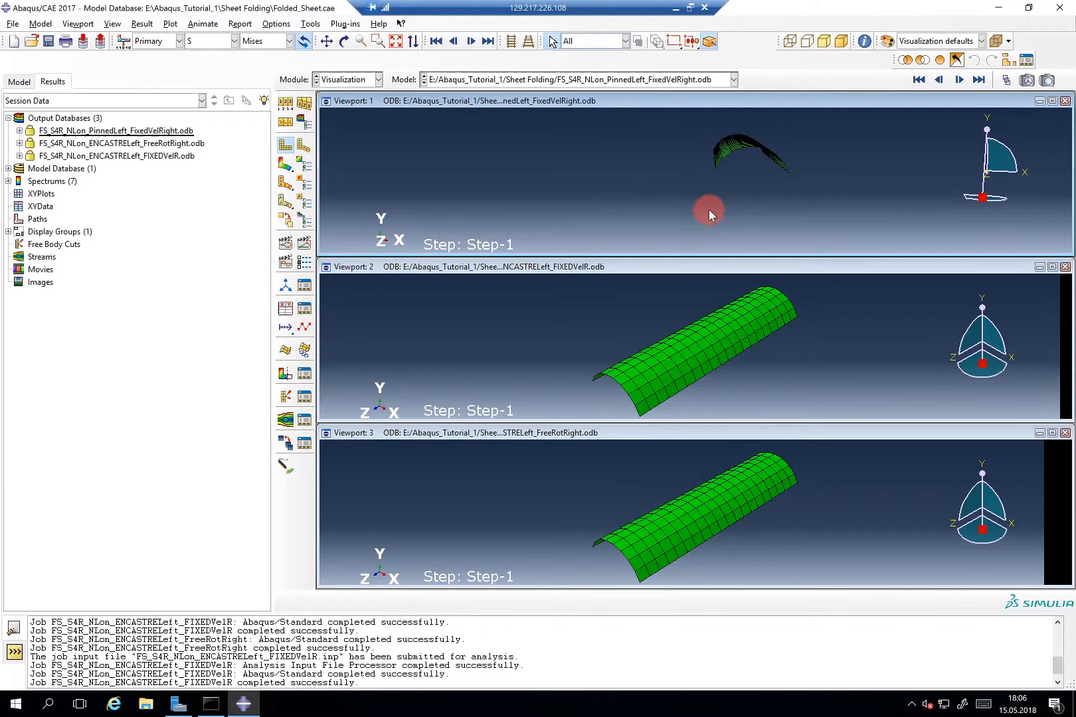
# Step: Orbit the top PinnedLeft_FixedVelRight sheet to the same oblique view as the others
pyautogui.click(345, 41)
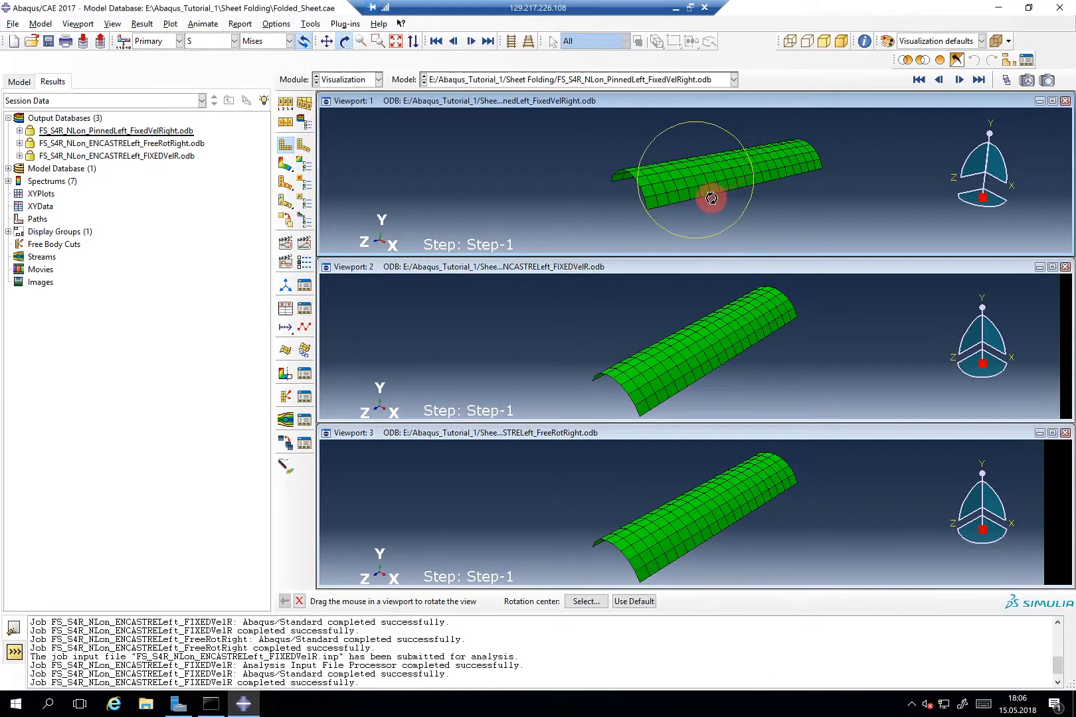
pyautogui.moveTo(711, 198); pyautogui.dragTo(687, 177)
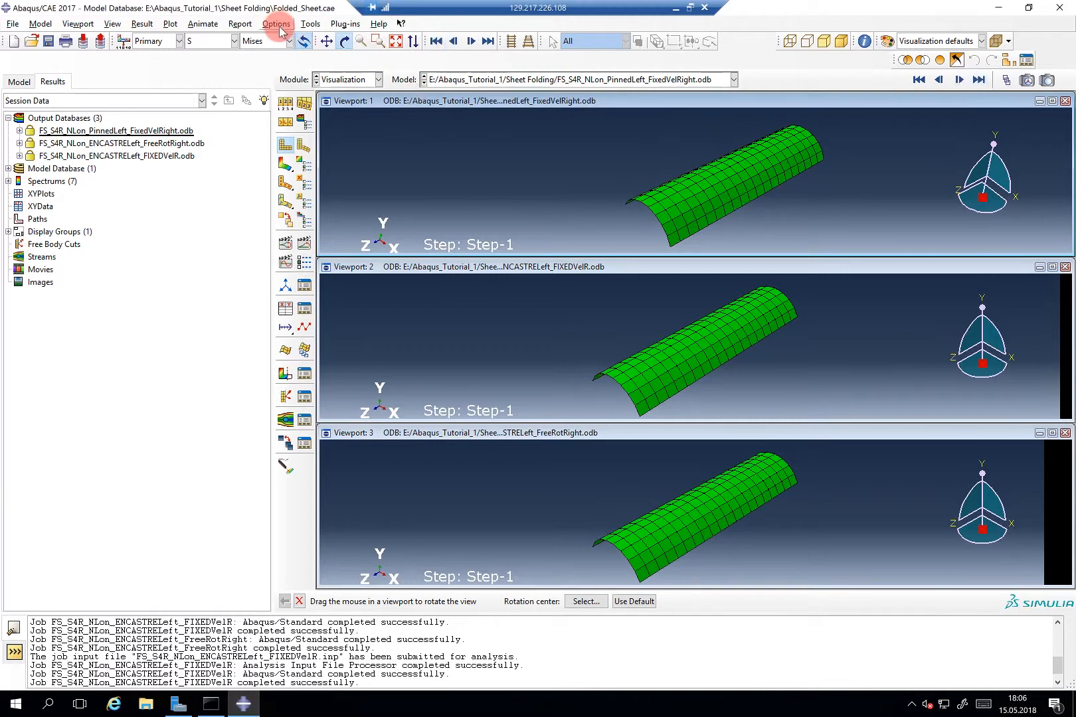
pyautogui.moveTo(345, 23)
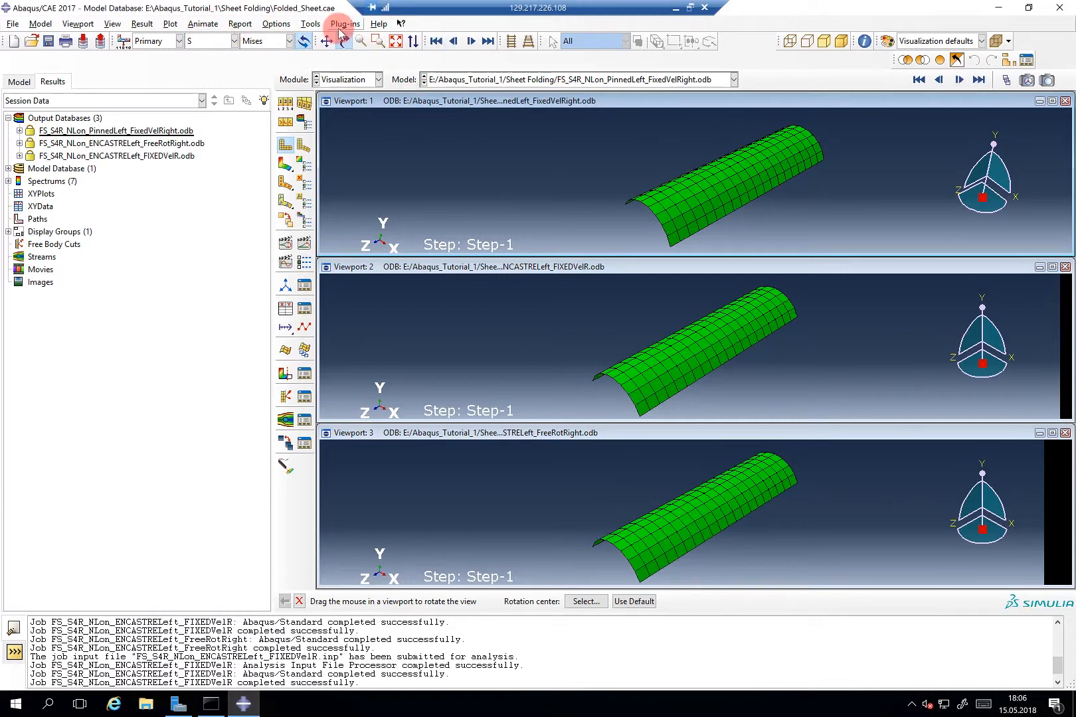
pyautogui.moveTo(99, 22)
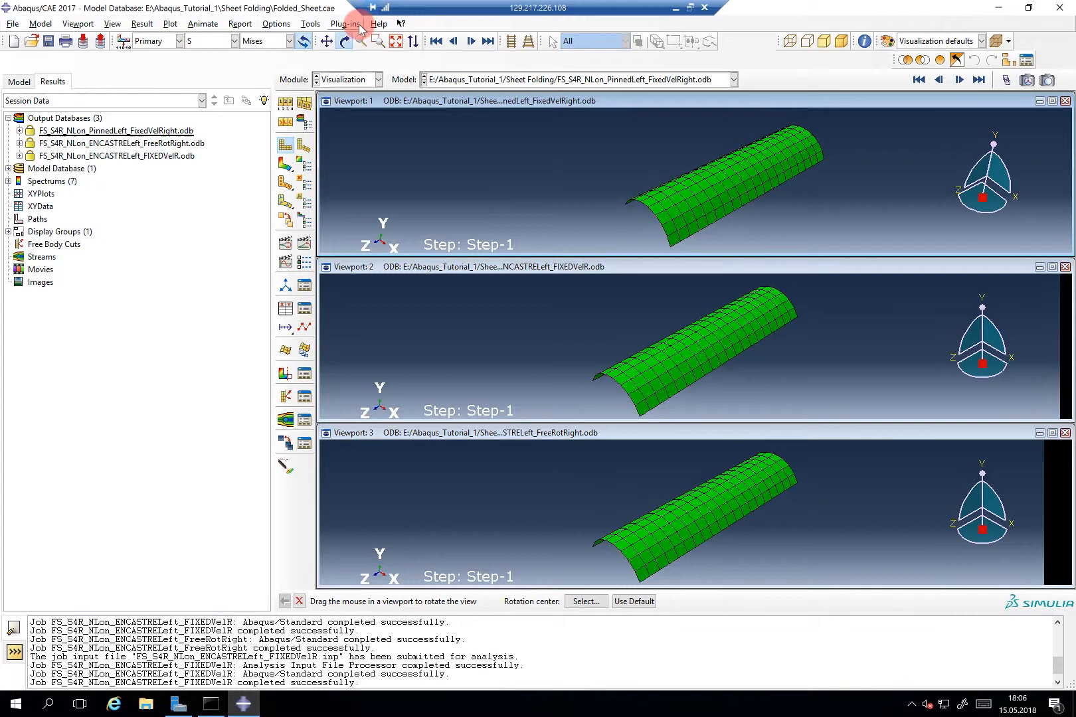
# Step: Browse the Tools, Plug-ins, Options, Animate, Result and View menus, then enable the Views toolbar
pyautogui.click(311, 23)
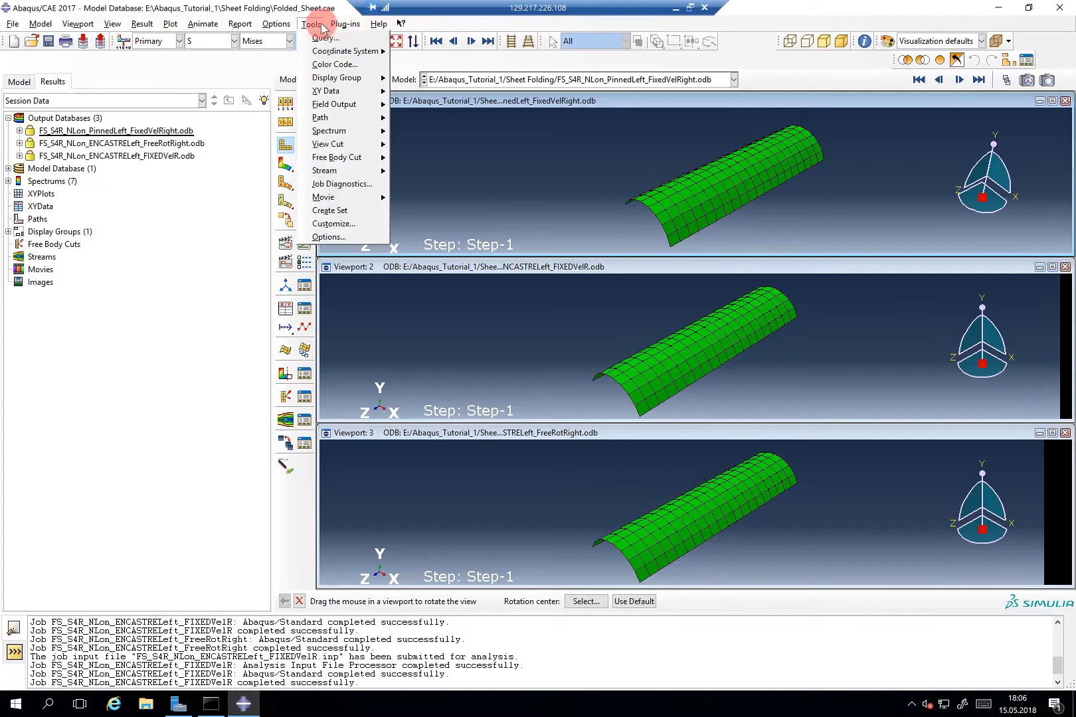
pyautogui.click(346, 24)
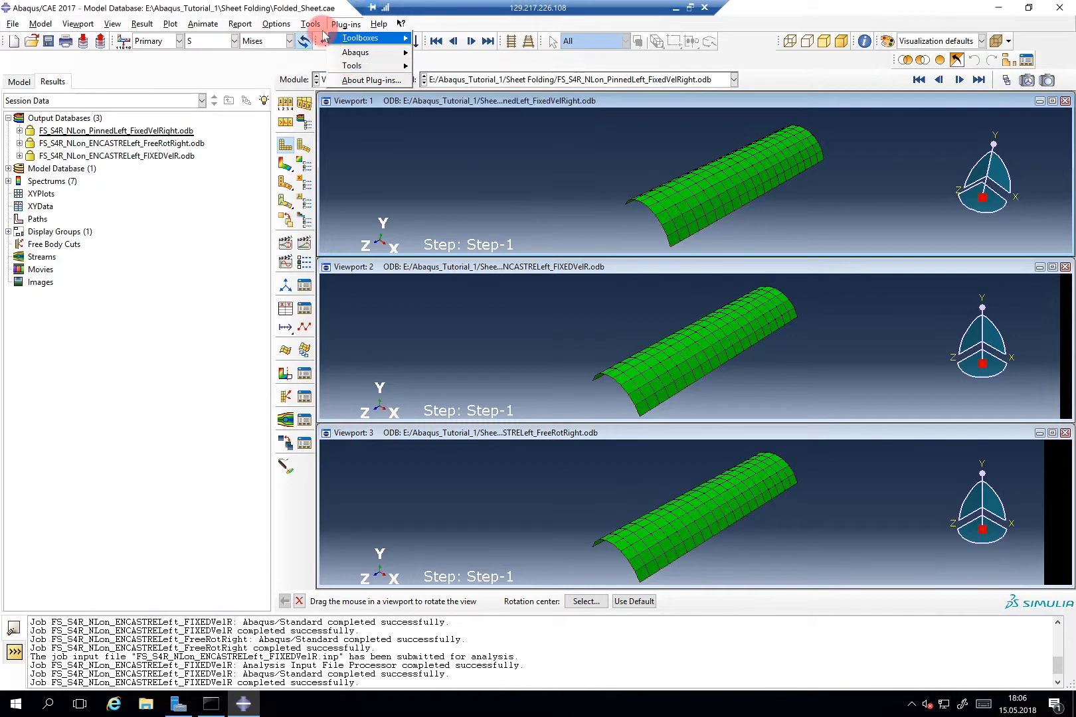
pyautogui.click(313, 24)
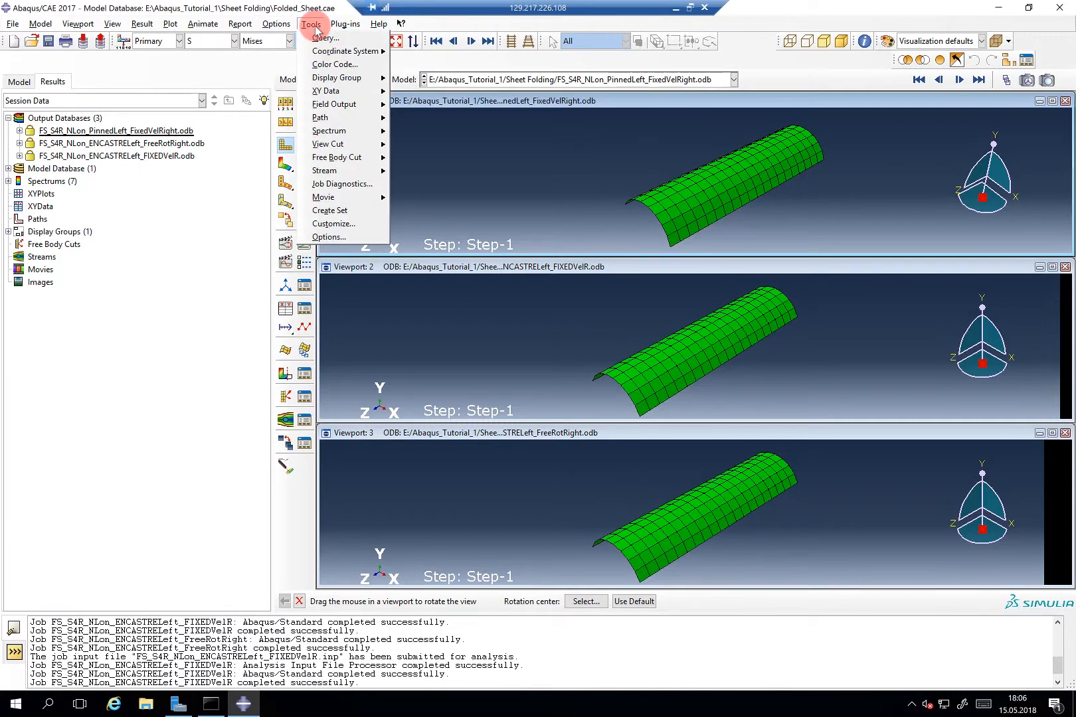
pyautogui.click(276, 24)
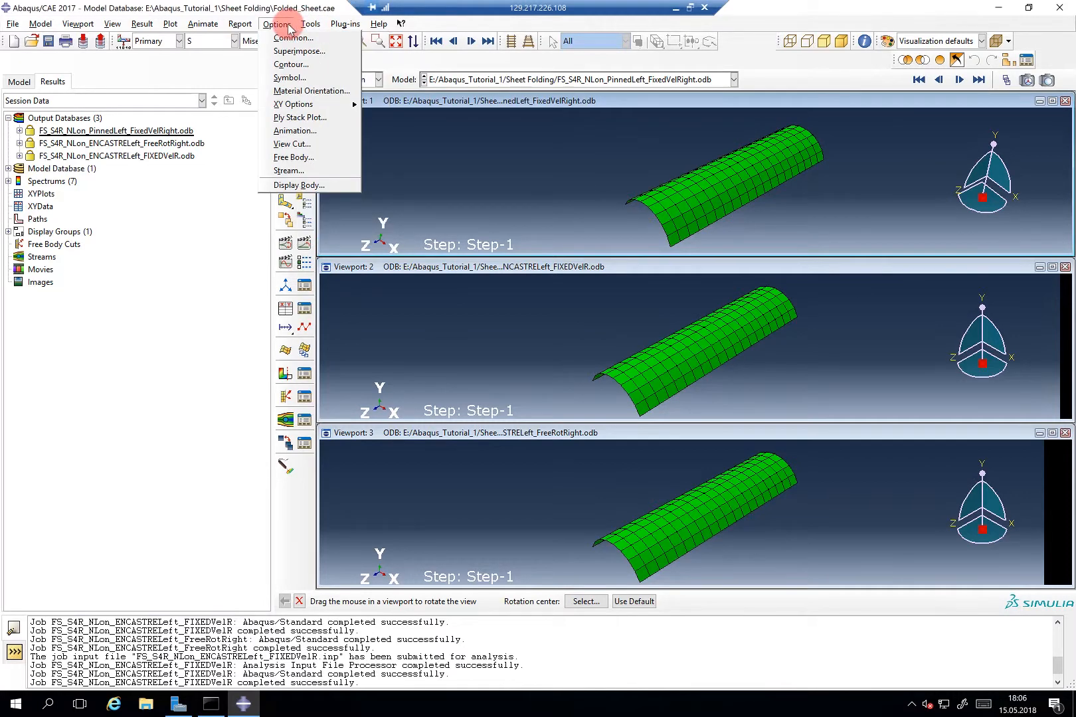
pyautogui.click(199, 24)
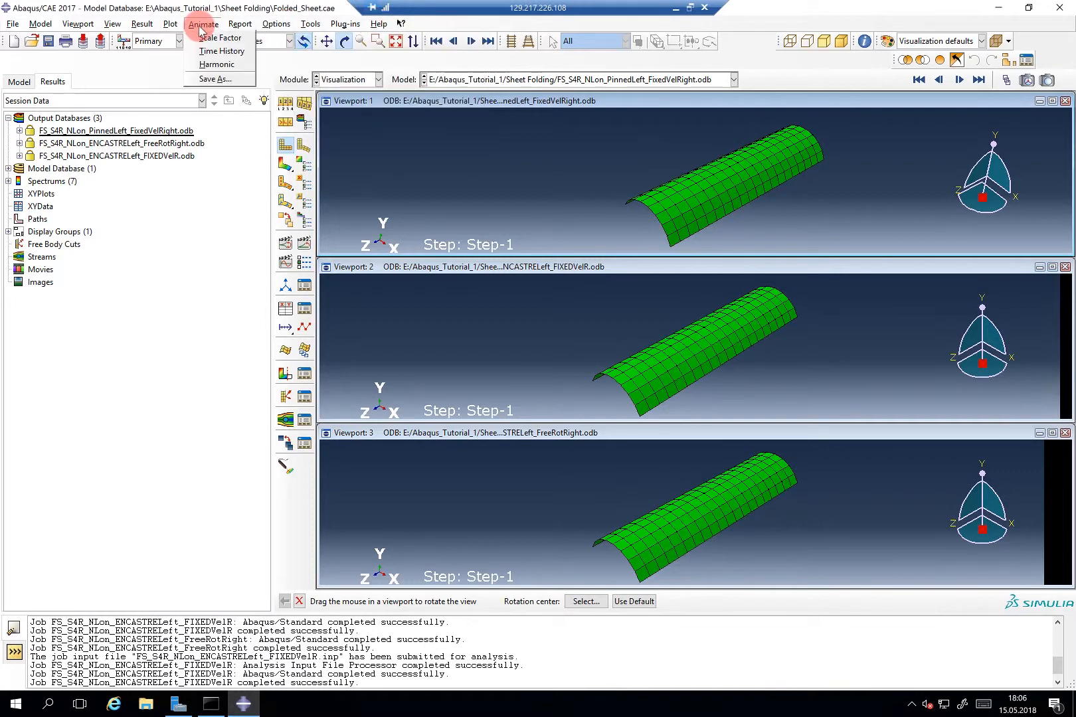
pyautogui.click(138, 23)
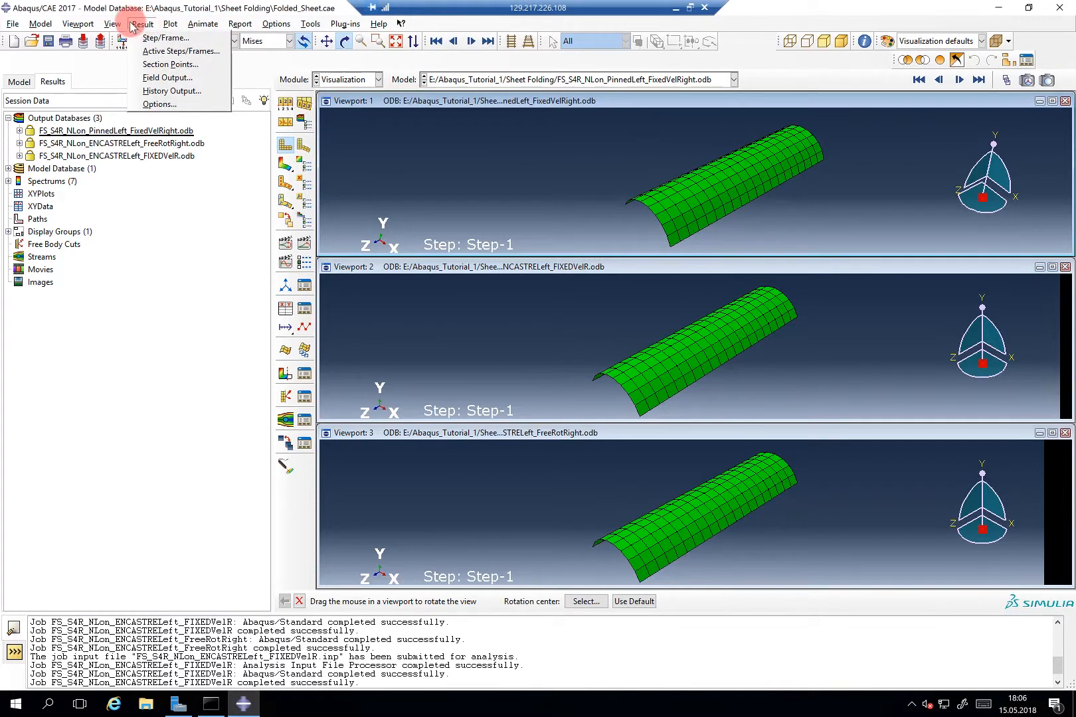
pyautogui.click(108, 23)
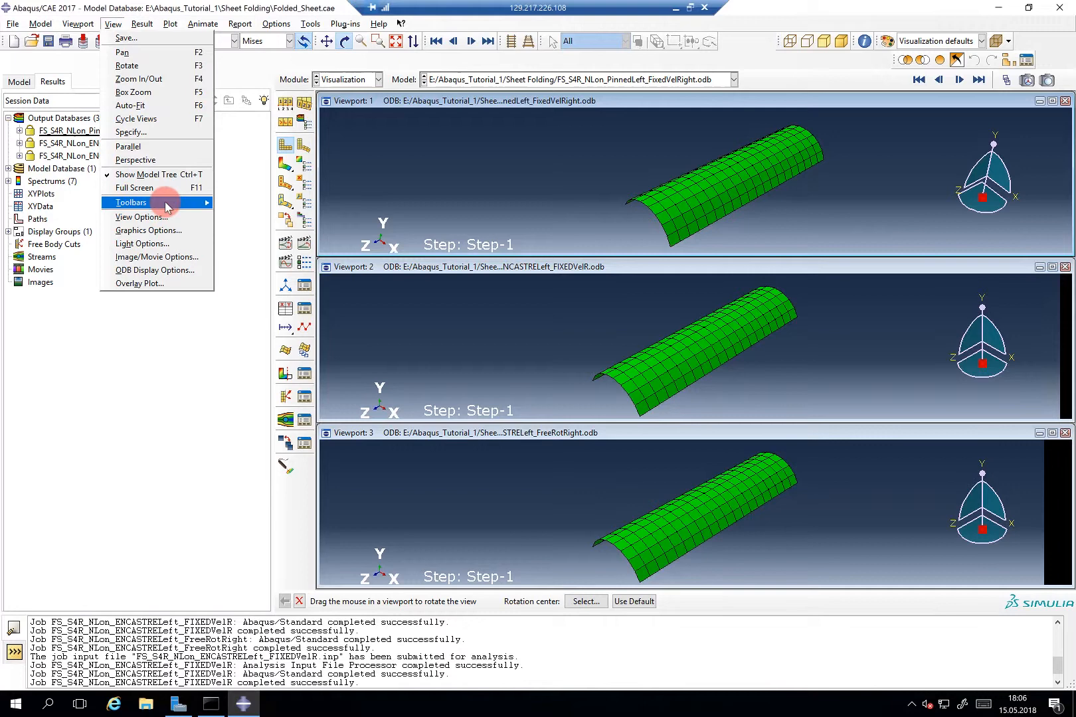
pyautogui.moveTo(133, 202)
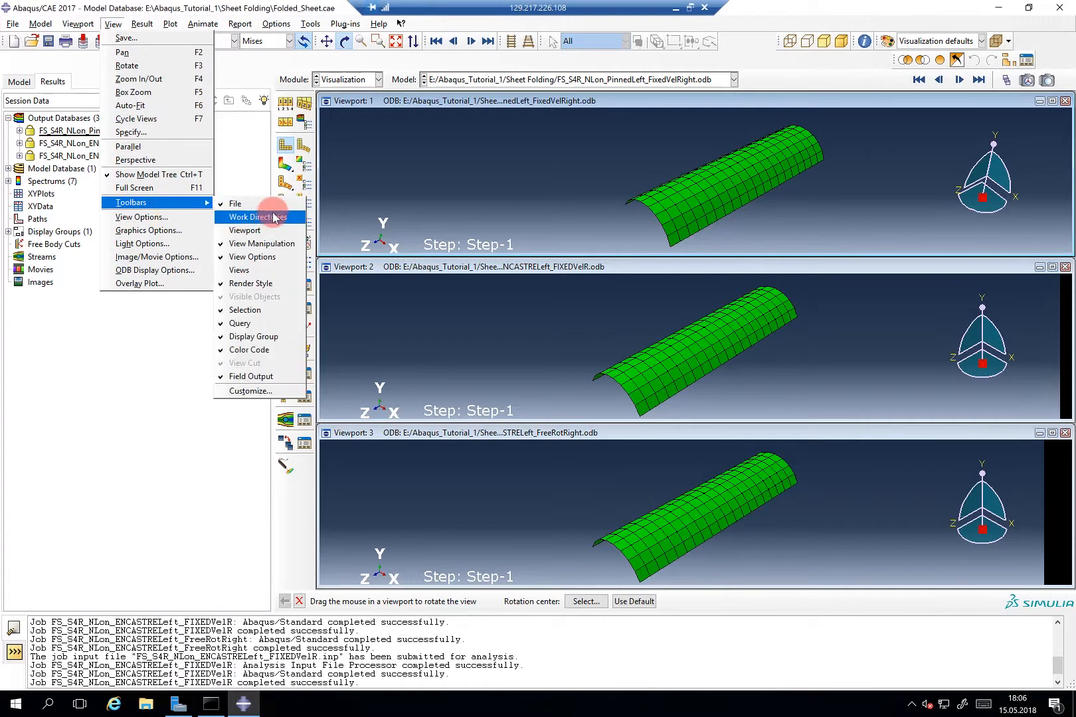
pyautogui.click(239, 270)
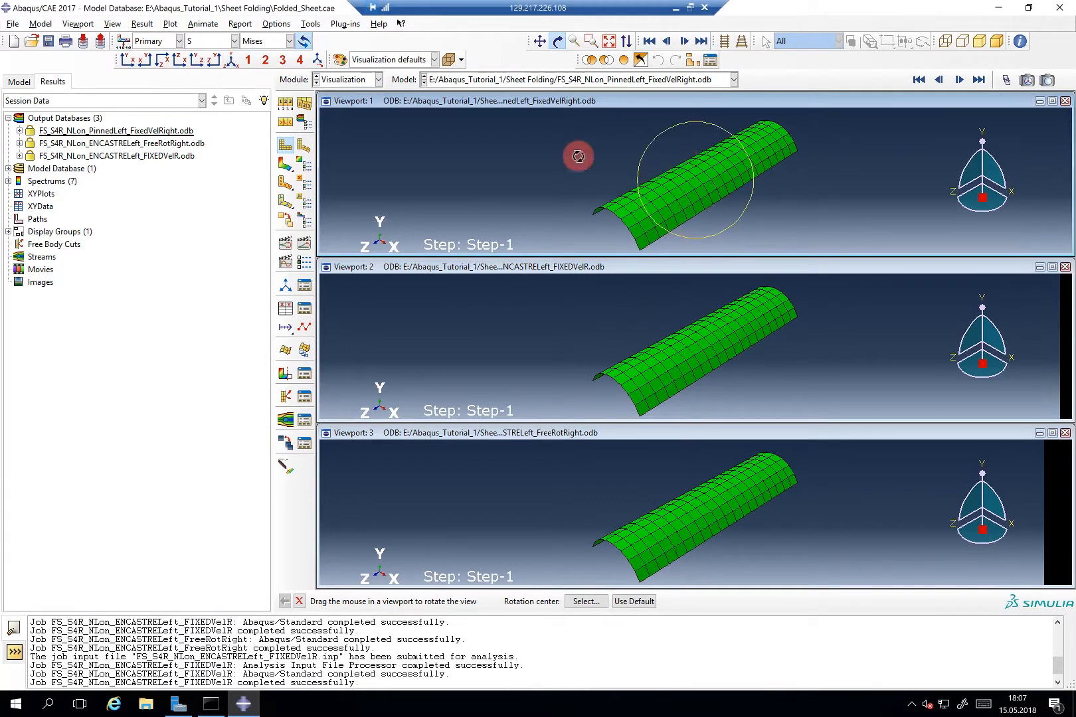
# Step: Link the three viewports and rotate the top sheet to confirm all follow
pyautogui.click(76, 24)
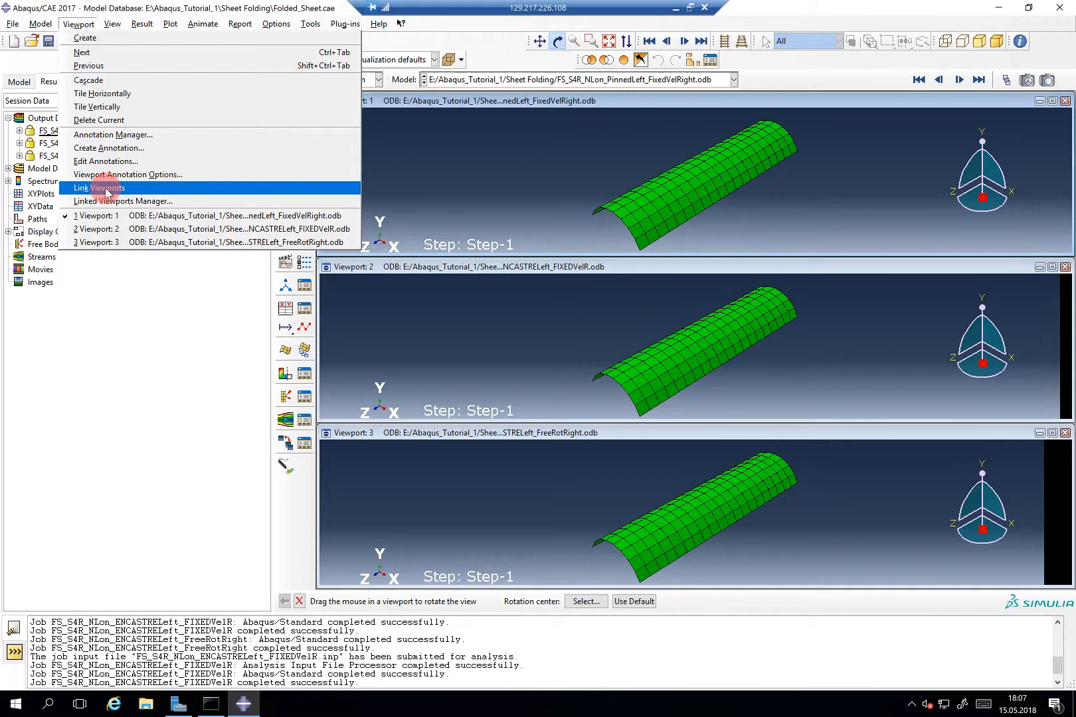
pyautogui.click(99, 187)
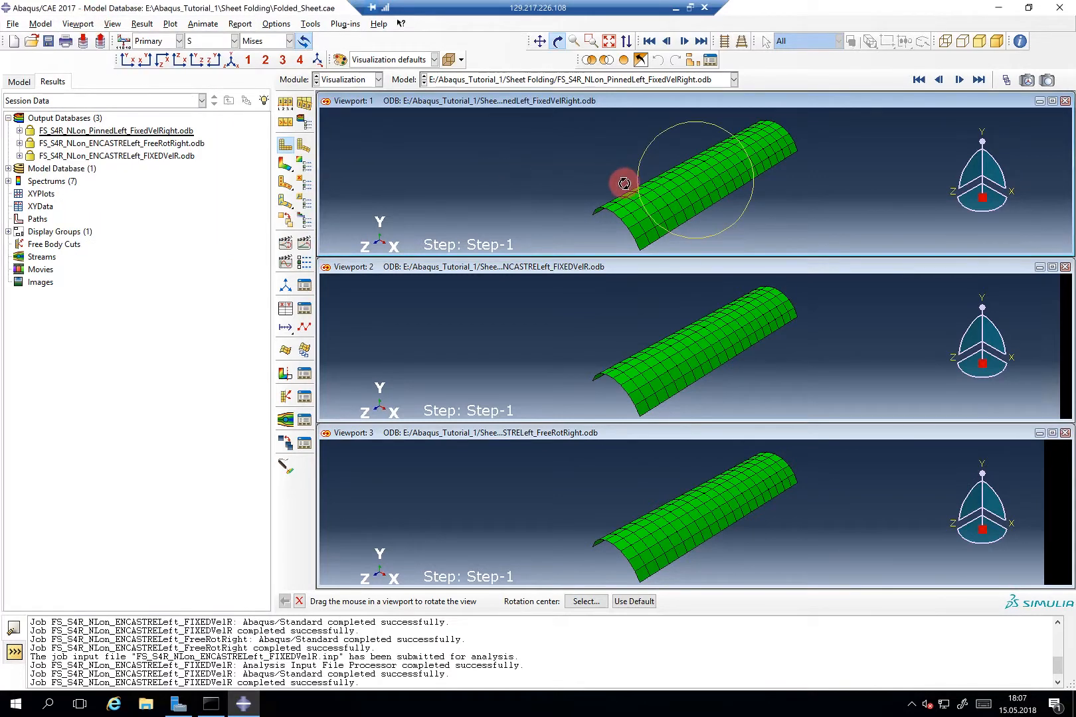
pyautogui.moveTo(621, 182); pyautogui.dragTo(638, 185)
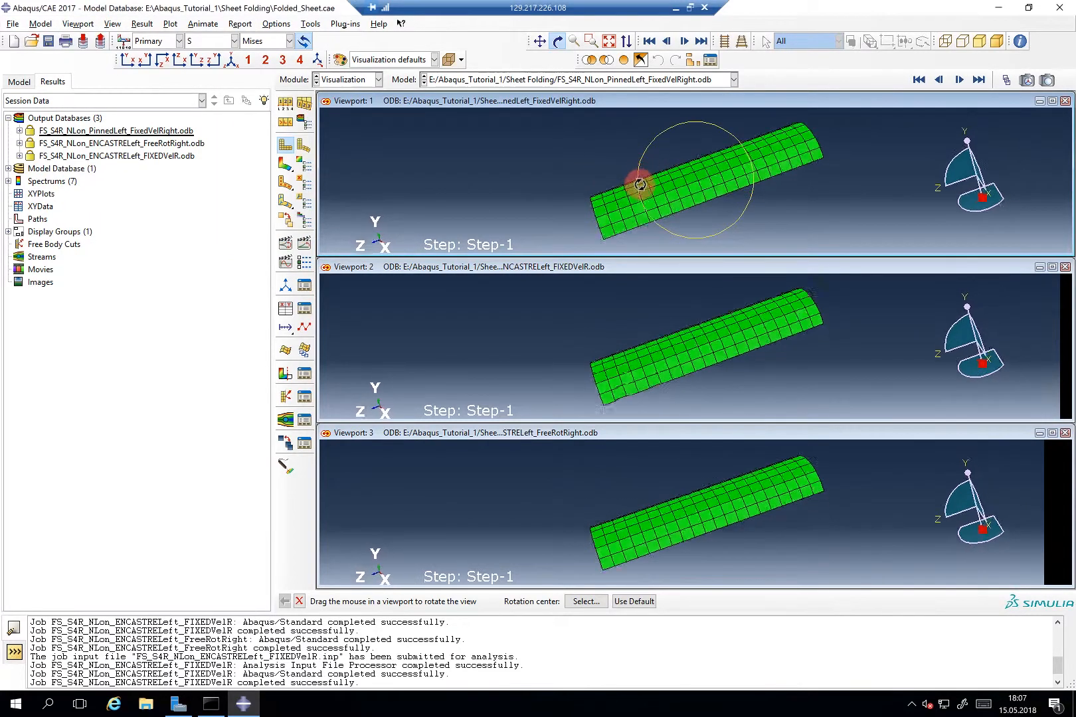
pyautogui.moveTo(638, 186); pyautogui.dragTo(551, 339)
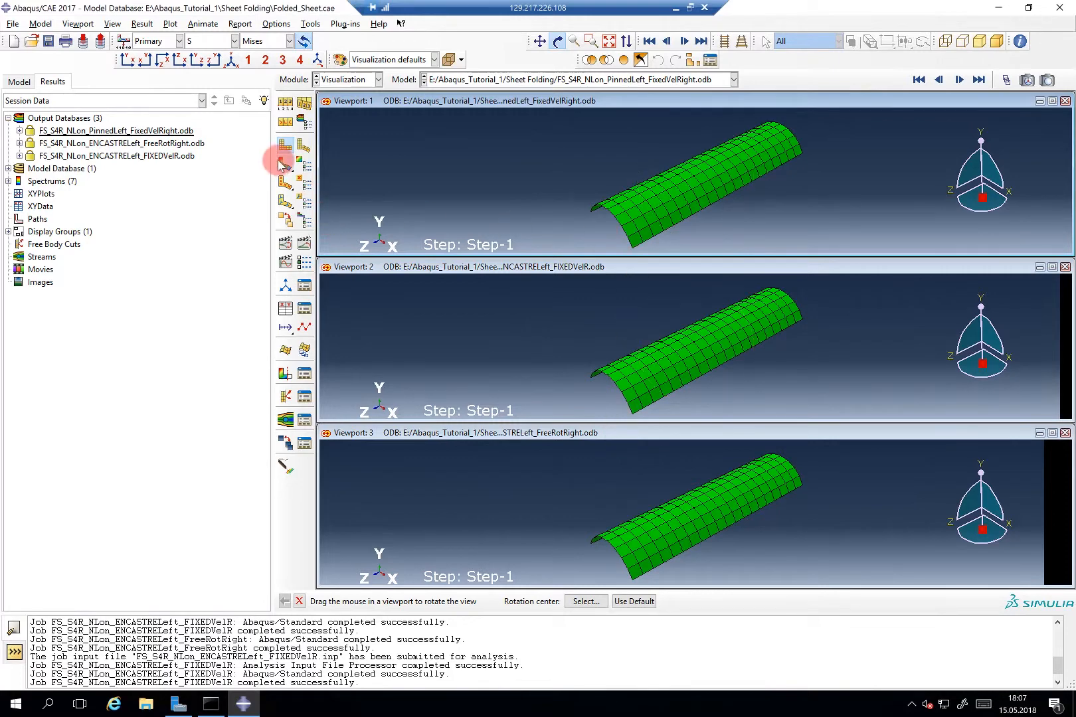
# Step: Plot Mises contours on all three sheets, reorient them, and open the Frame Selector
pyautogui.click(285, 142)
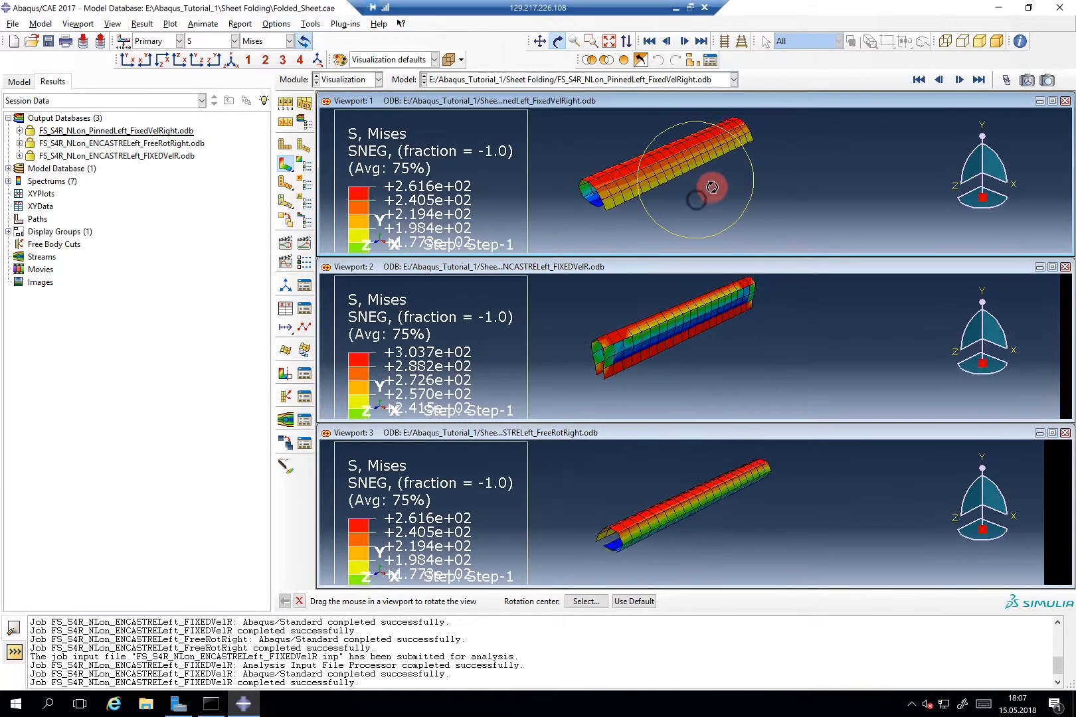
pyautogui.moveTo(710, 178); pyautogui.dragTo(734, 168)
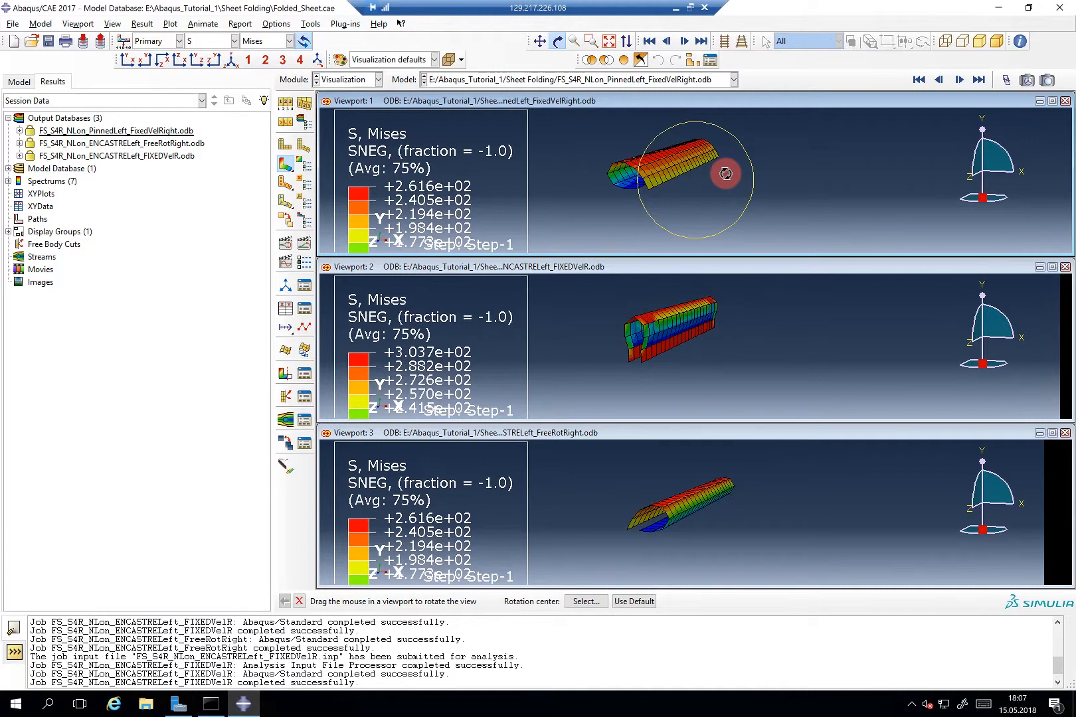
pyautogui.moveTo(725, 173); pyautogui.dragTo(733, 175)
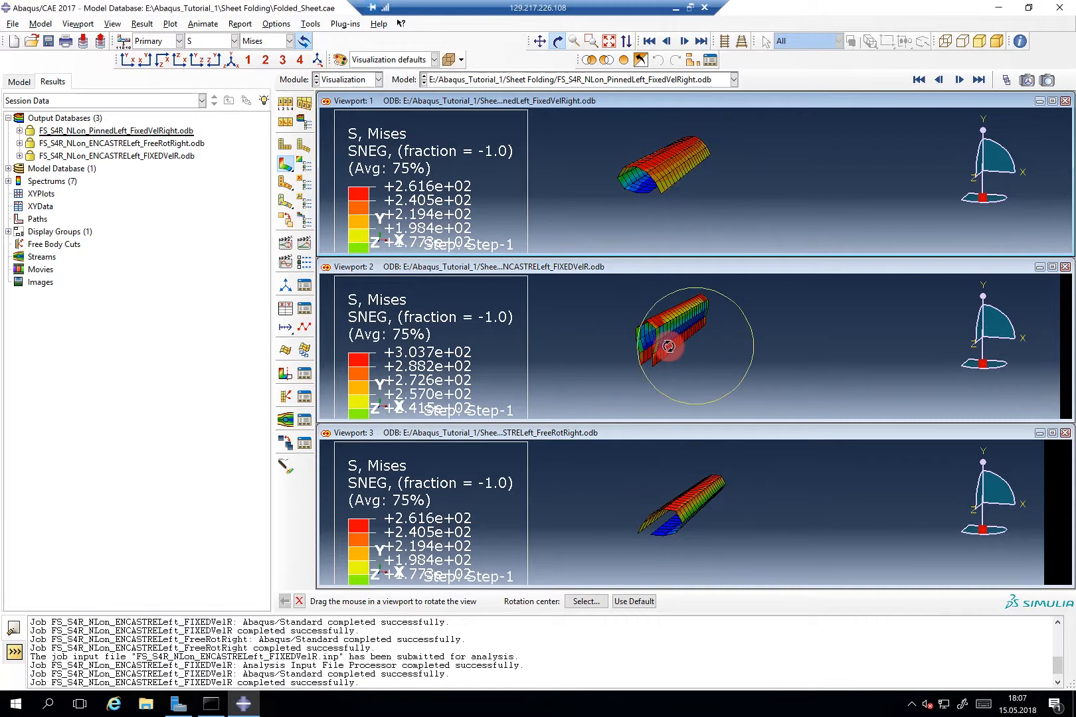
pyautogui.moveTo(669, 348); pyautogui.dragTo(669, 339)
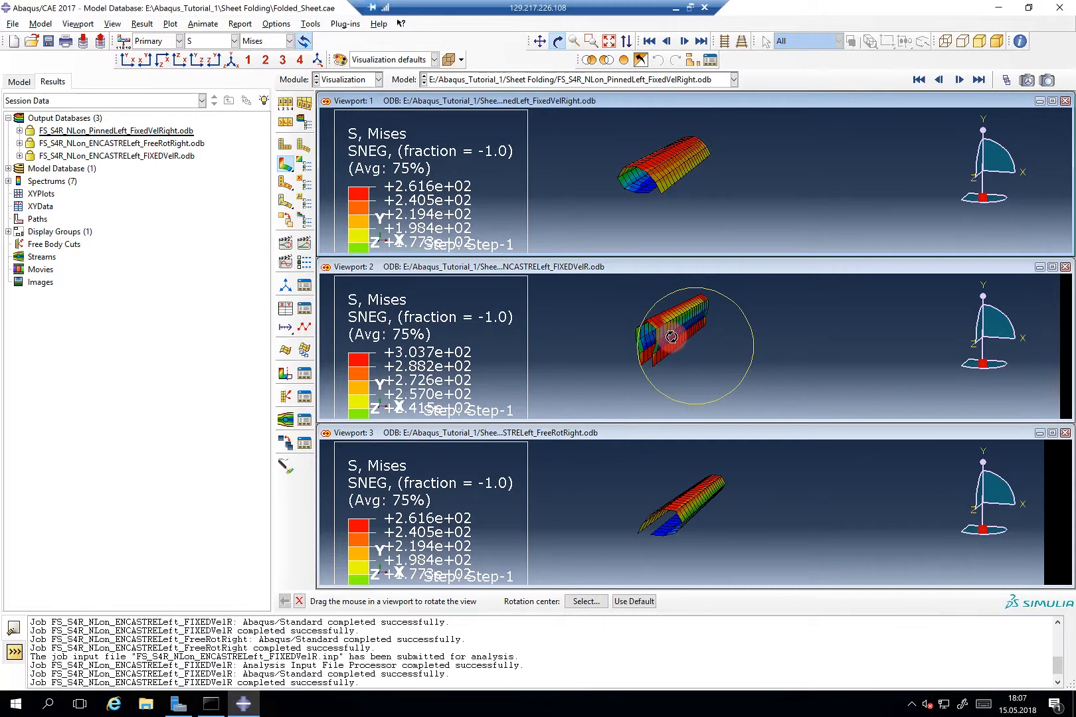
pyautogui.click(1007, 80)
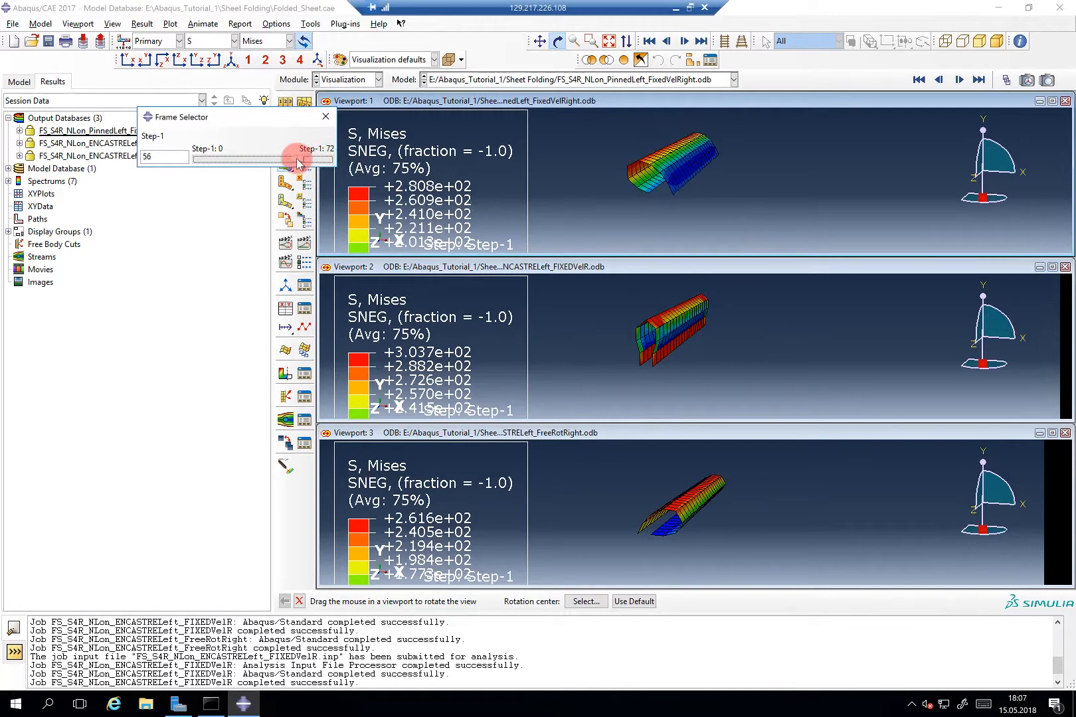
# Step: Drag each job's frame slider to late increments, with FreeRotRight at increment 21 of 72
pyautogui.moveTo(300, 158); pyautogui.dragTo(259, 158)
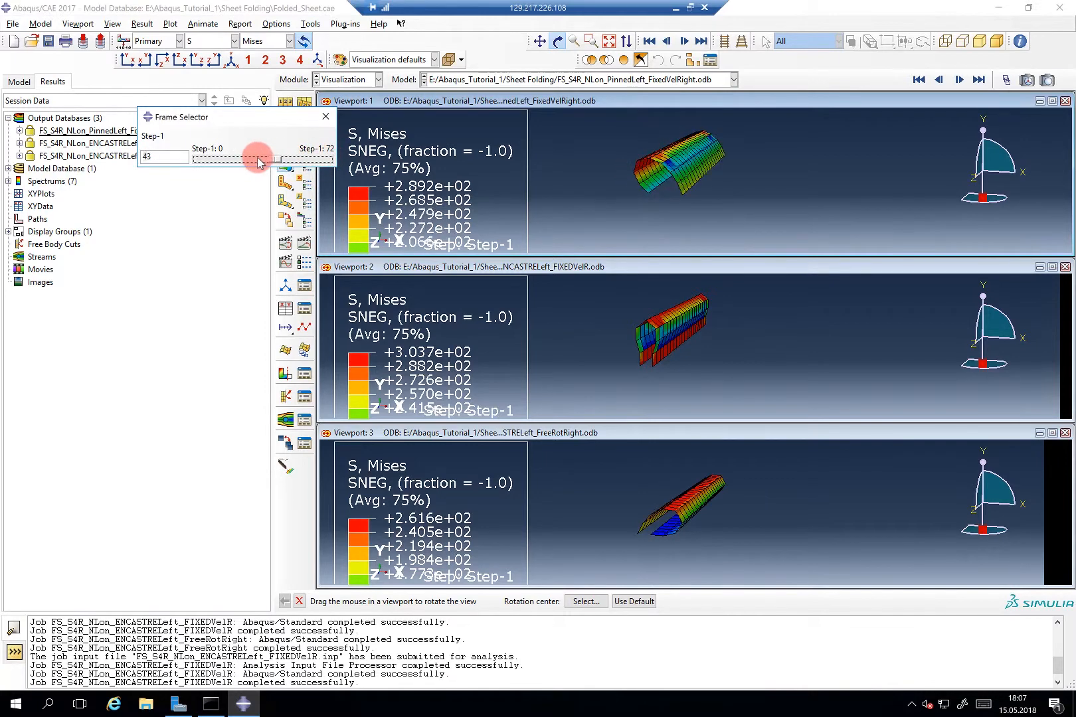
pyautogui.moveTo(260, 161); pyautogui.dragTo(199, 161)
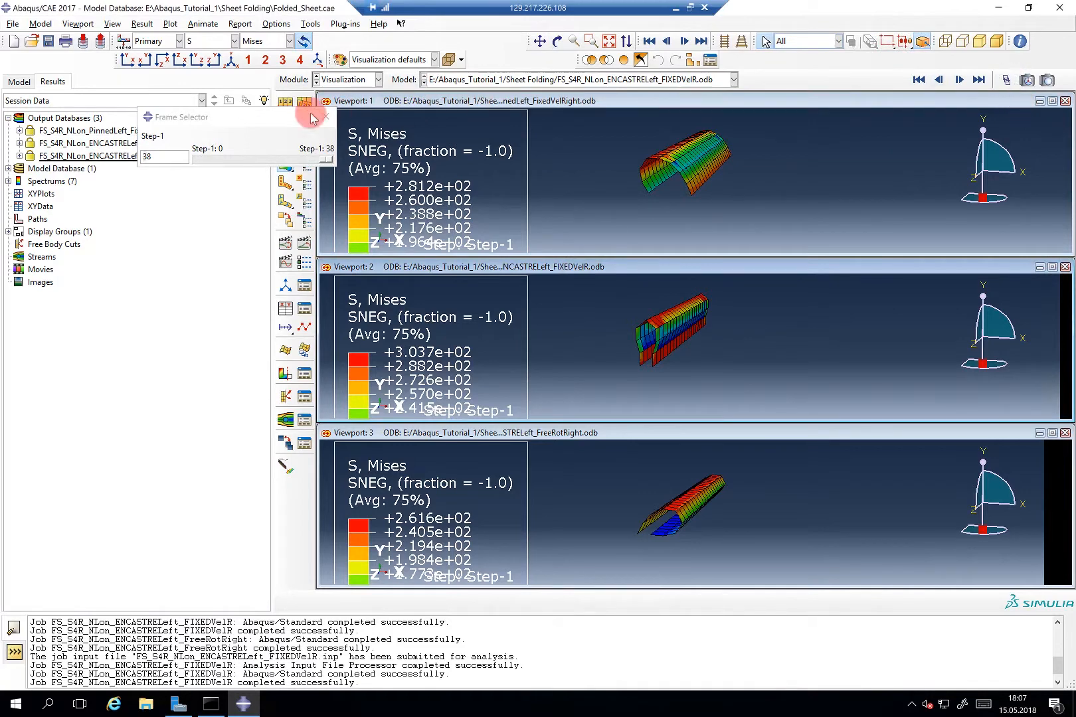
pyautogui.moveTo(308, 159); pyautogui.dragTo(274, 160)
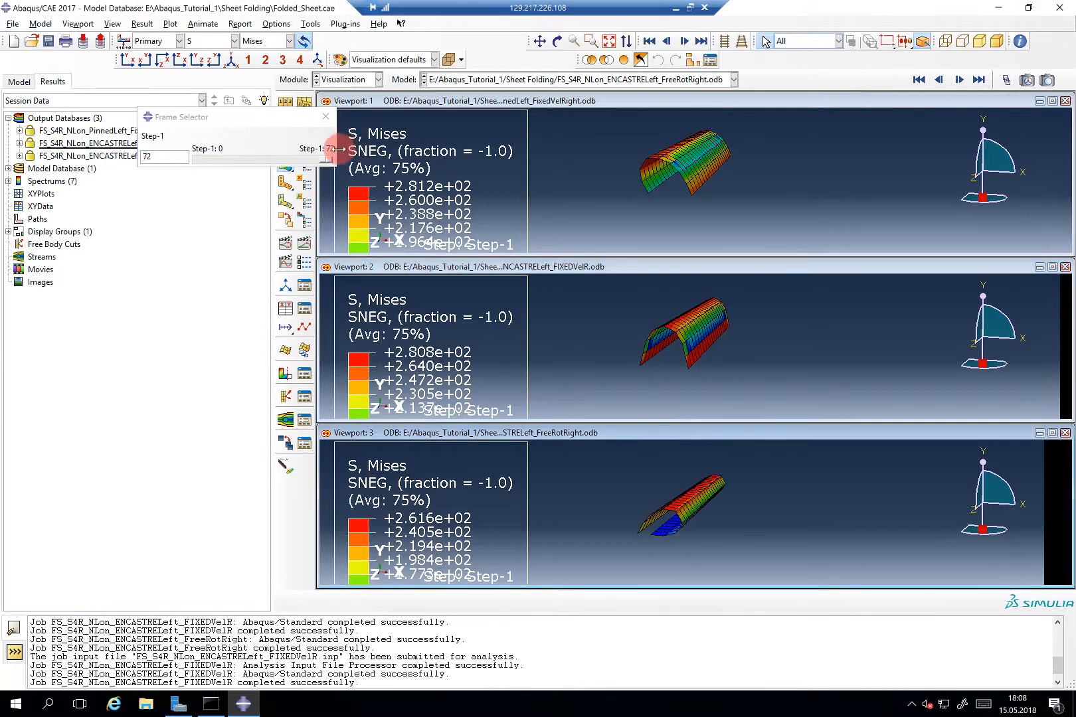
pyautogui.moveTo(330, 159); pyautogui.dragTo(237, 160)
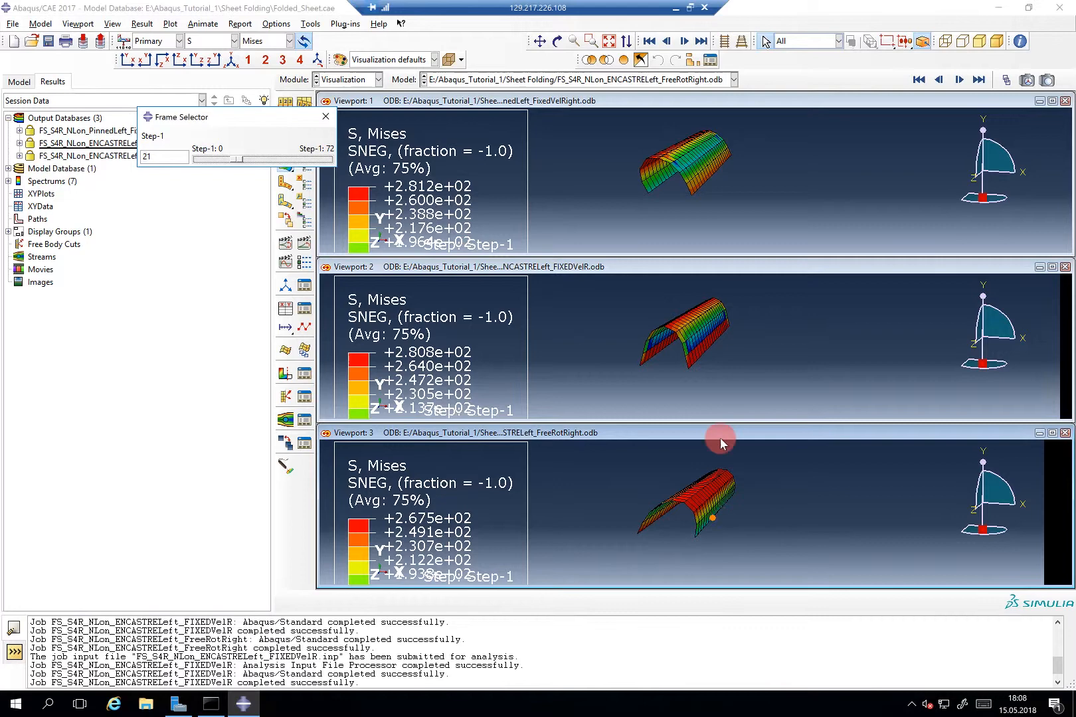
pyautogui.moveTo(724, 169)
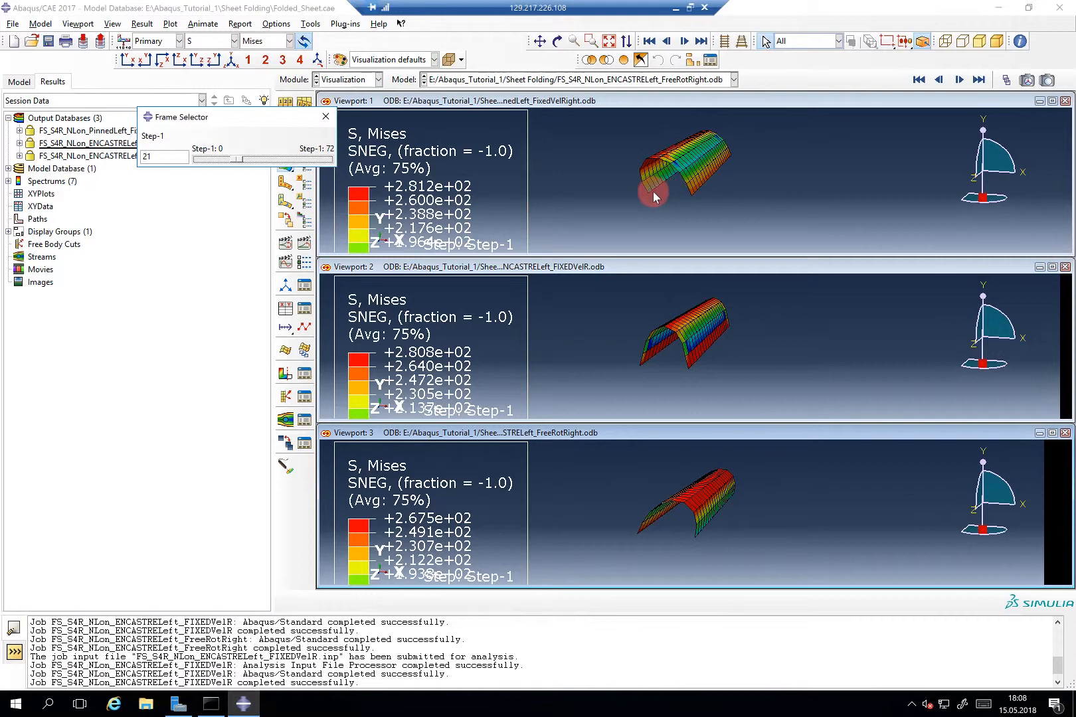
pyautogui.moveTo(658, 305)
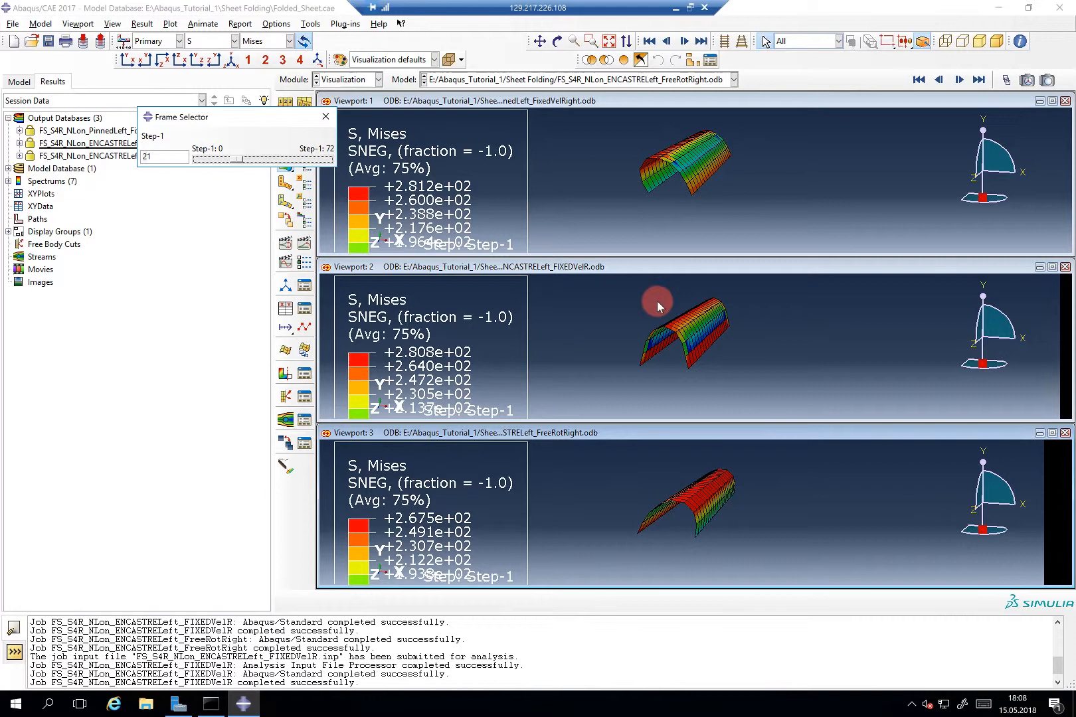
pyautogui.moveTo(665, 276)
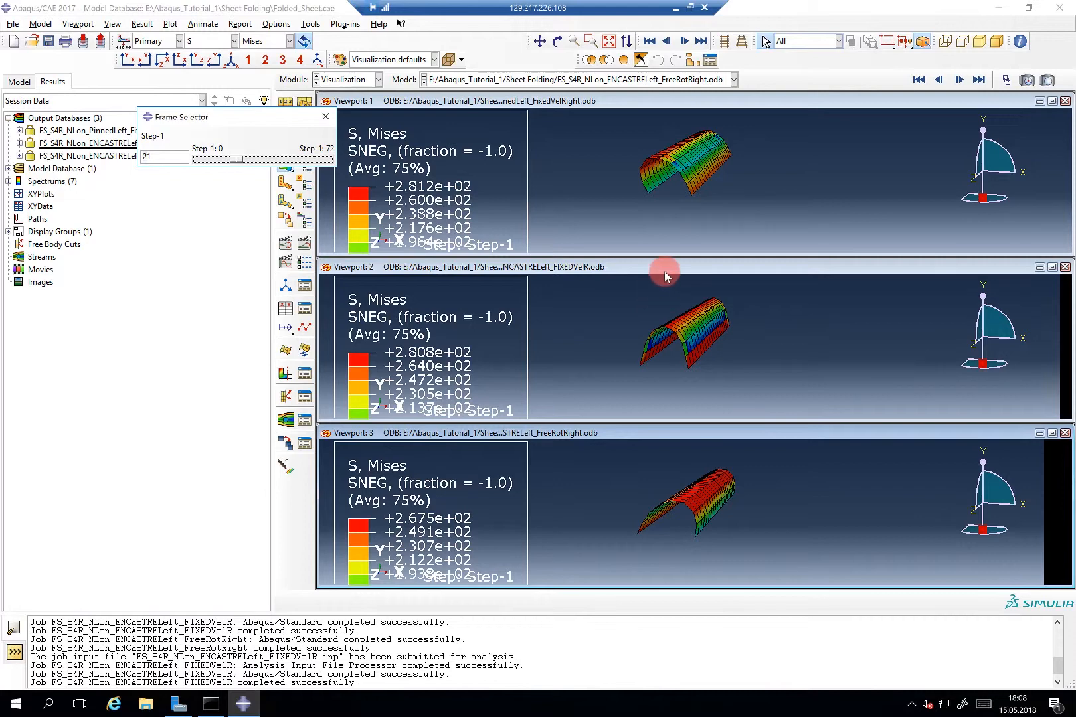
pyautogui.moveTo(535, 320)
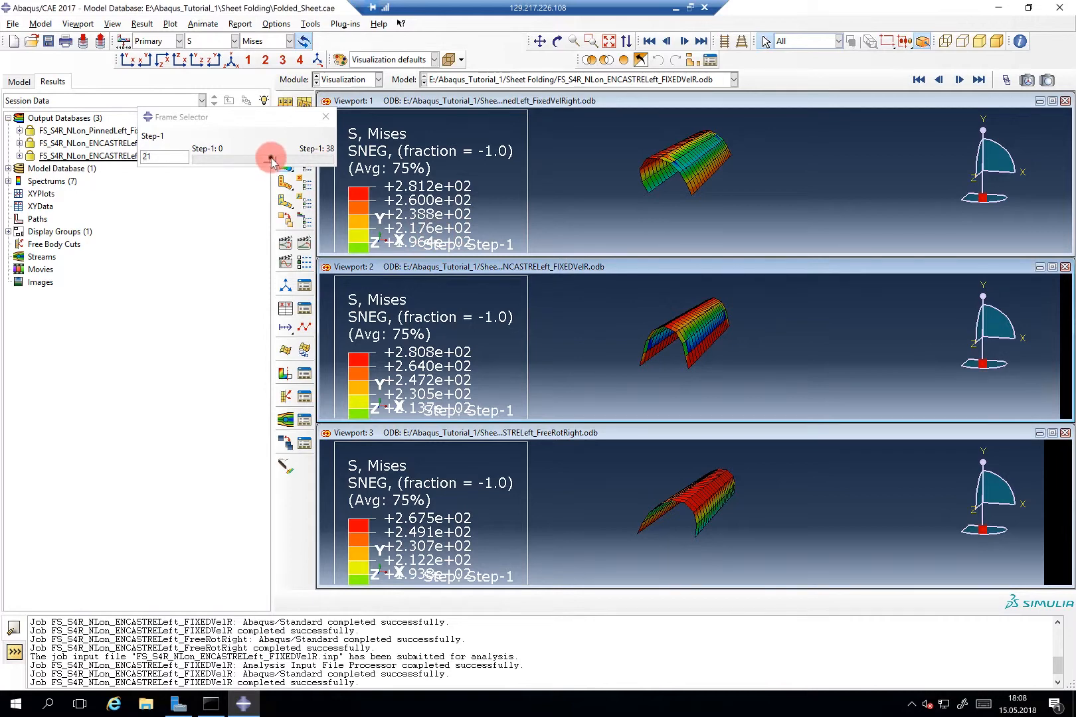
# Step: Scrub the ENCASTRELeft_FIXEDVelR increments back and forth, ending at increment 5 of 38
pyautogui.moveTo(268, 159); pyautogui.dragTo(328, 160)
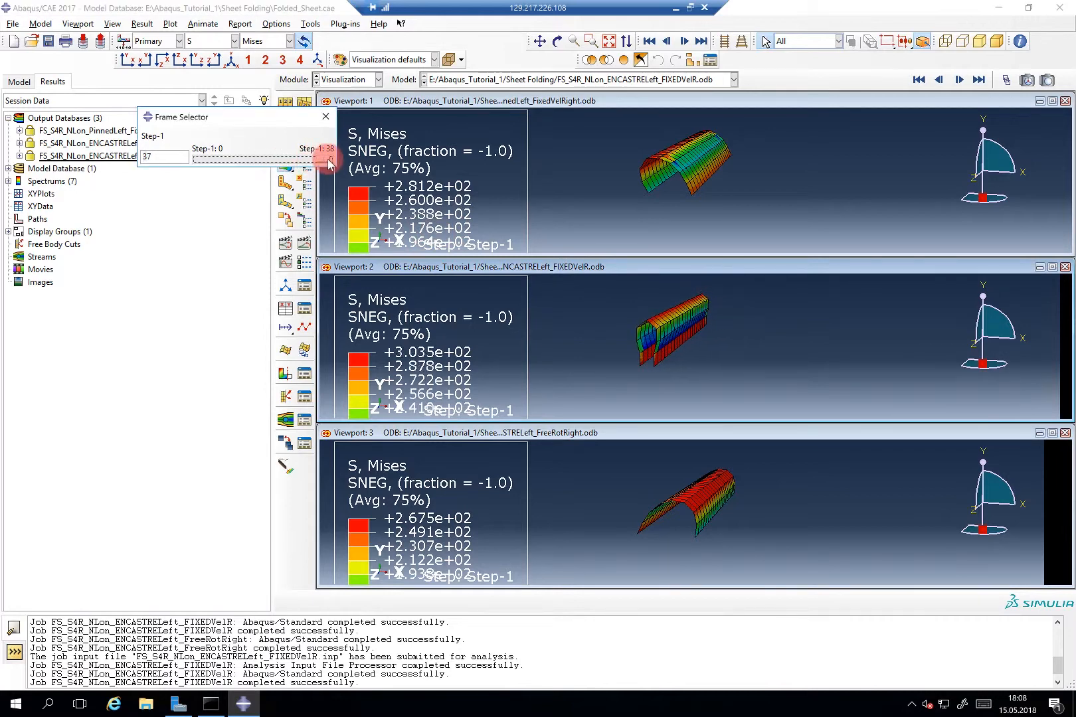
pyautogui.moveTo(323, 159); pyautogui.dragTo(250, 160)
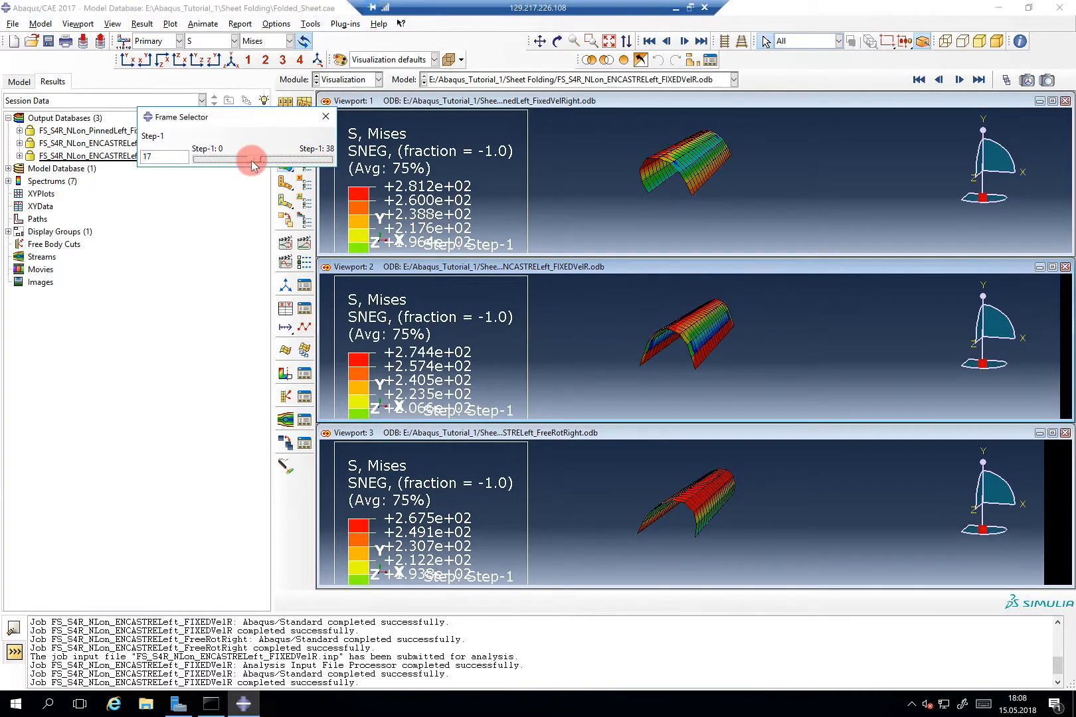
pyautogui.moveTo(247, 160); pyautogui.dragTo(309, 161)
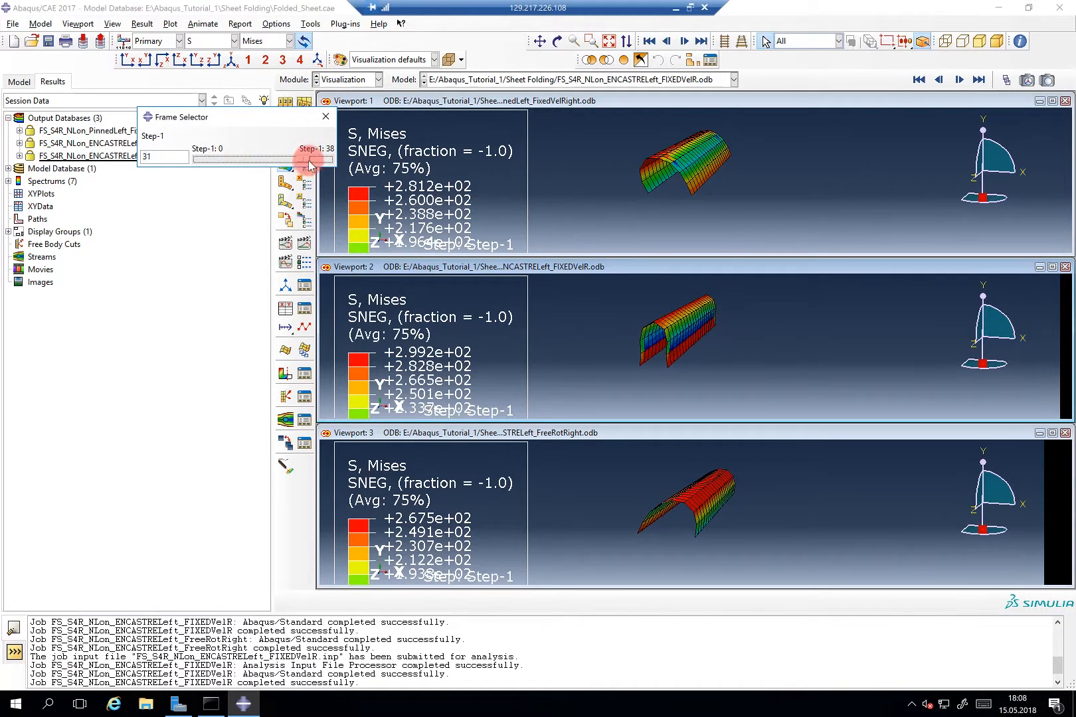
pyautogui.moveTo(306, 160); pyautogui.dragTo(274, 159)
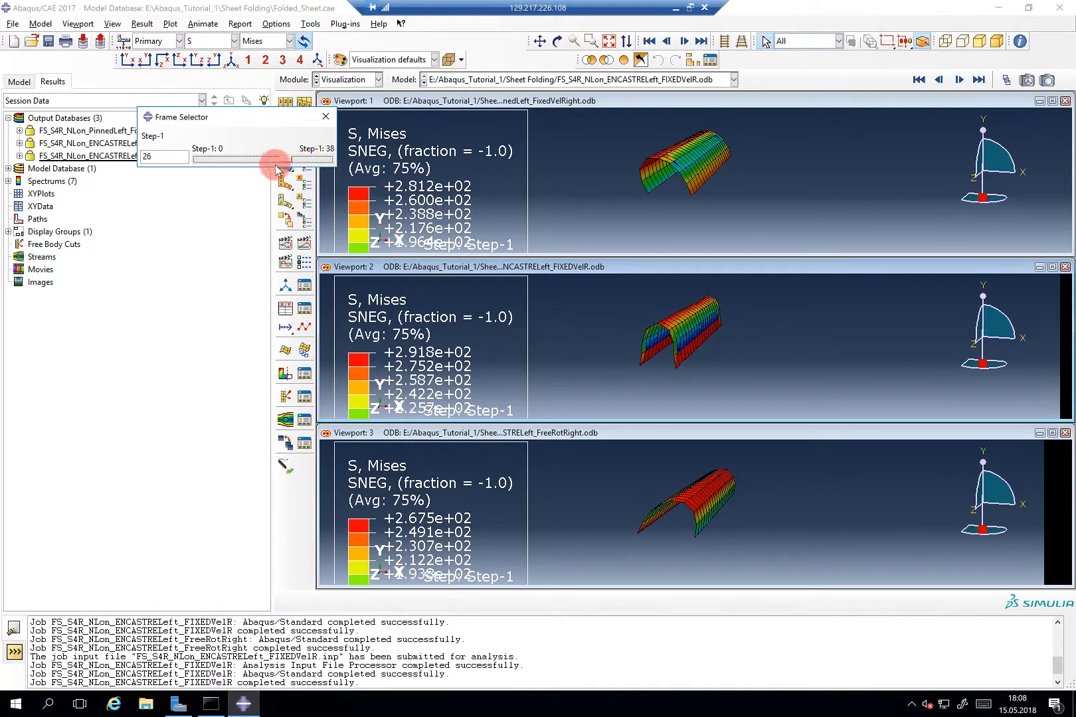
pyautogui.moveTo(274, 160); pyautogui.dragTo(237, 160)
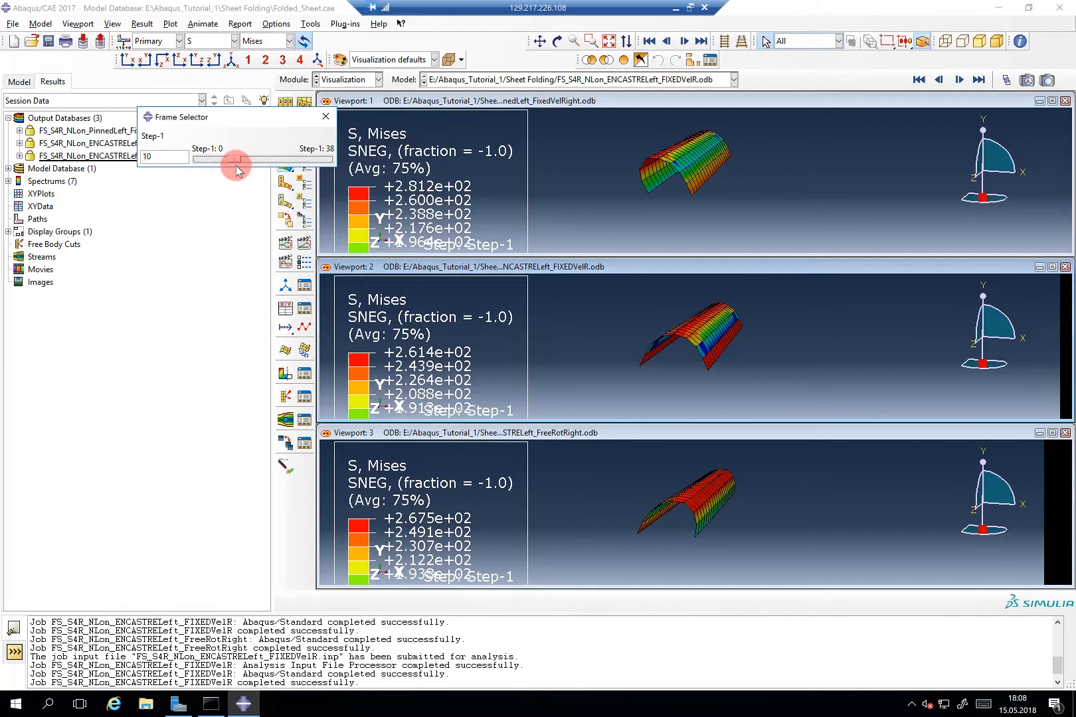
pyautogui.moveTo(236, 160); pyautogui.dragTo(263, 159)
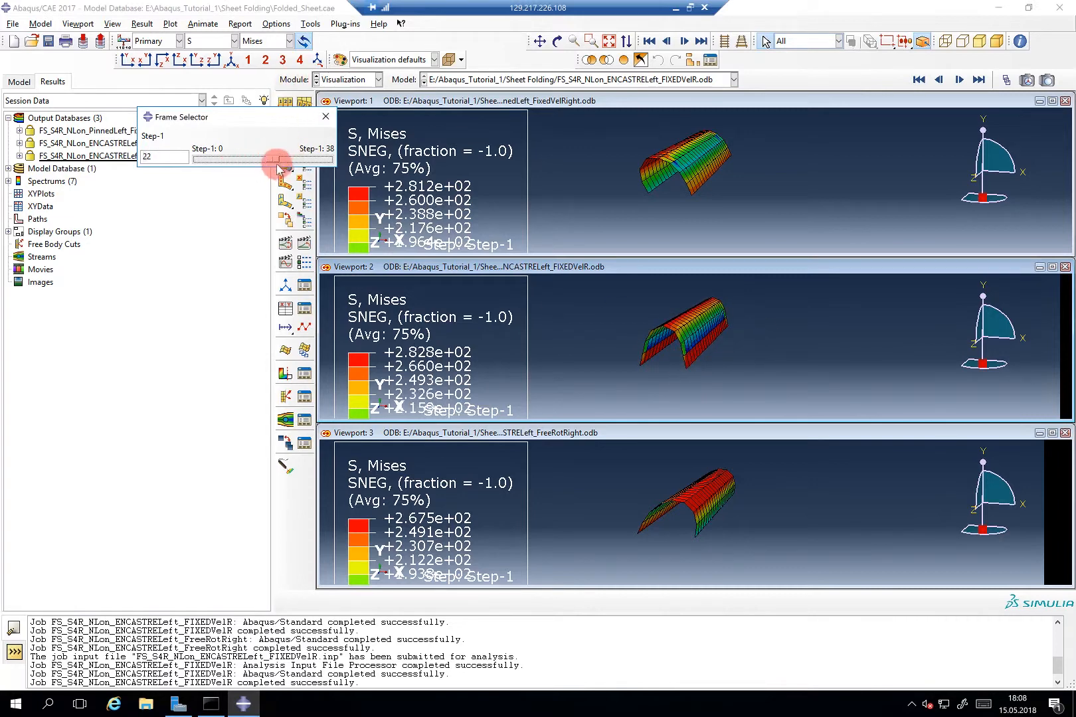
pyautogui.moveTo(278, 160); pyautogui.dragTo(326, 159)
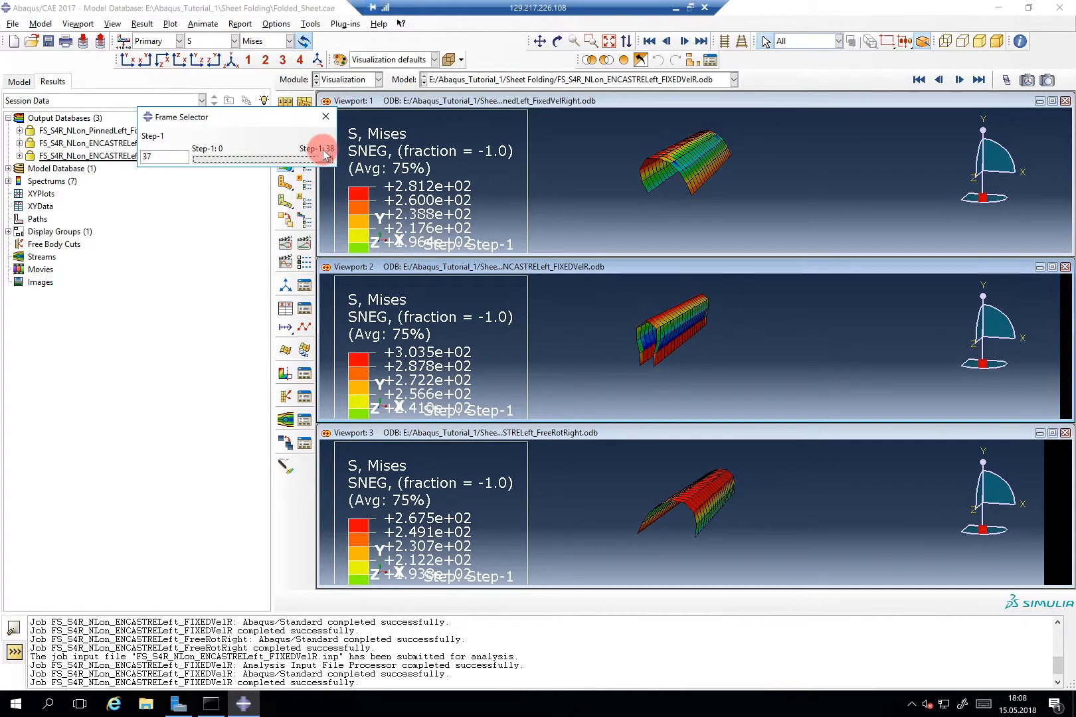
pyautogui.moveTo(322, 159); pyautogui.dragTo(247, 160)
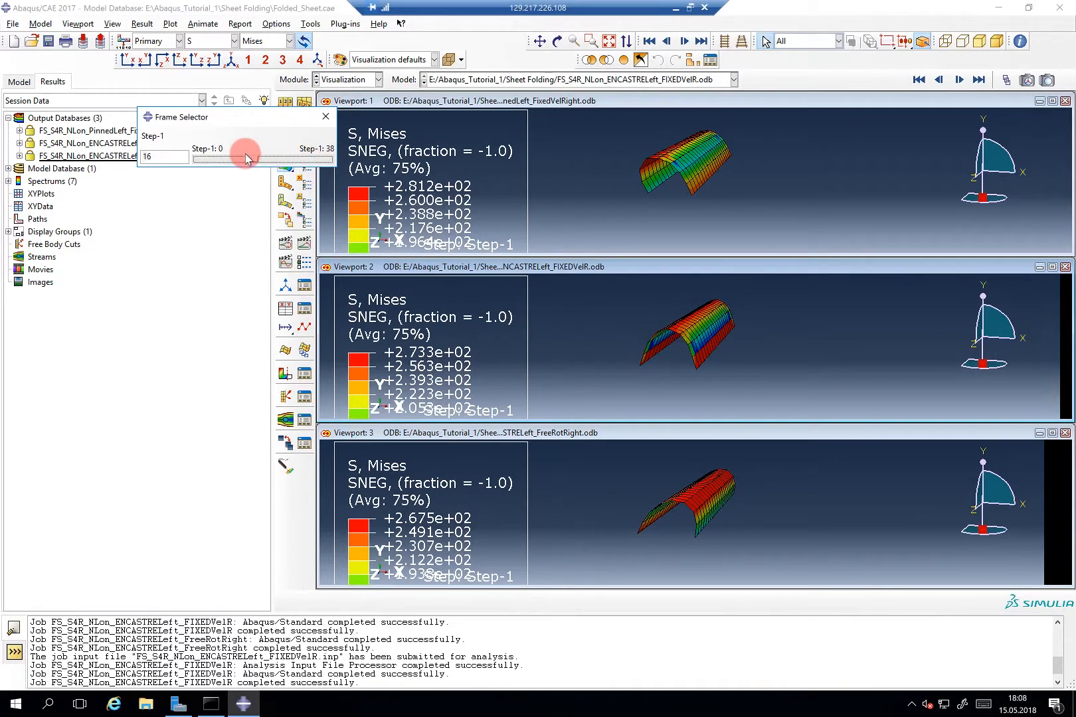
pyautogui.moveTo(247, 160); pyautogui.dragTo(216, 160)
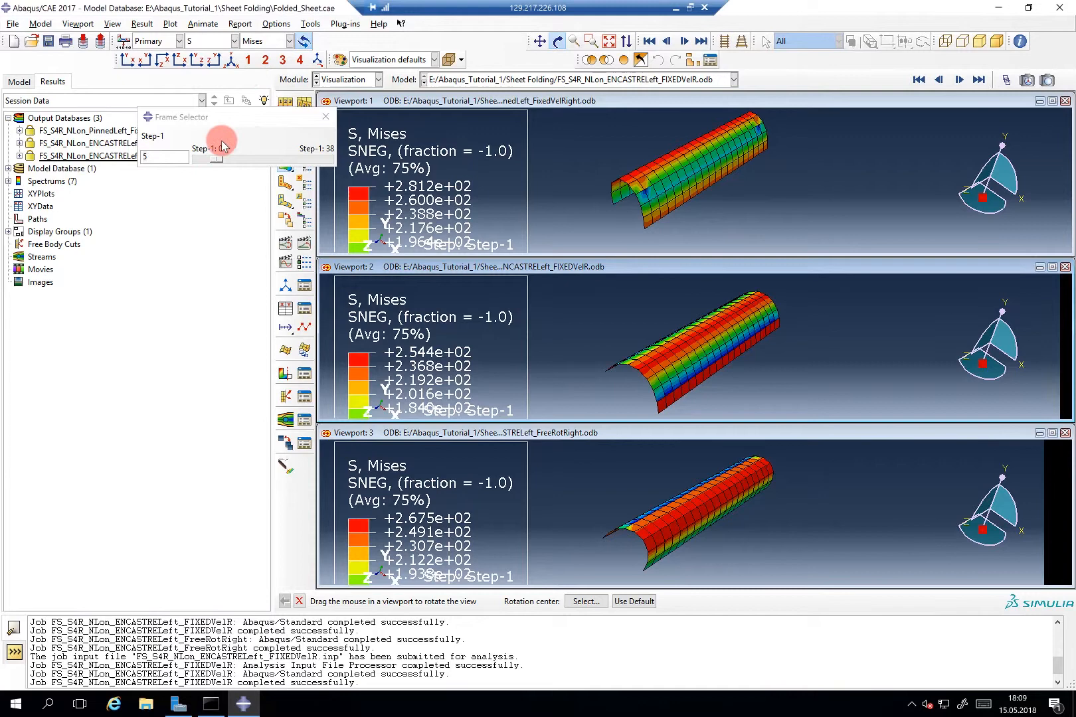
# Step: Replot contours, set PinnedLeft to increment 59 and FreeRotRight to 49, and close the selector
pyautogui.click(284, 156)
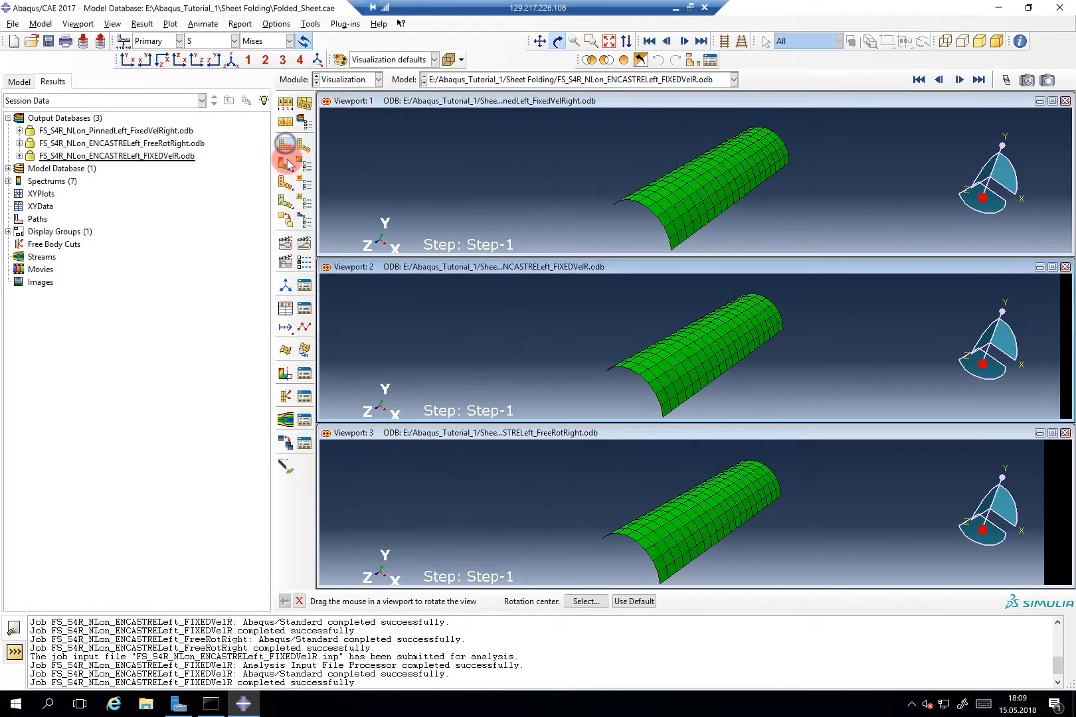
pyautogui.click(284, 143)
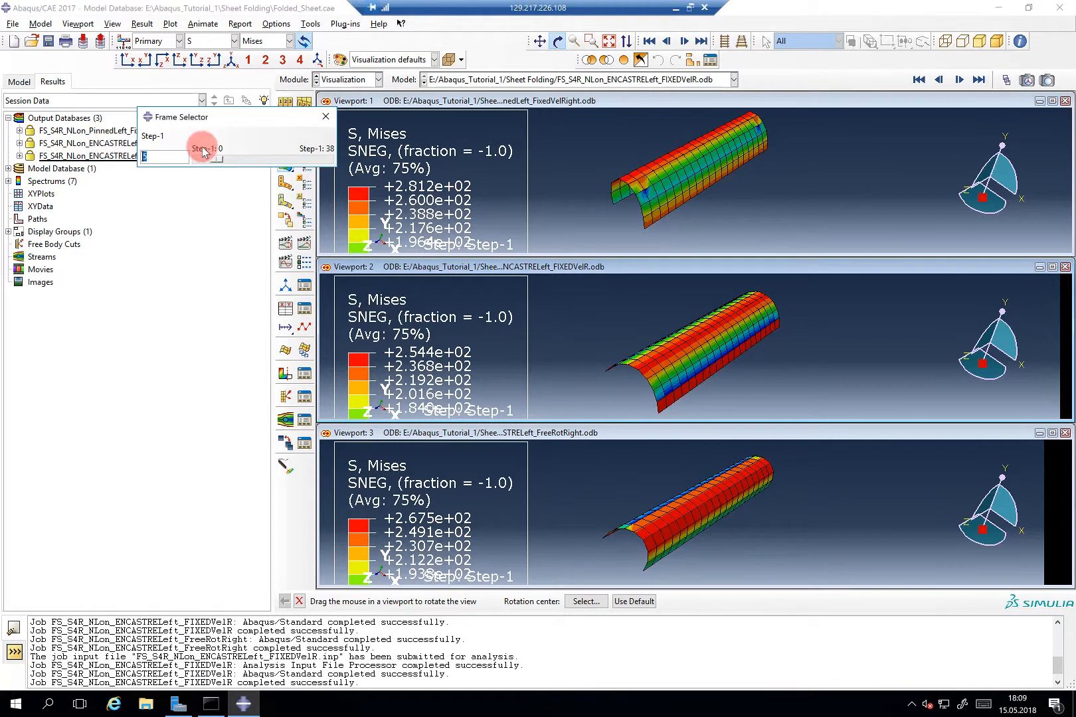
pyautogui.moveTo(206, 160); pyautogui.dragTo(312, 159)
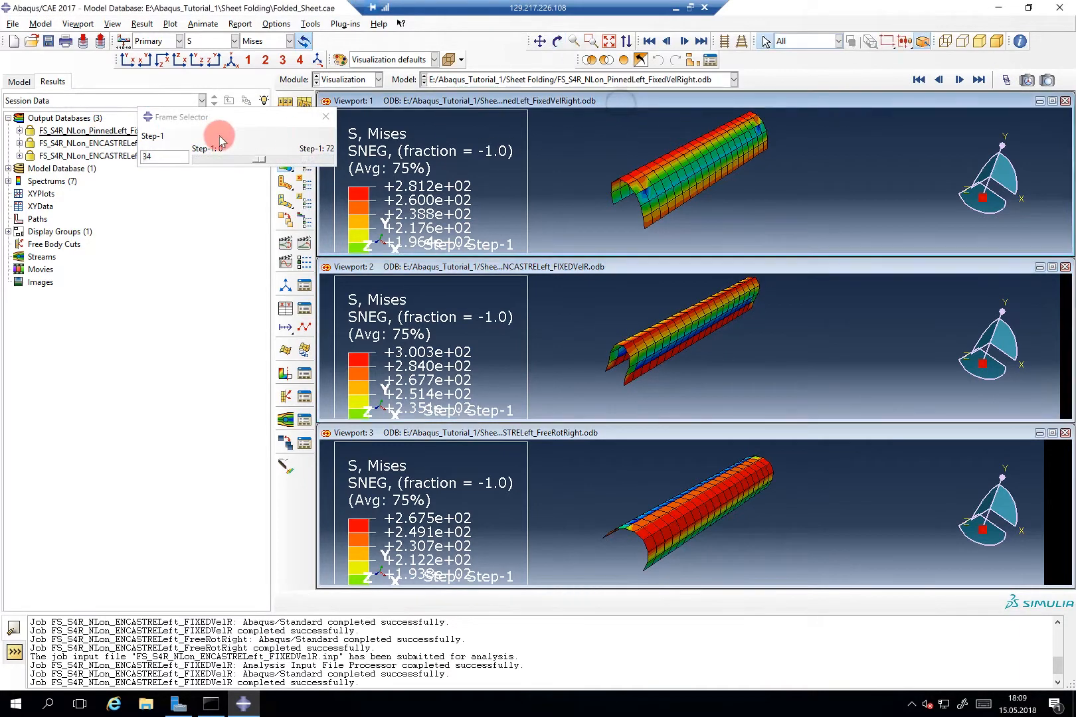
pyautogui.moveTo(241, 161); pyautogui.dragTo(306, 160)
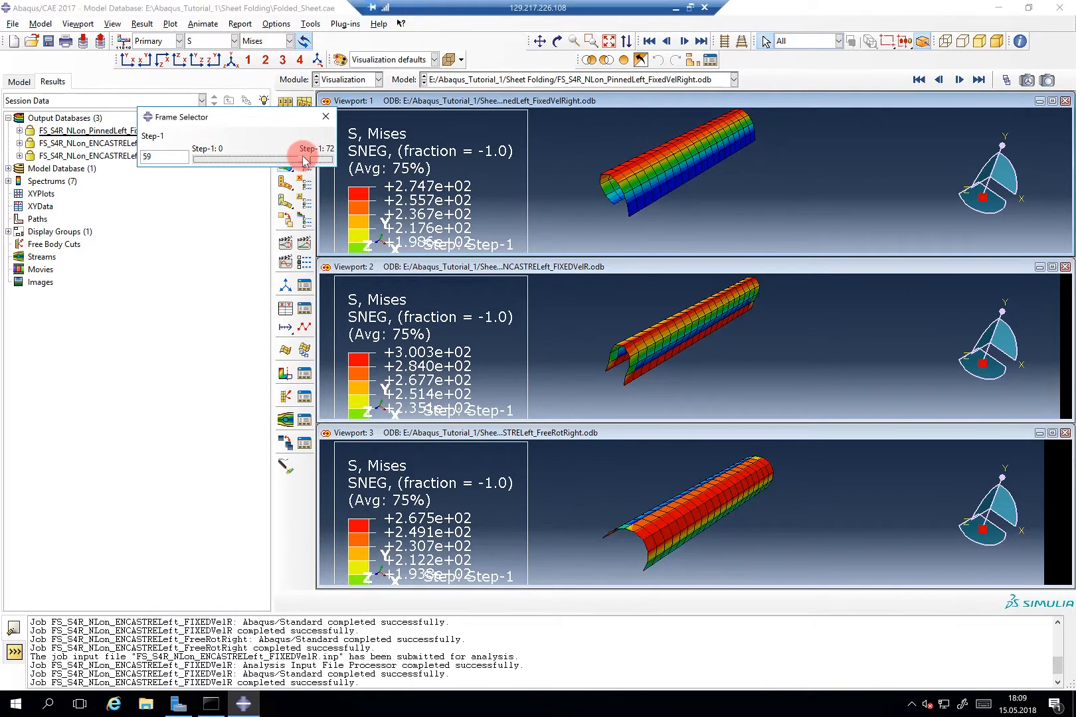
pyautogui.moveTo(304, 160); pyautogui.dragTo(238, 141)
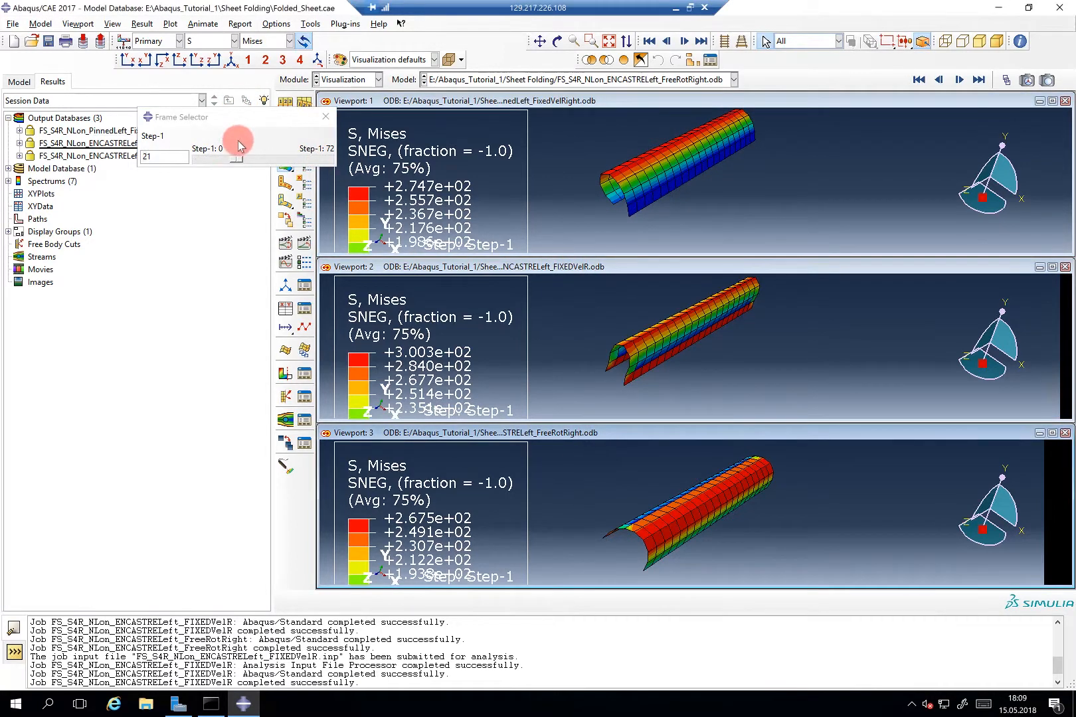
pyautogui.moveTo(240, 159); pyautogui.dragTo(288, 158)
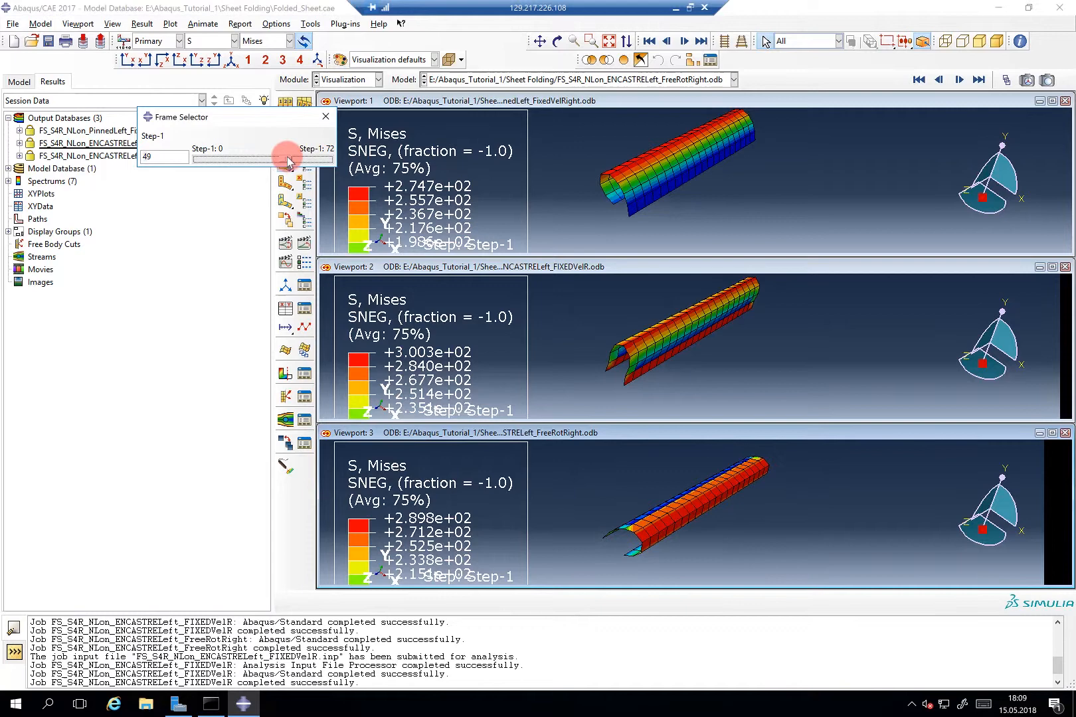
pyautogui.click(326, 116)
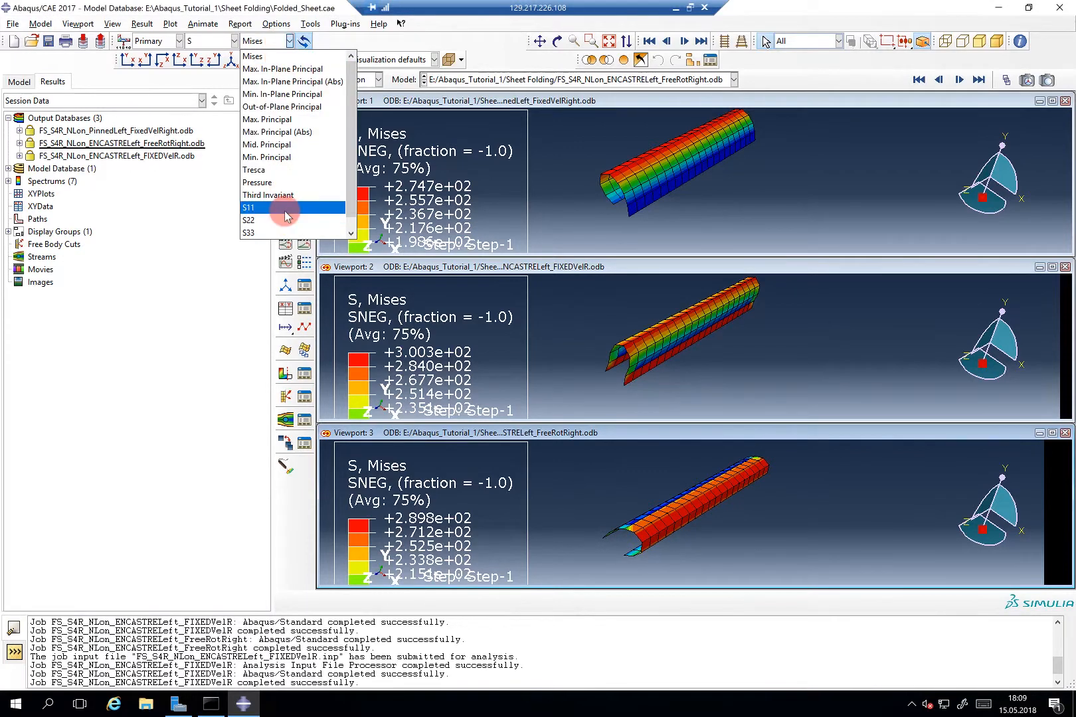
# Step: Cycle through S11, Max. In-Plane and Out-of-Plane Principal, ending on Min. In-Plane Principal
pyautogui.click(252, 207)
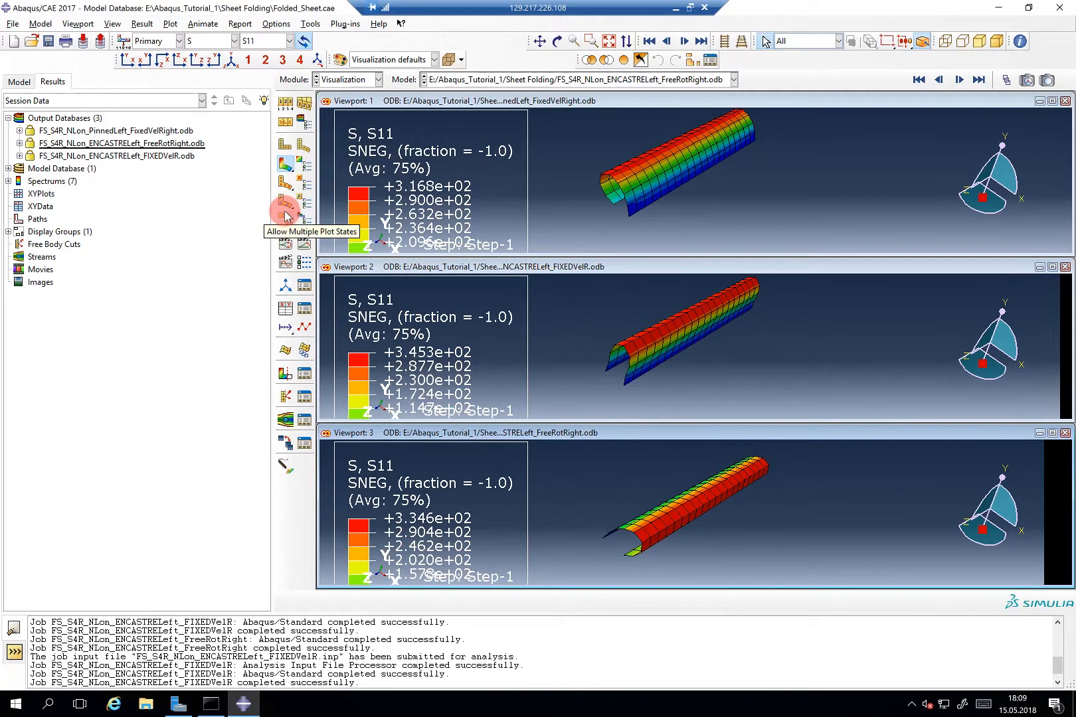
pyautogui.moveTo(311, 160)
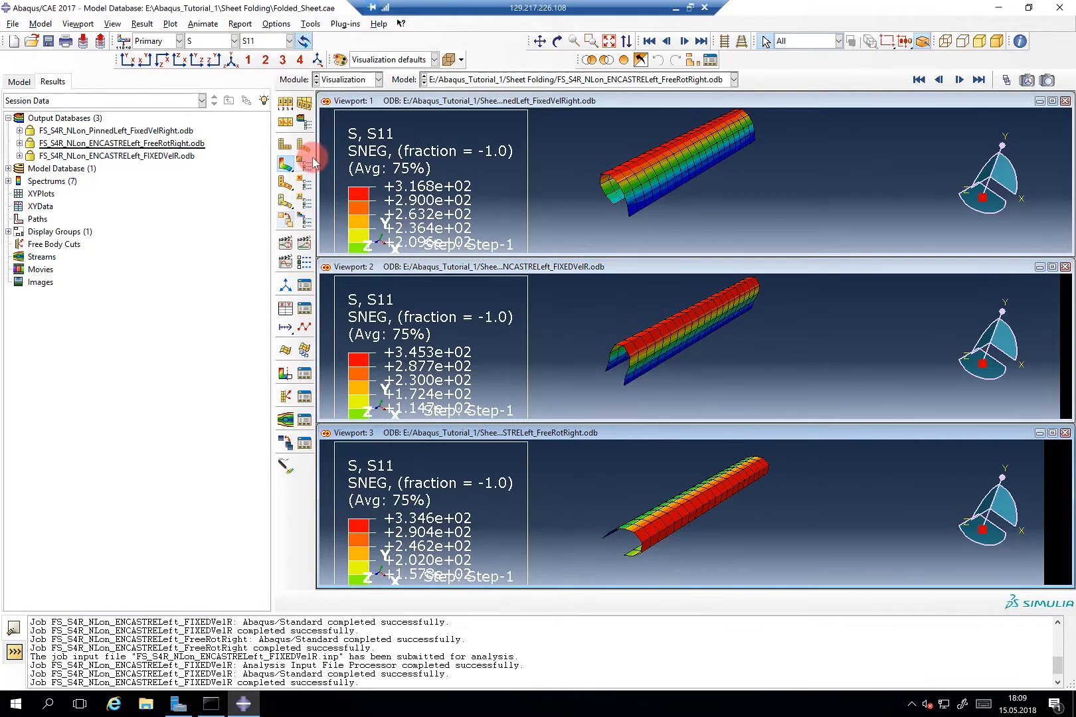
pyautogui.moveTo(672, 231)
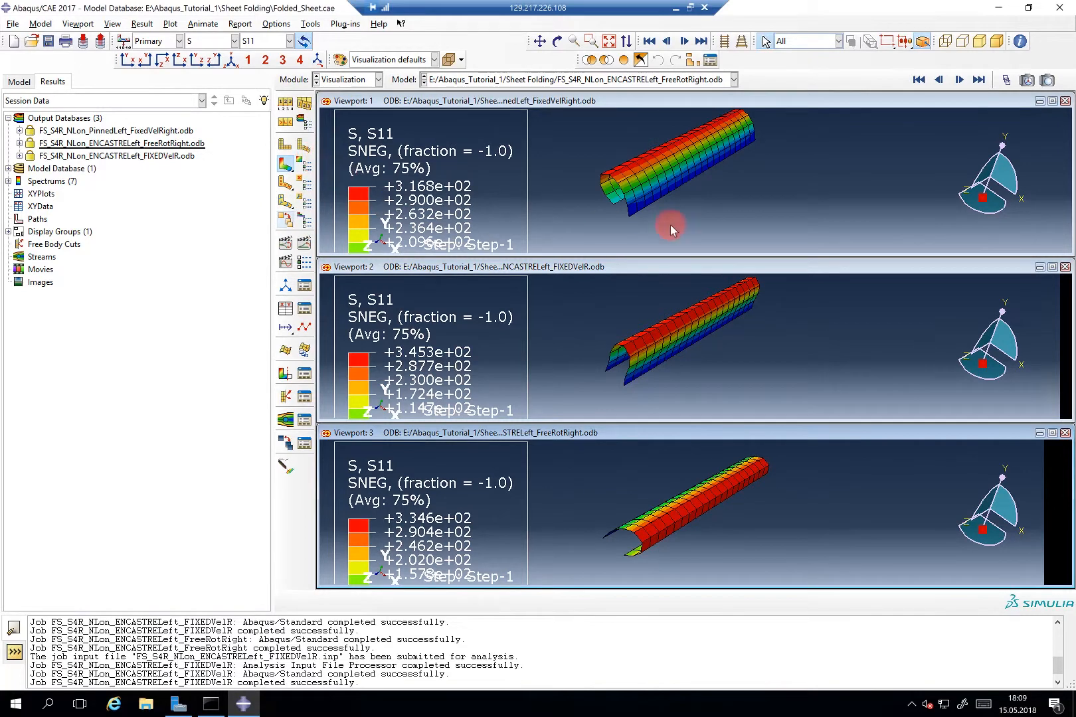
pyautogui.moveTo(942, 409)
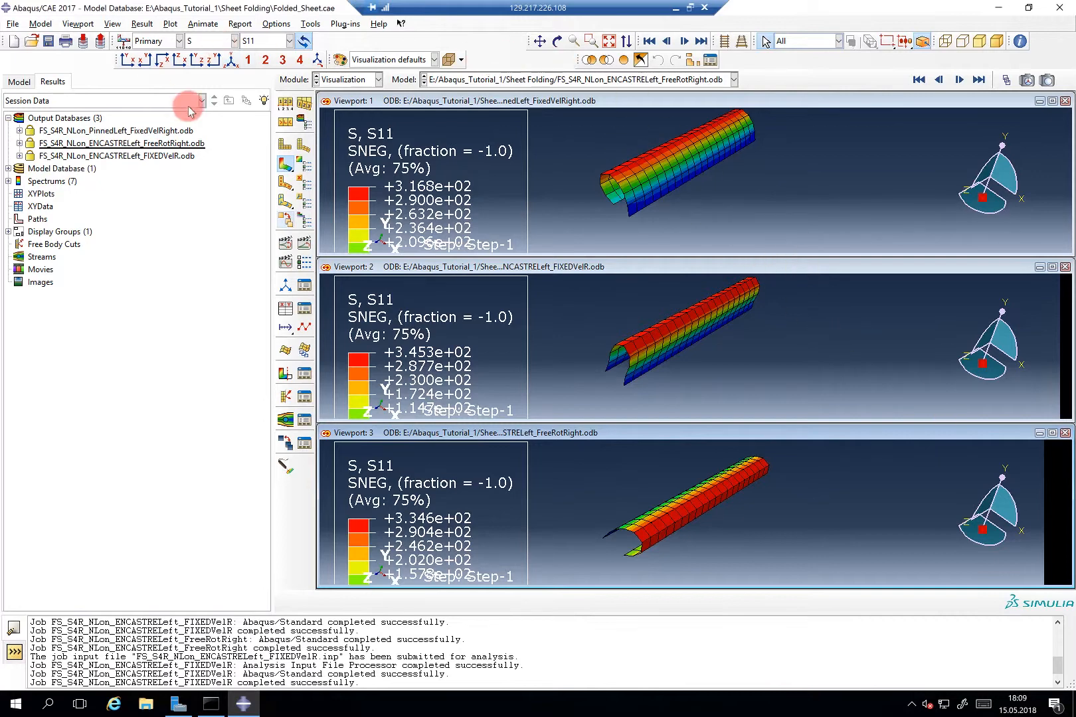
pyautogui.click(296, 41)
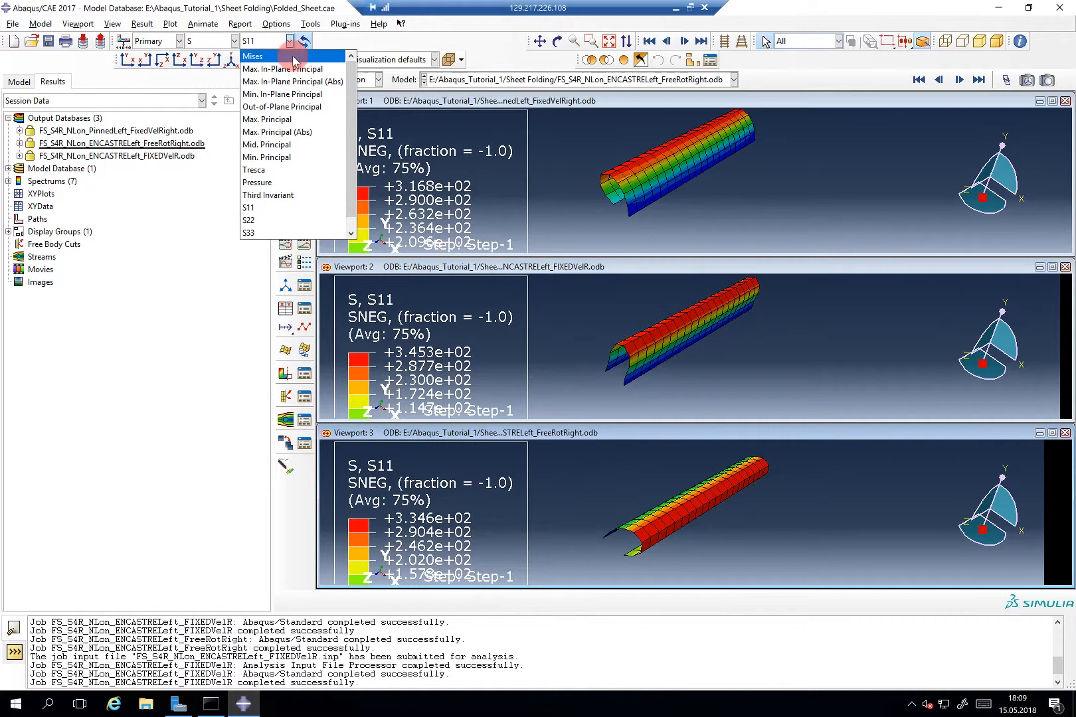
pyautogui.click(248, 207)
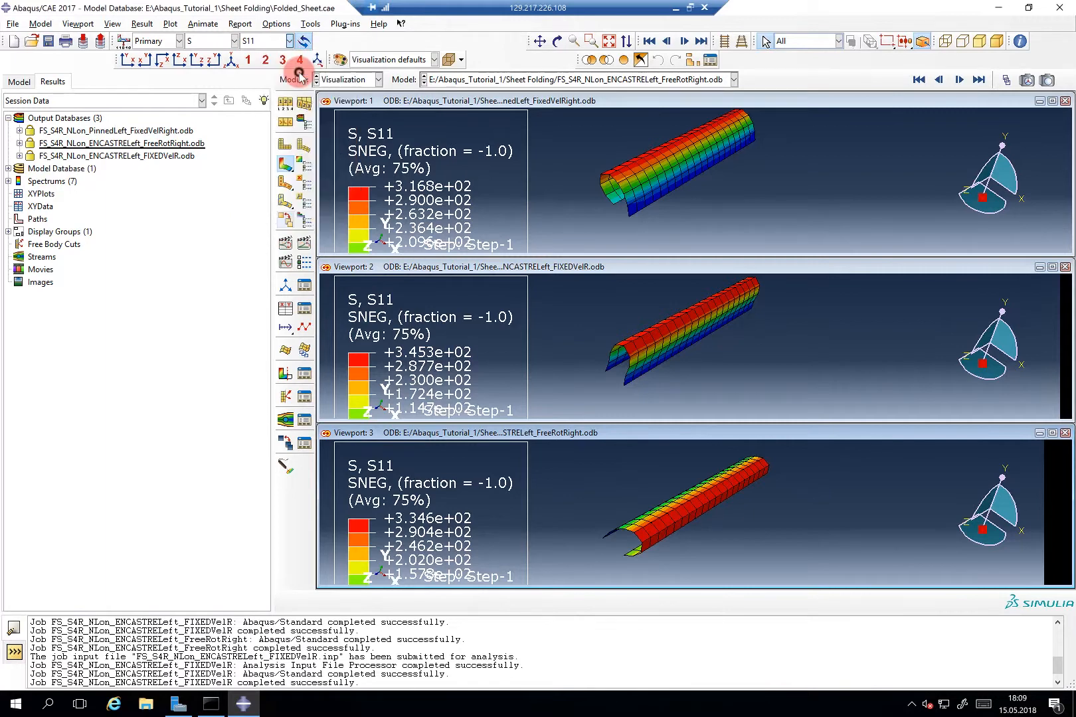
pyautogui.click(291, 41)
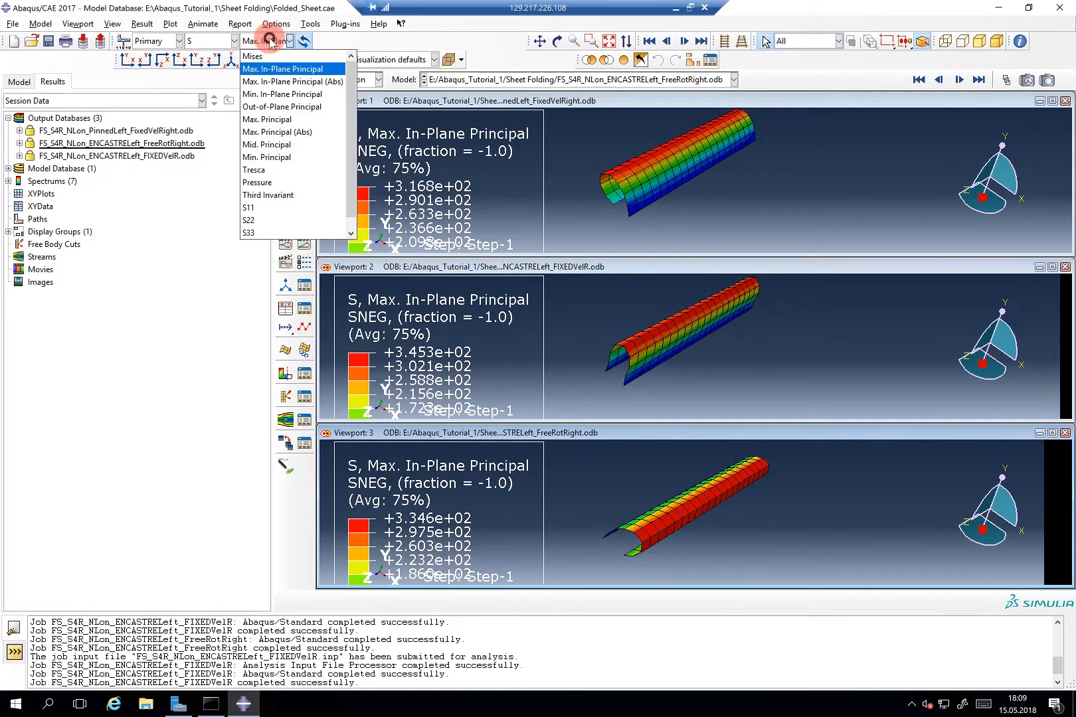
pyautogui.click(292, 132)
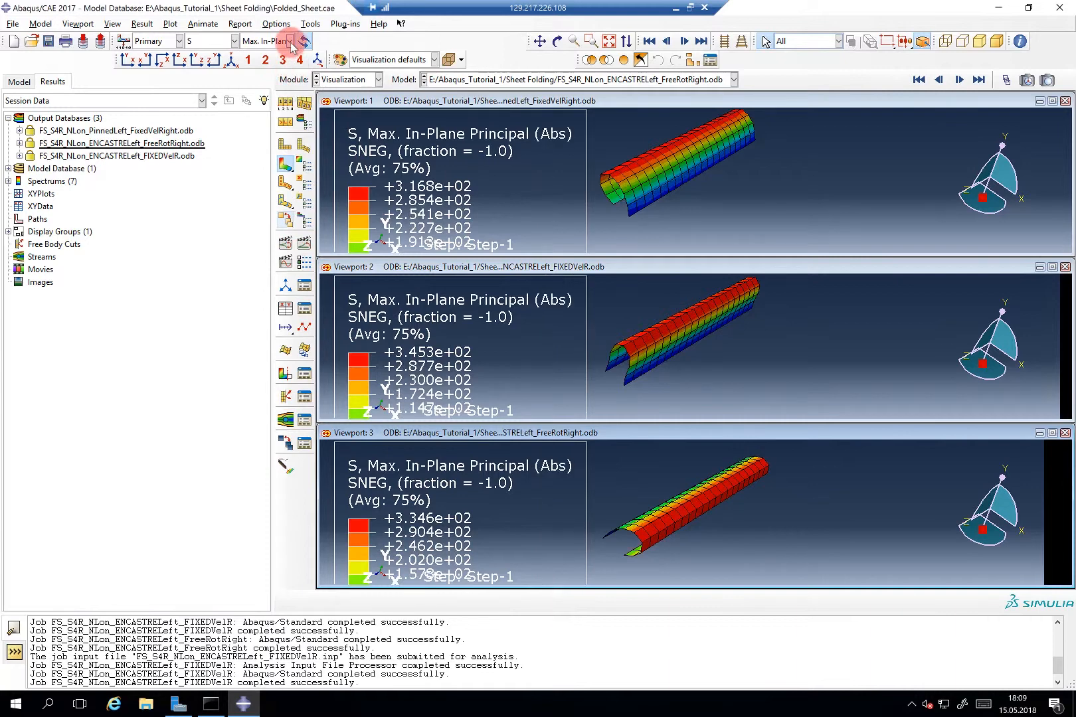
pyautogui.click(293, 41)
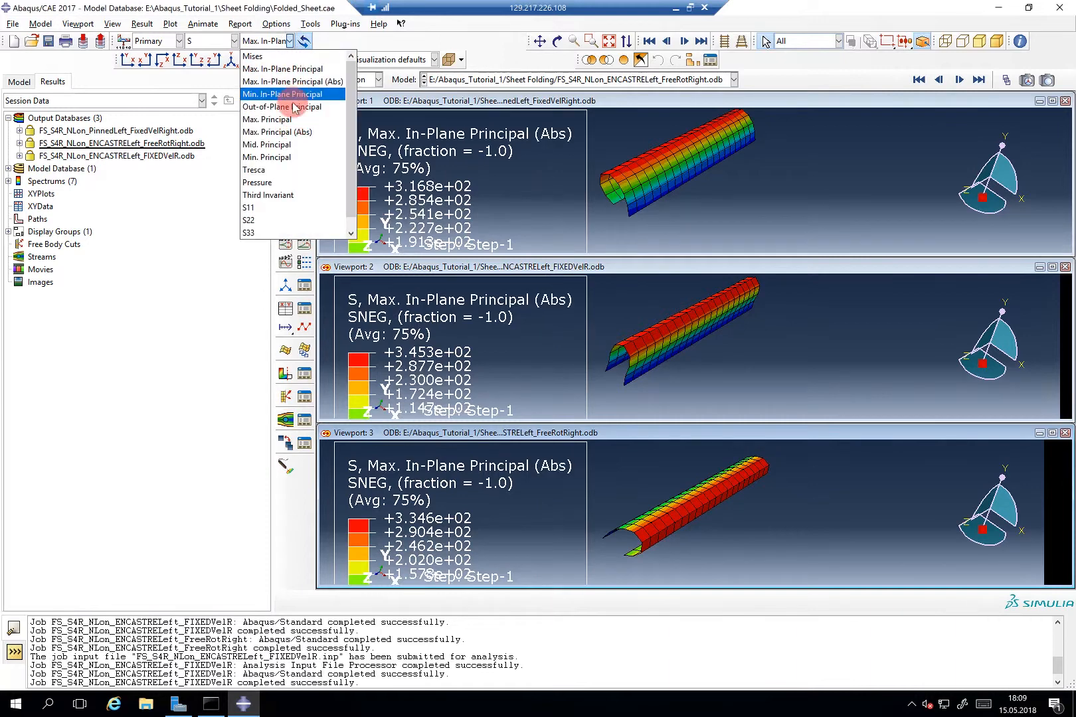
pyautogui.click(281, 106)
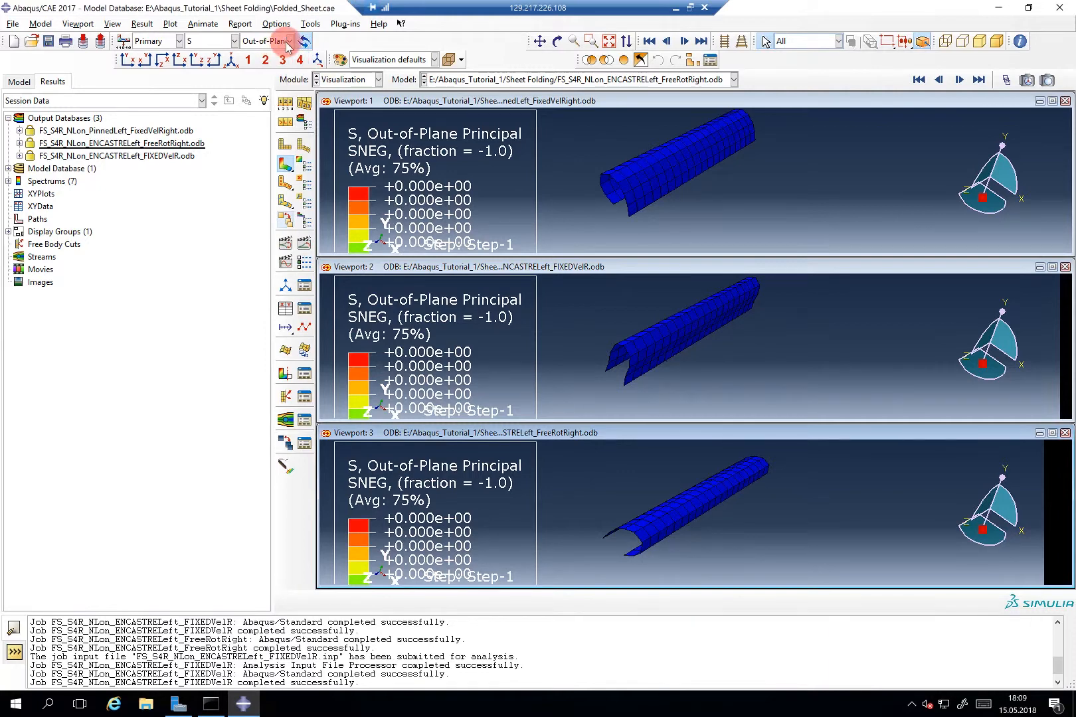
pyautogui.click(298, 41)
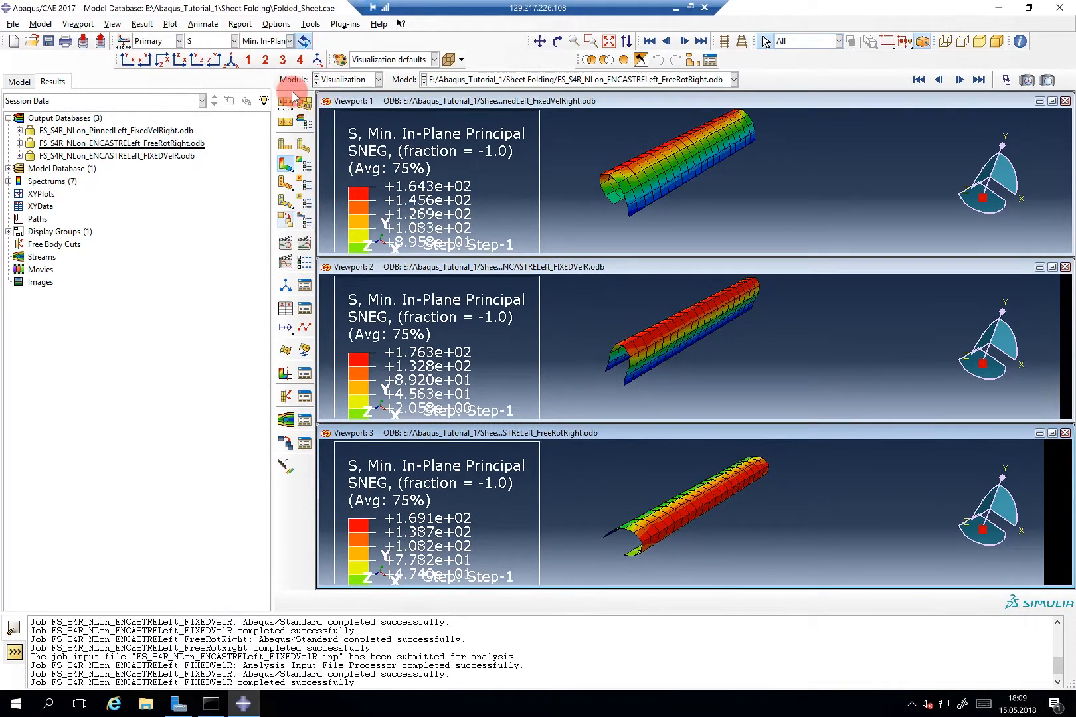
pyautogui.click(287, 41)
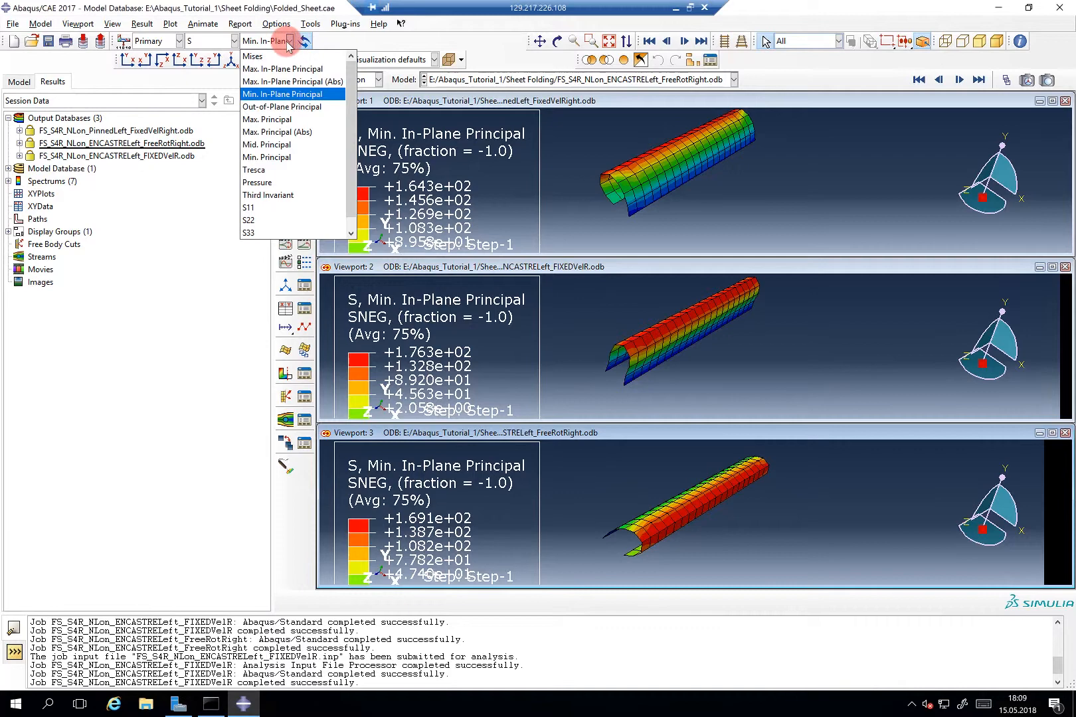
pyautogui.moveTo(319, 179)
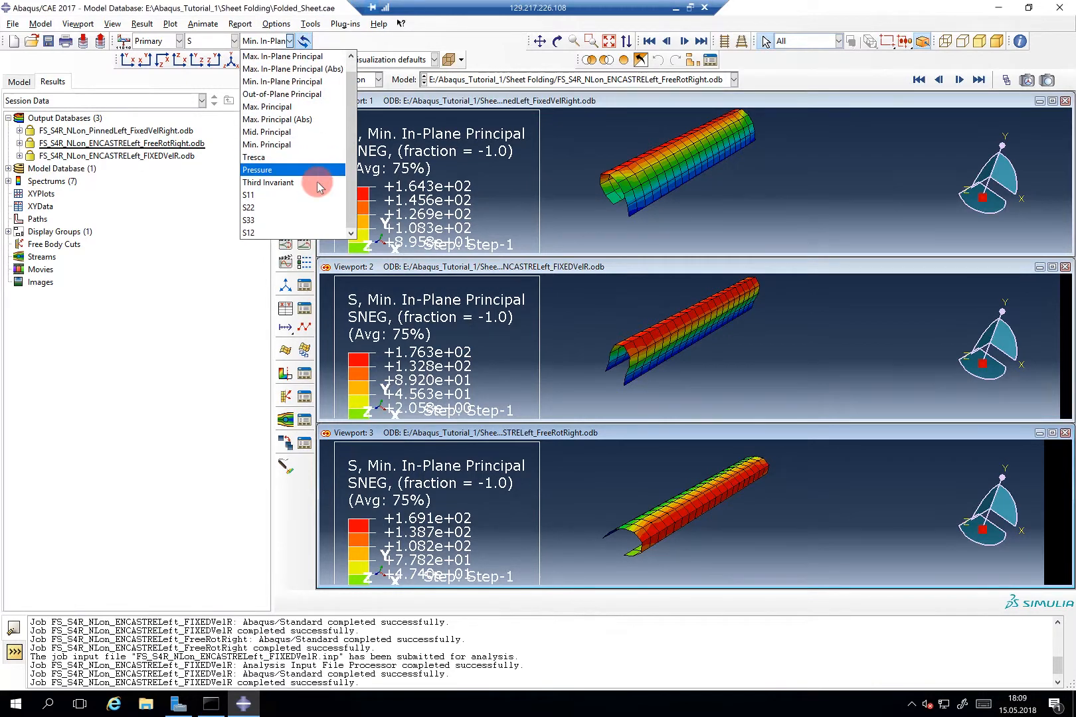
pyautogui.moveTo(313, 232)
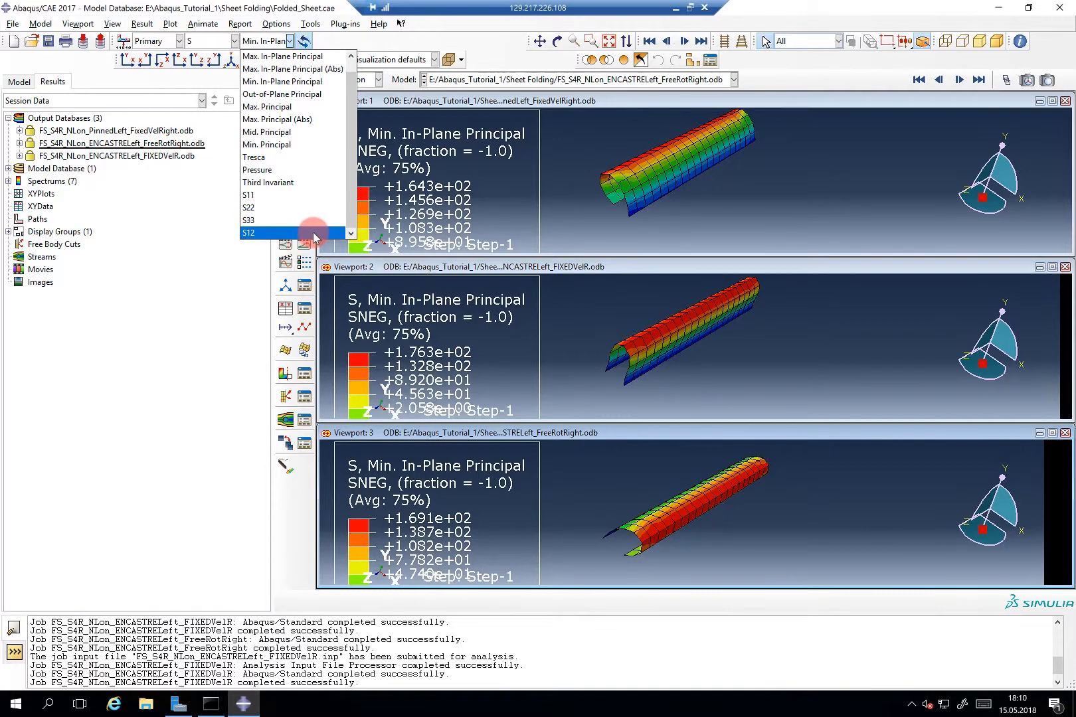
# Step: Switch the contour component to S12 shear stress for all three jobs
pyautogui.click(249, 232)
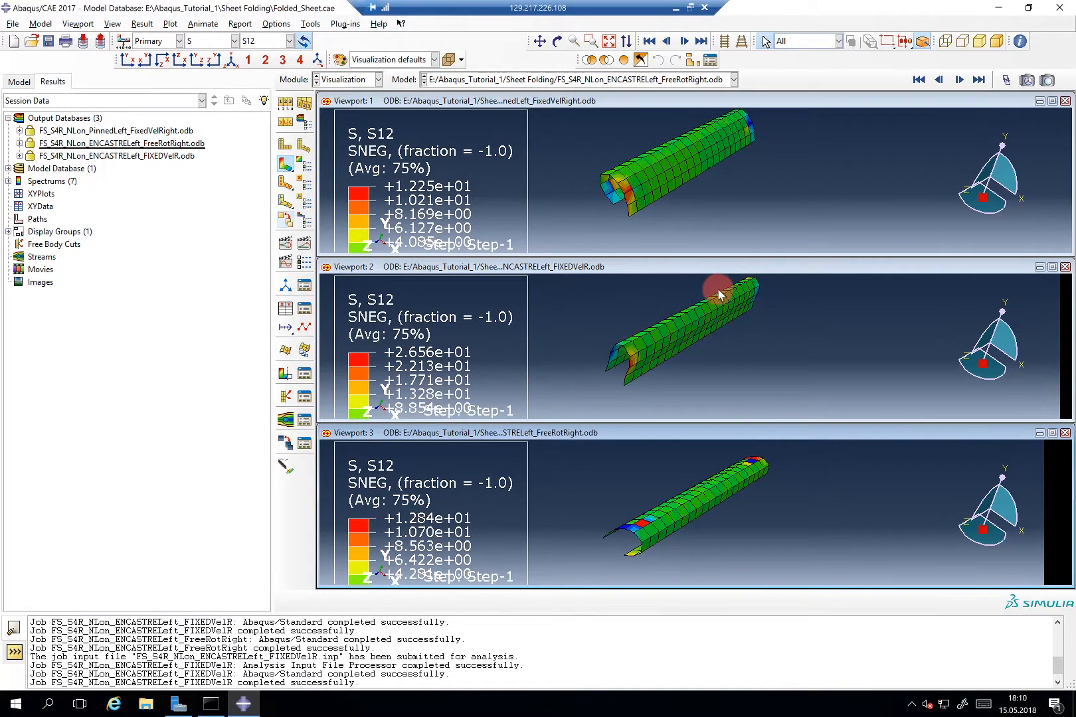
pyautogui.moveTo(701, 534)
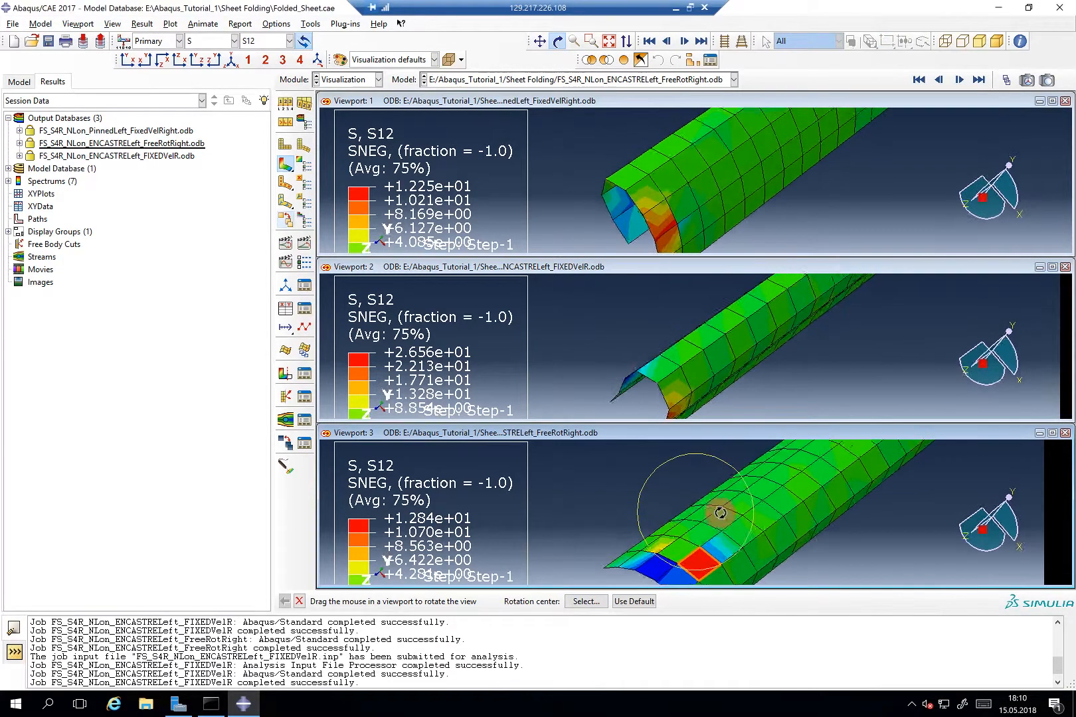
# Step: Rotate and pan the linked sheets together to view the S12 peaks at the folded ends
pyautogui.moveTo(721, 511); pyautogui.dragTo(716, 501)
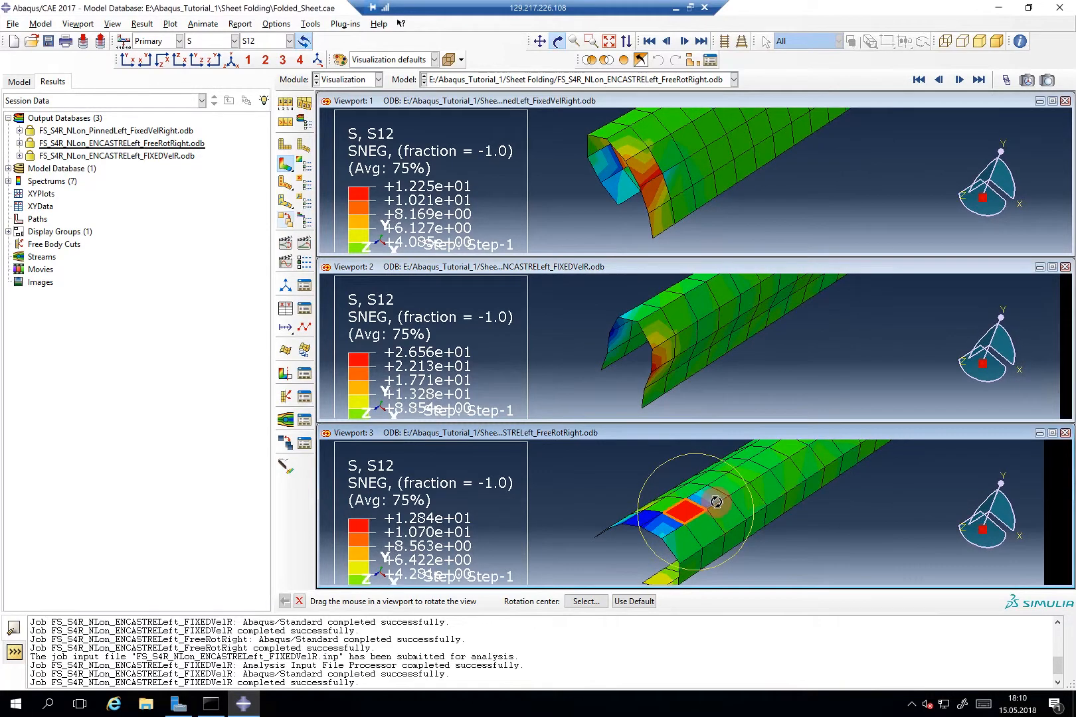
pyautogui.click(568, 41)
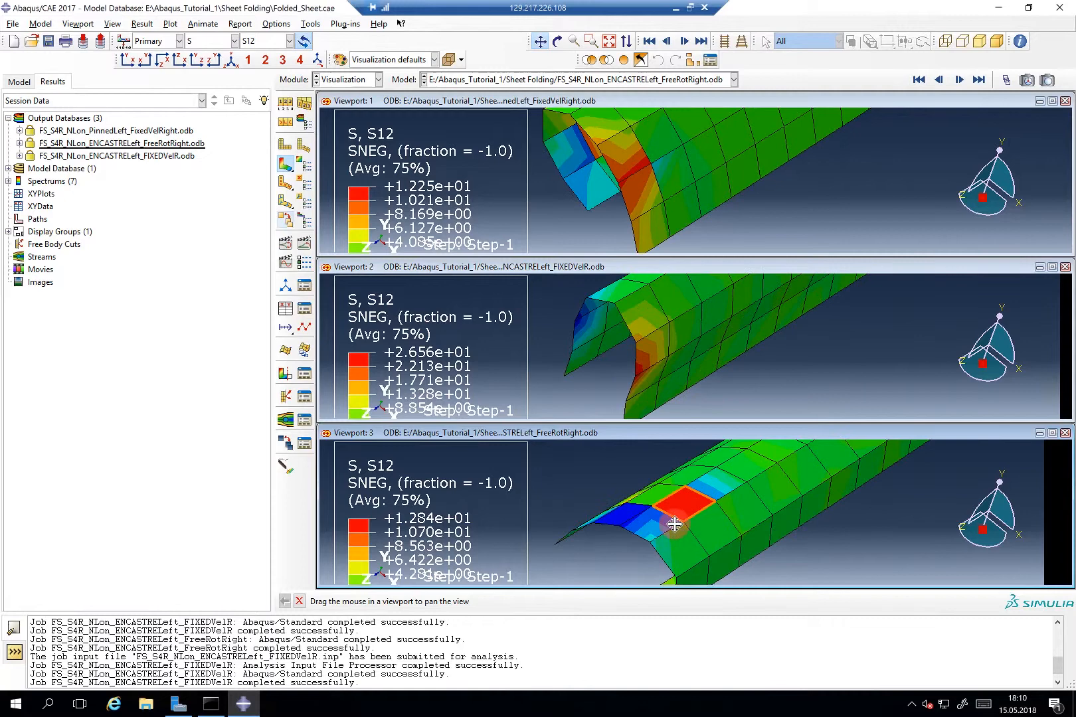
pyautogui.moveTo(684, 520)
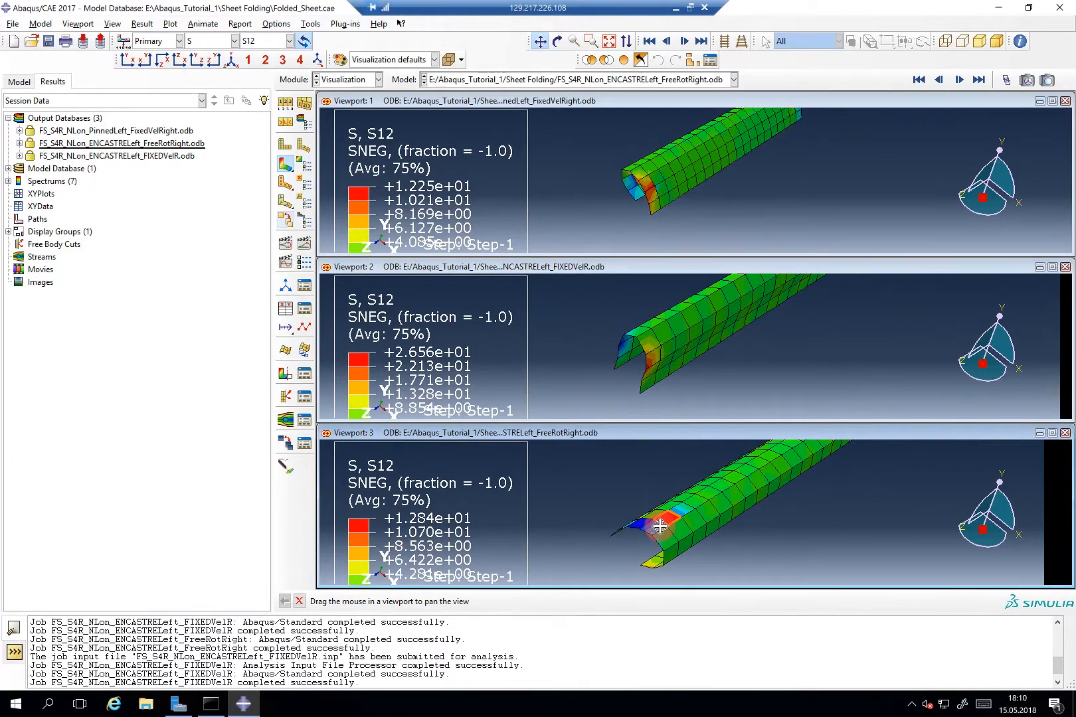
pyautogui.click(565, 40)
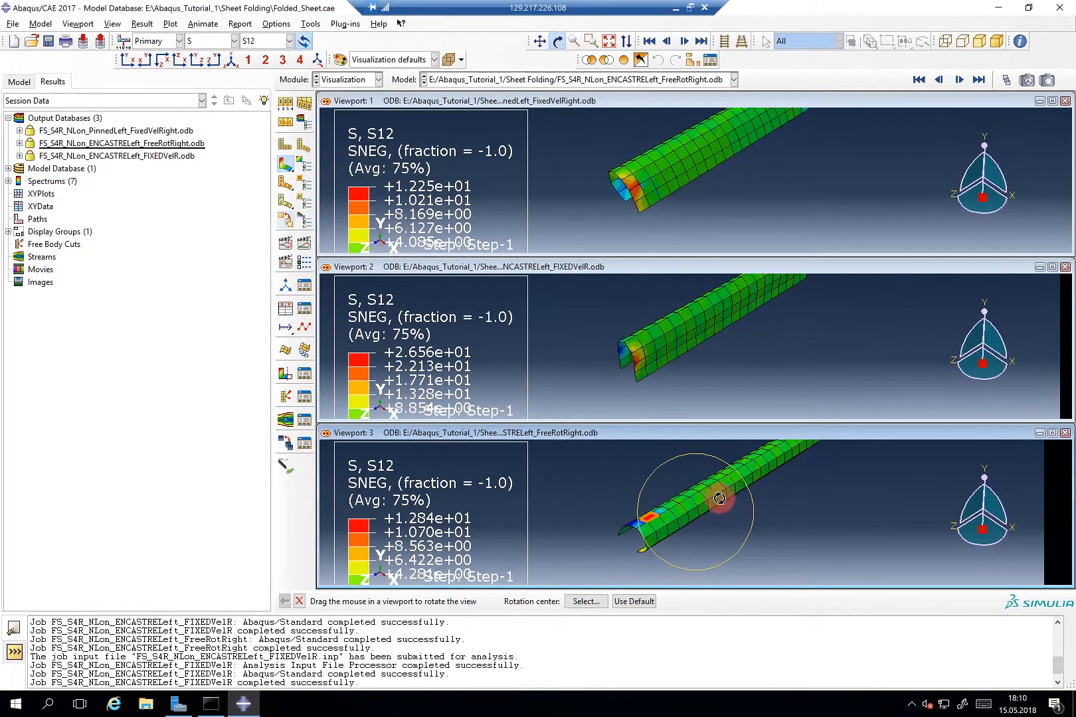
pyautogui.moveTo(720, 499); pyautogui.dragTo(738, 512)
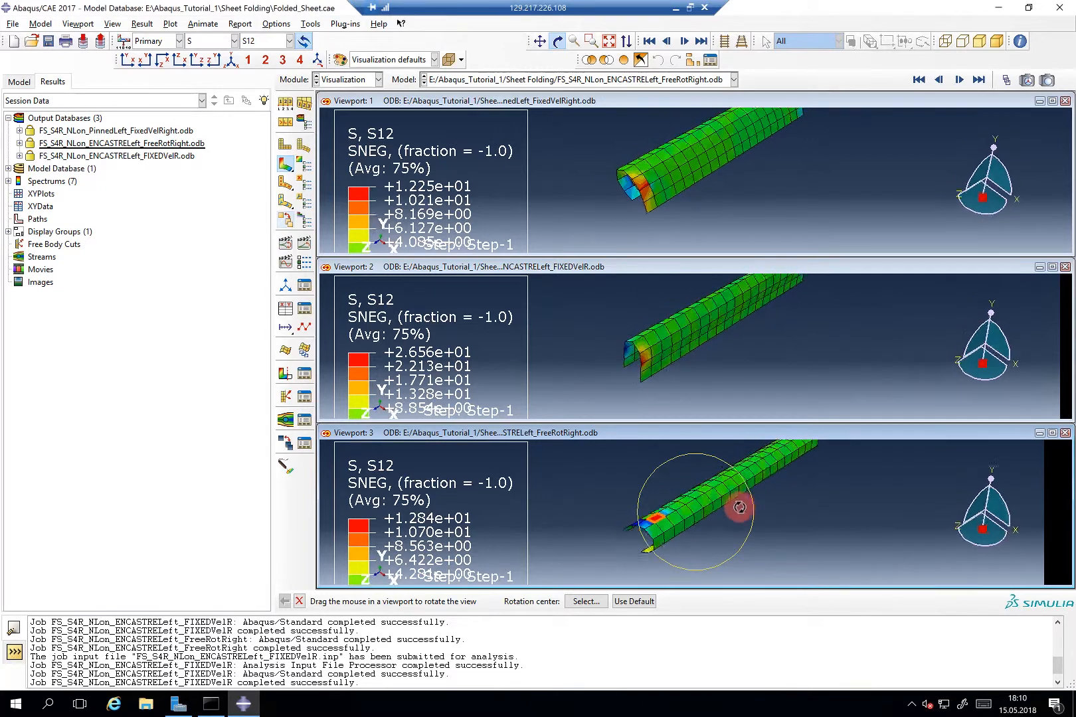
pyautogui.moveTo(738, 508); pyautogui.dragTo(635, 212)
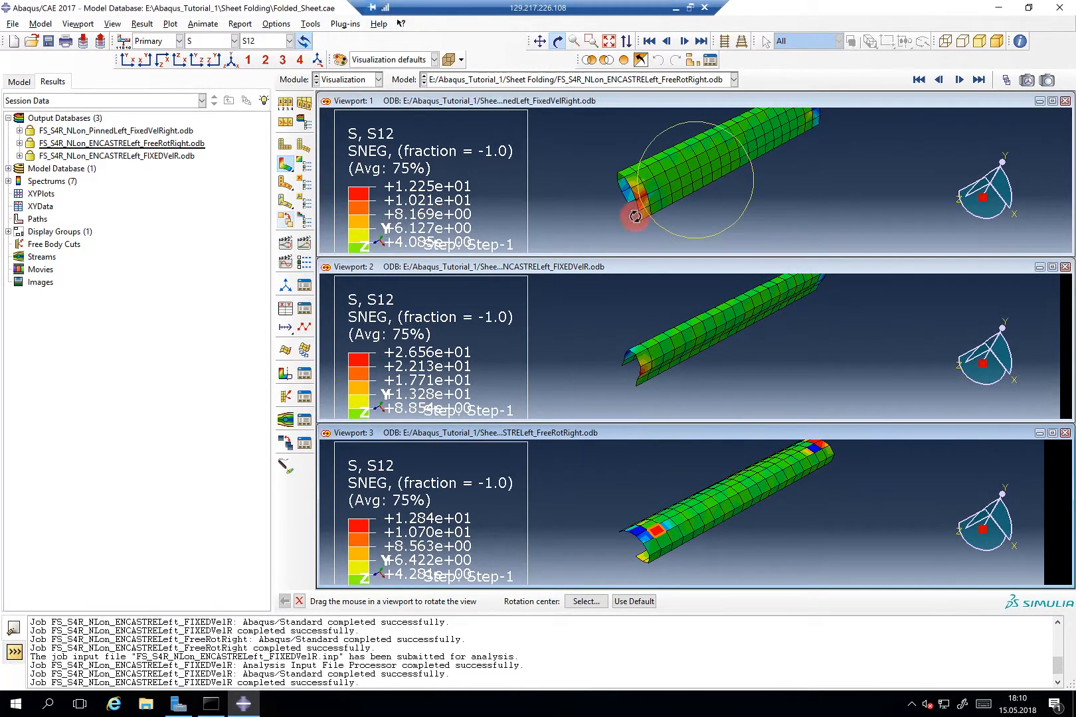
pyautogui.moveTo(636, 216); pyautogui.dragTo(656, 198)
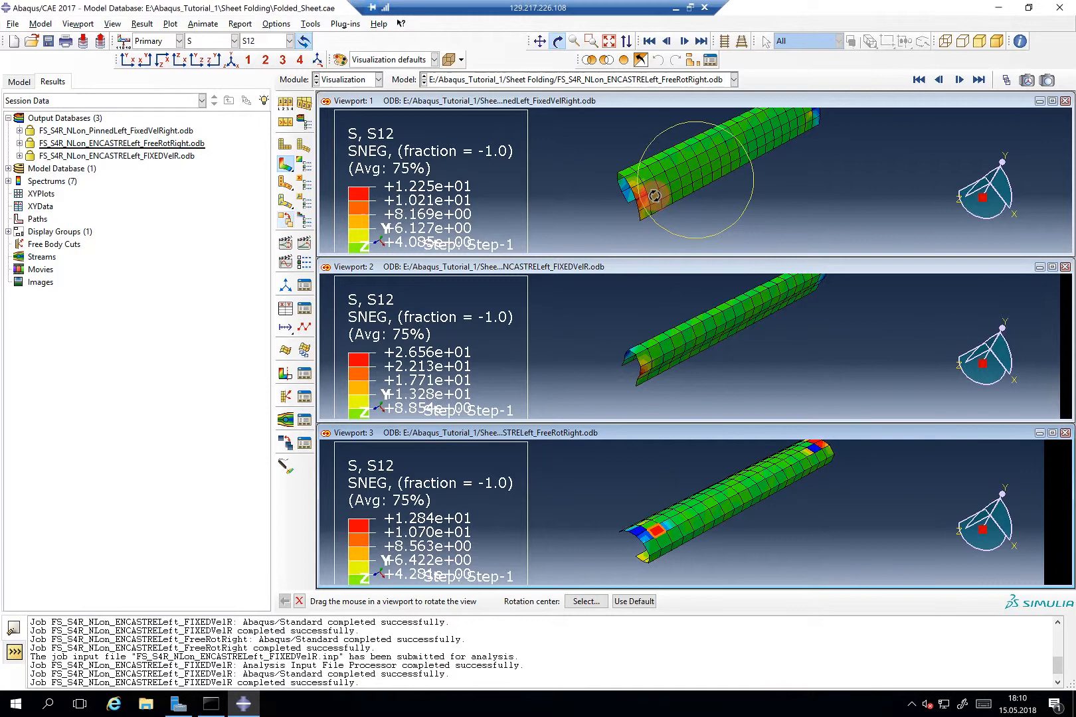